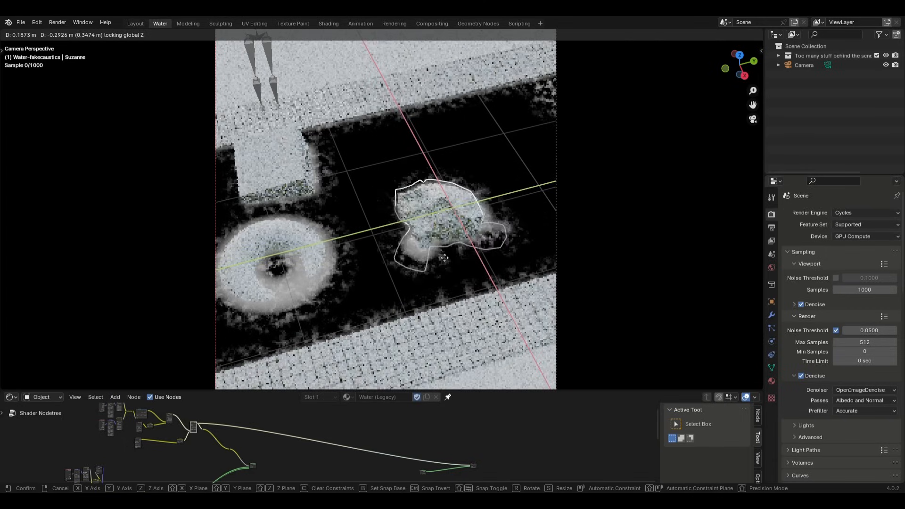
# Select the Water pool object so its empty material slot shows, and go to Preferences
pyautogui.click(10, 35)
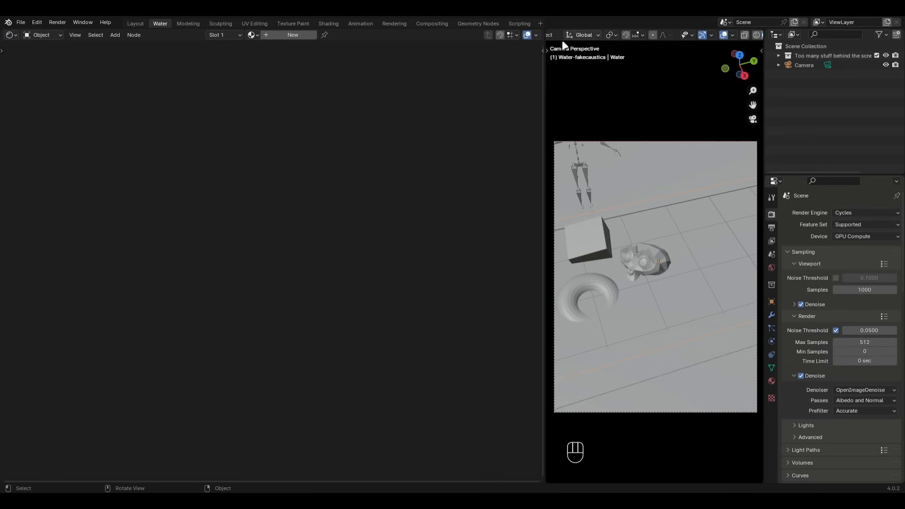
pyautogui.click(549, 35)
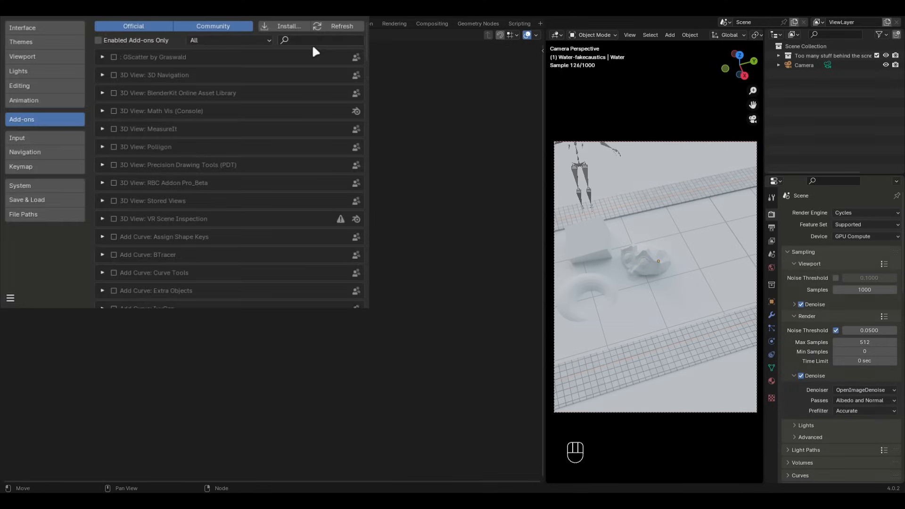
# Search 'node wra', enable Node Wrangler and save the preferences
pyautogui.write('node wra')
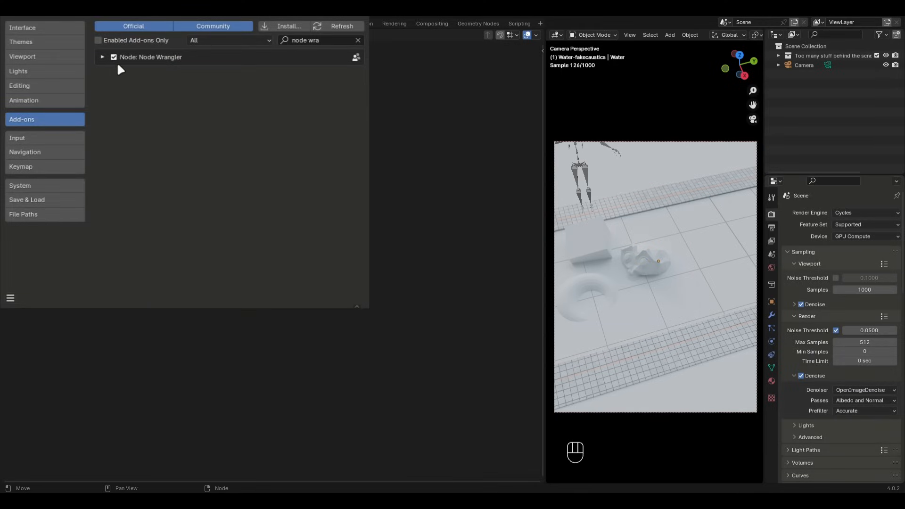
pyautogui.click(10, 298)
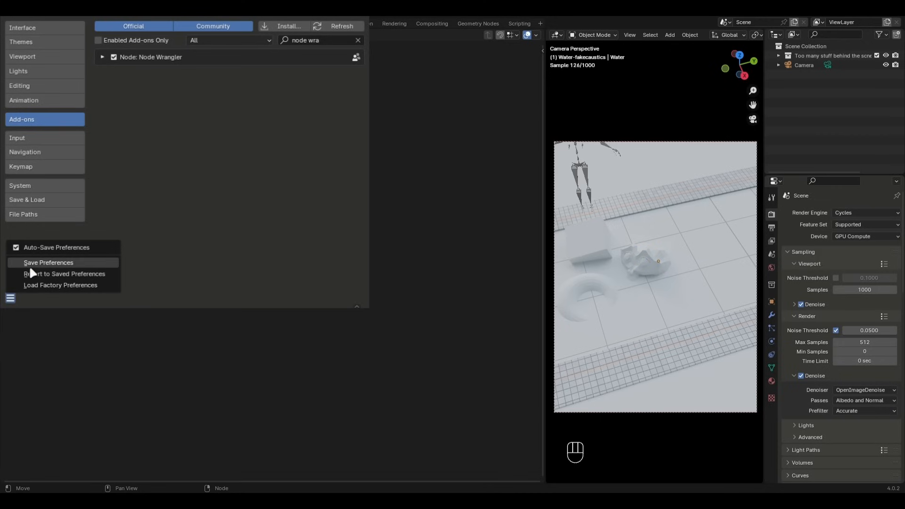
pyautogui.click(48, 263)
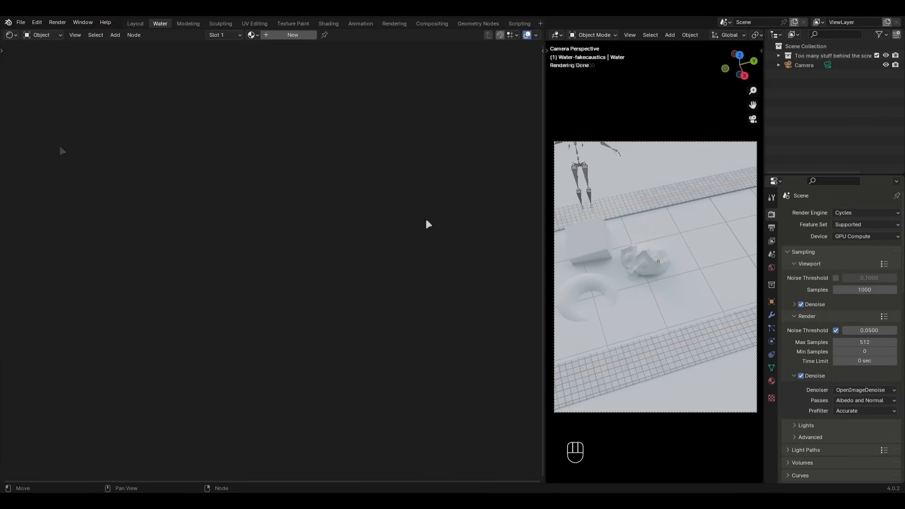
# Create a new Water material with roughness 0, transmission weight 0.985 and IOR 1.33
pyautogui.click(293, 35)
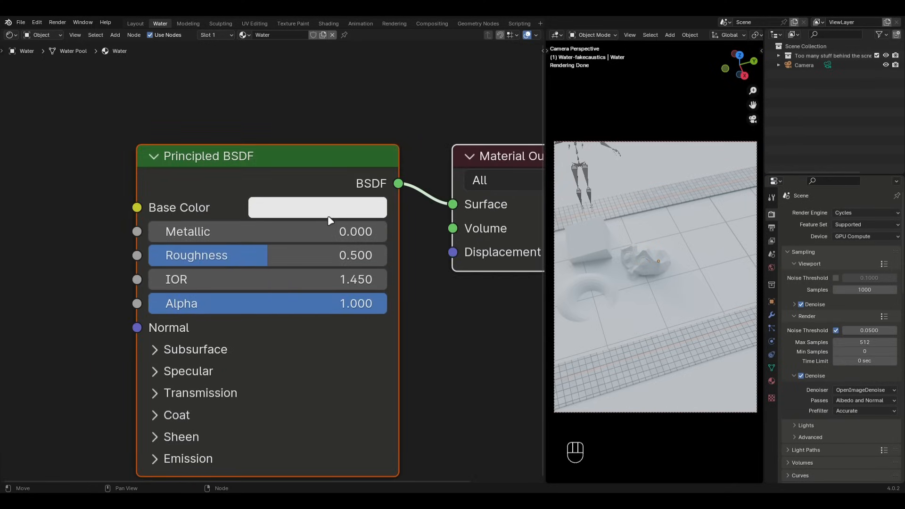
pyautogui.moveTo(239, 441)
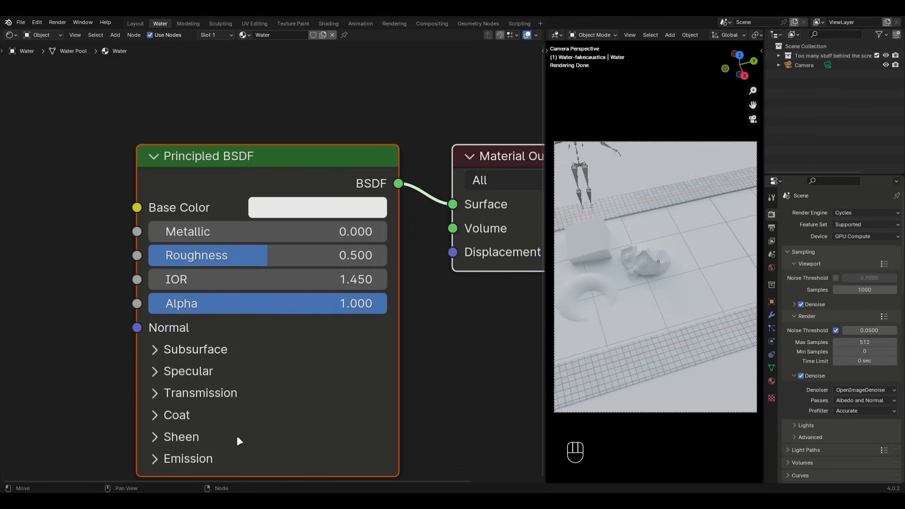
pyautogui.moveTo(231, 359)
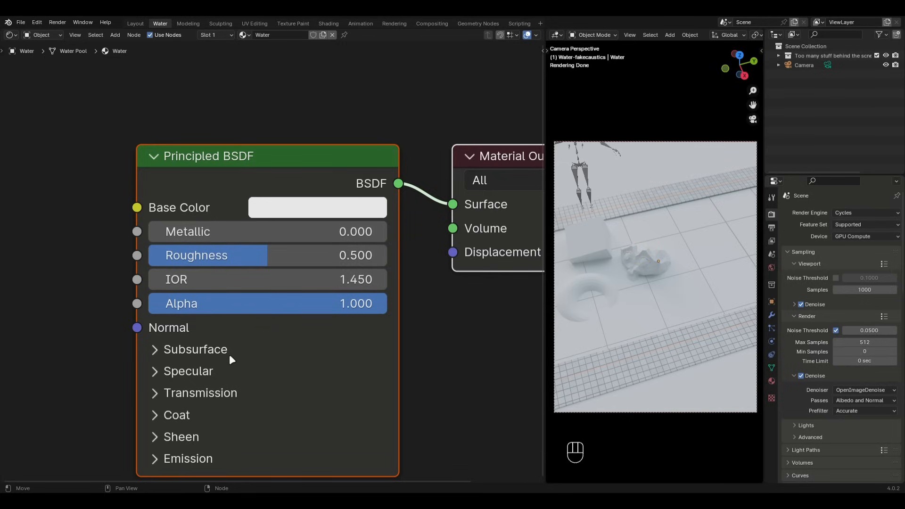
pyautogui.moveTo(266, 325)
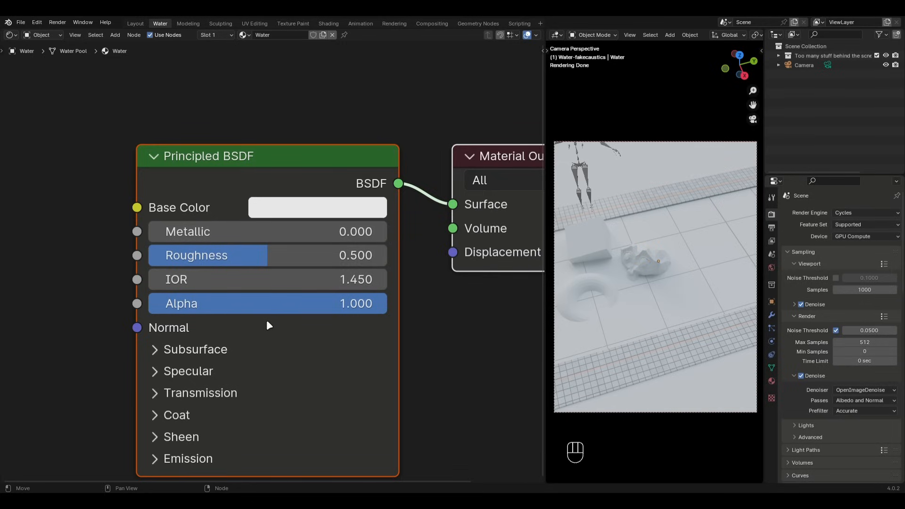
pyautogui.scroll(-3)
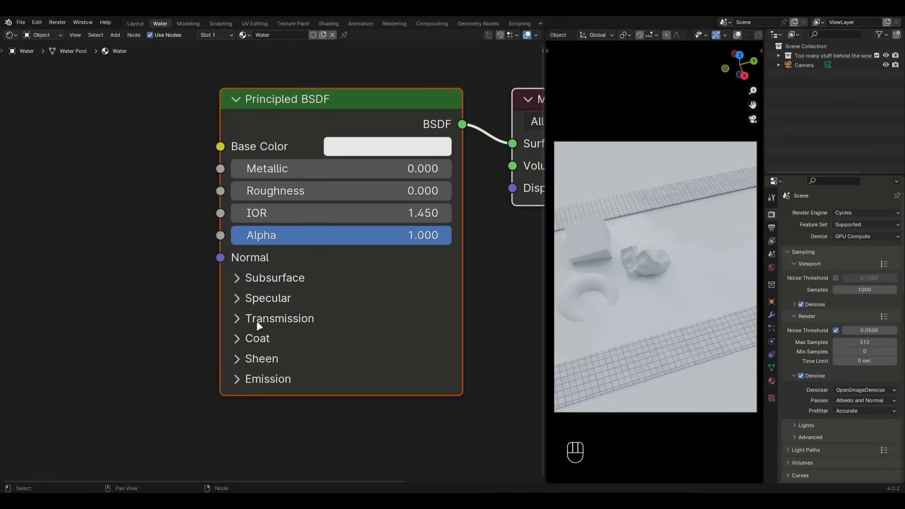
pyautogui.click(236, 317)
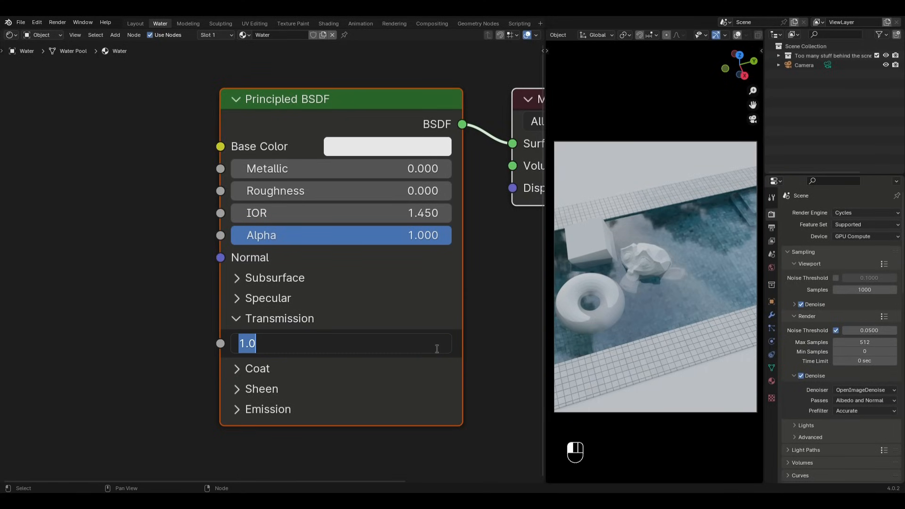
pyautogui.write('0.985')
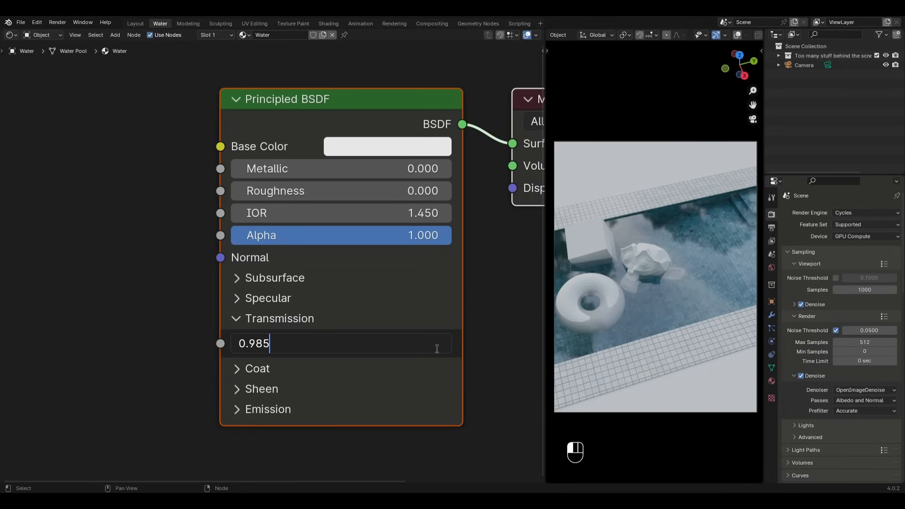
pyautogui.press('Return')
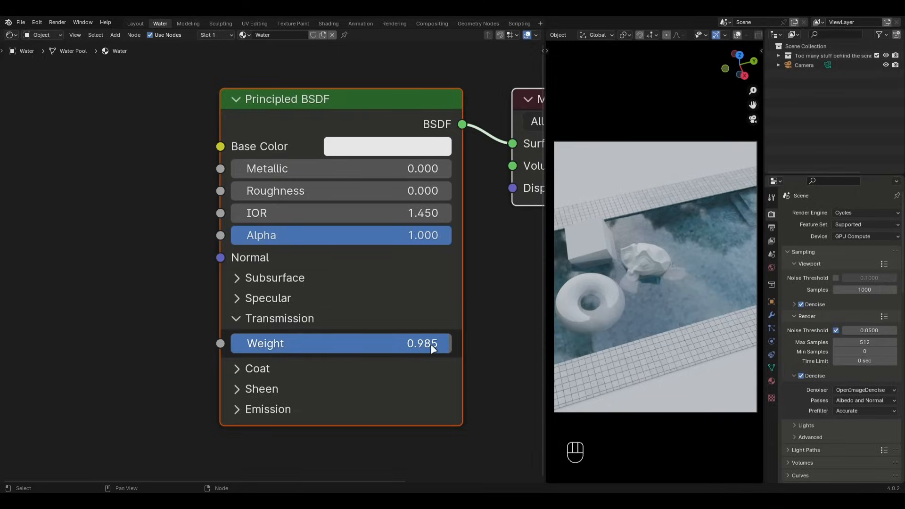
pyautogui.press('ctrl+s')
pyautogui.write('1.33')
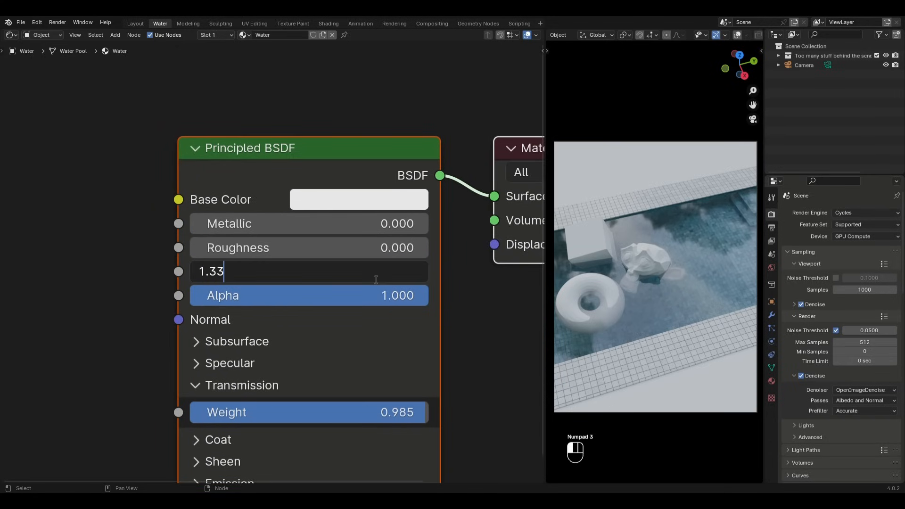
pyautogui.press('Return')
pyautogui.write('transpa')
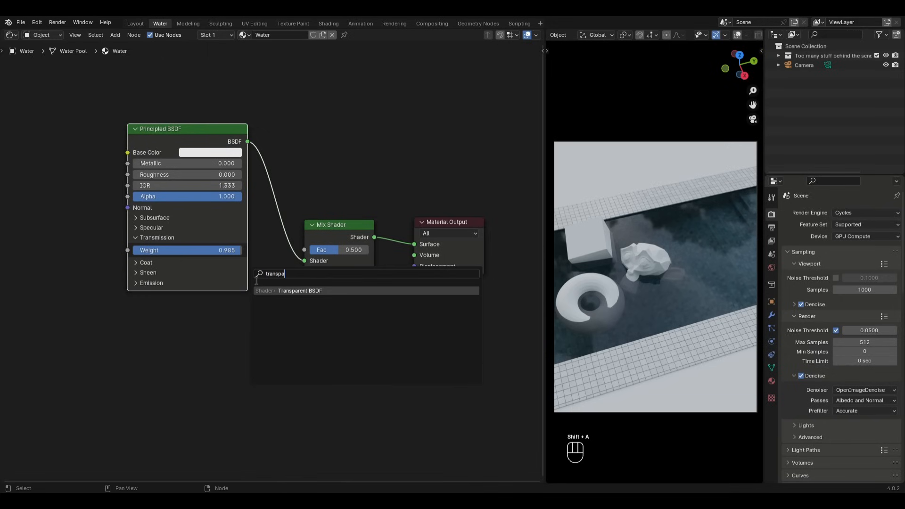
# Feed a Transparent BSDF into the Mix Shader, with Light Path's Is Shadow Ray as the mix factor
pyautogui.click(300, 290)
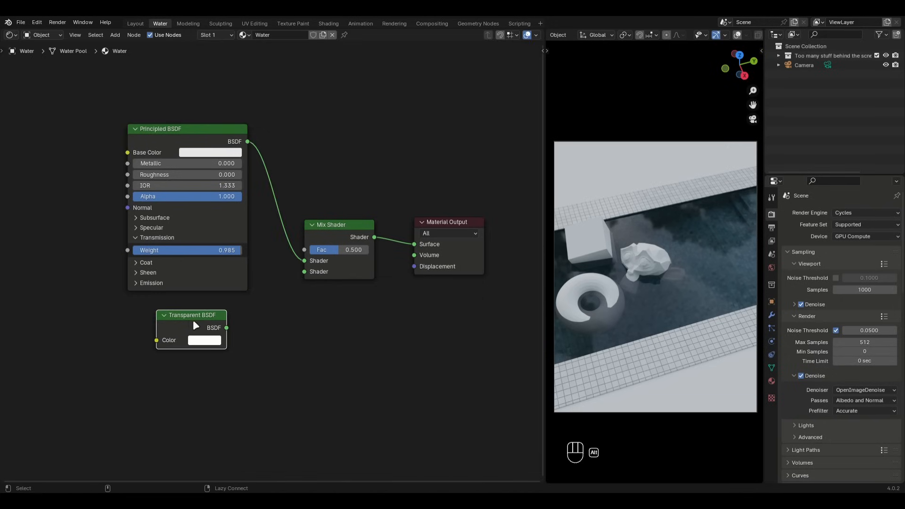
pyautogui.moveTo(226, 328); pyautogui.dragTo(304, 272)
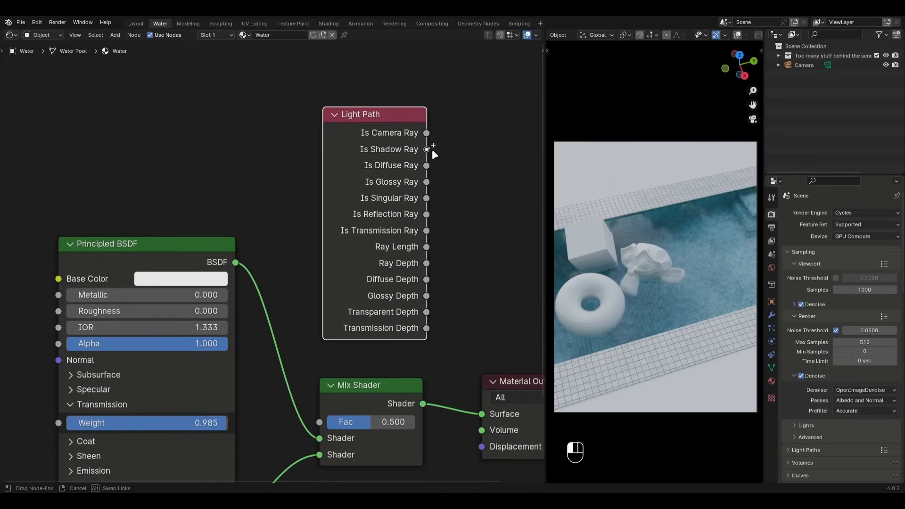
pyautogui.moveTo(426, 149); pyautogui.dragTo(320, 422)
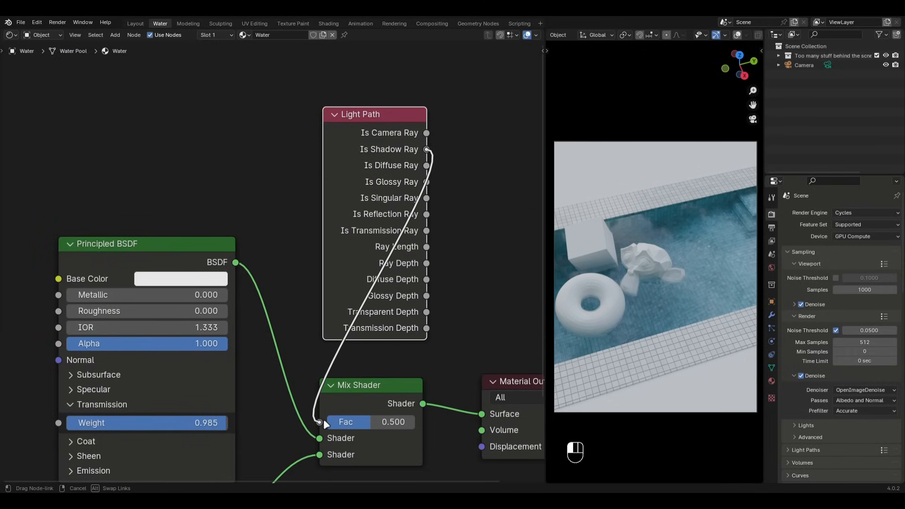
pyautogui.moveTo(374, 114); pyautogui.dragTo(345, 62)
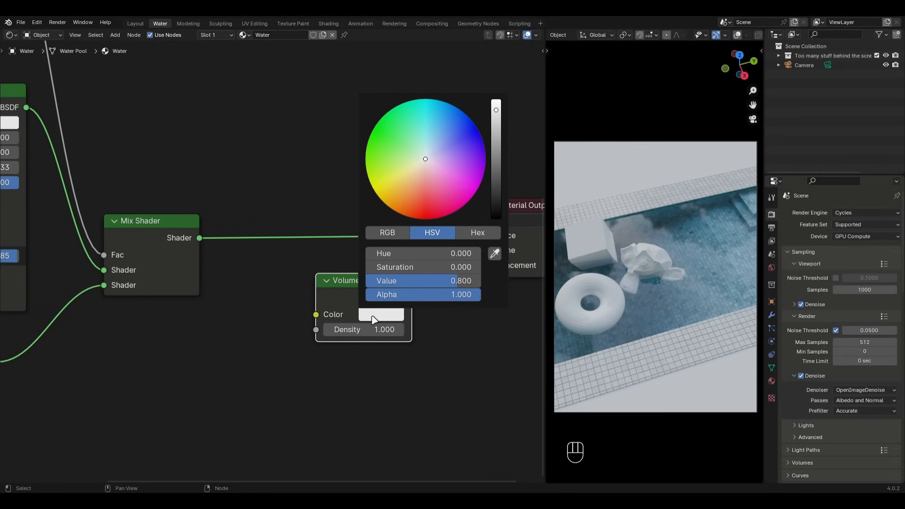
# Tint the Volume Absorption node pale green and confirm its density for the material's Volume
pyautogui.click(414, 143)
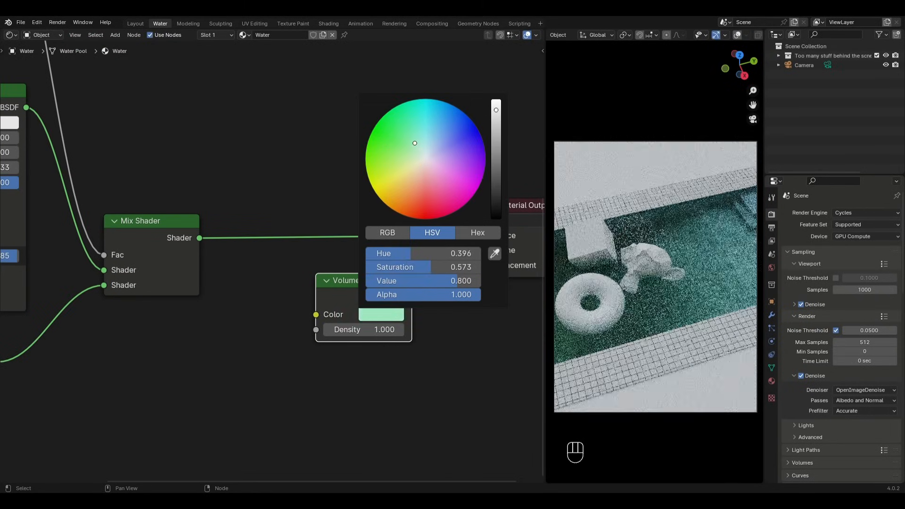
pyautogui.moveTo(415, 143); pyautogui.dragTo(411, 141)
pyautogui.write('2')
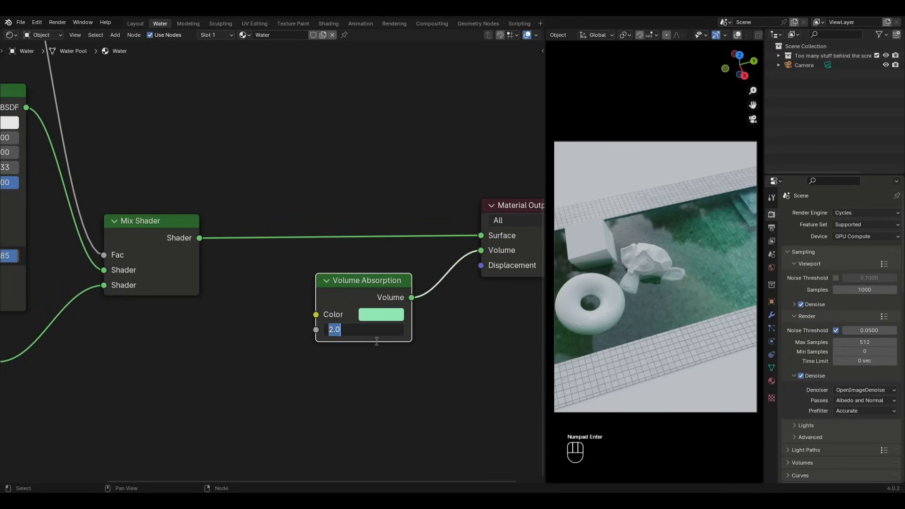
pyautogui.write('1.000')
pyautogui.press('Enter')
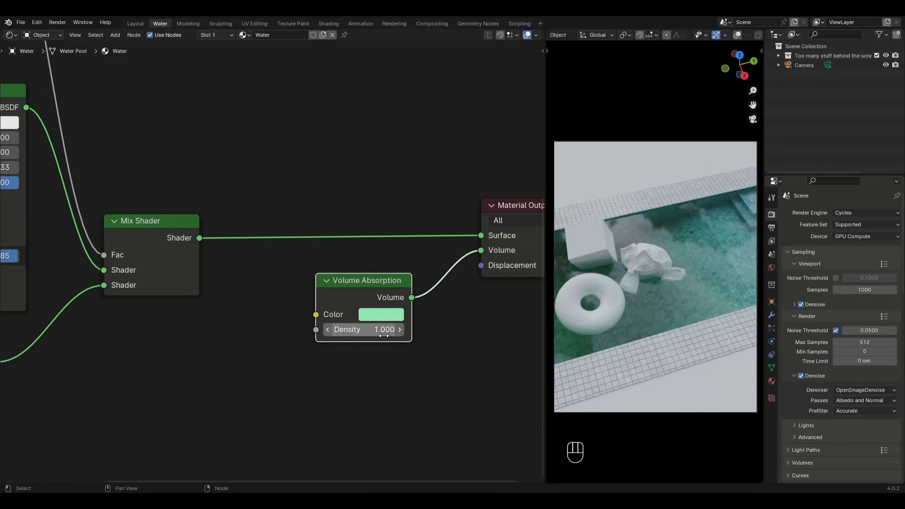
pyautogui.press('shift+a')
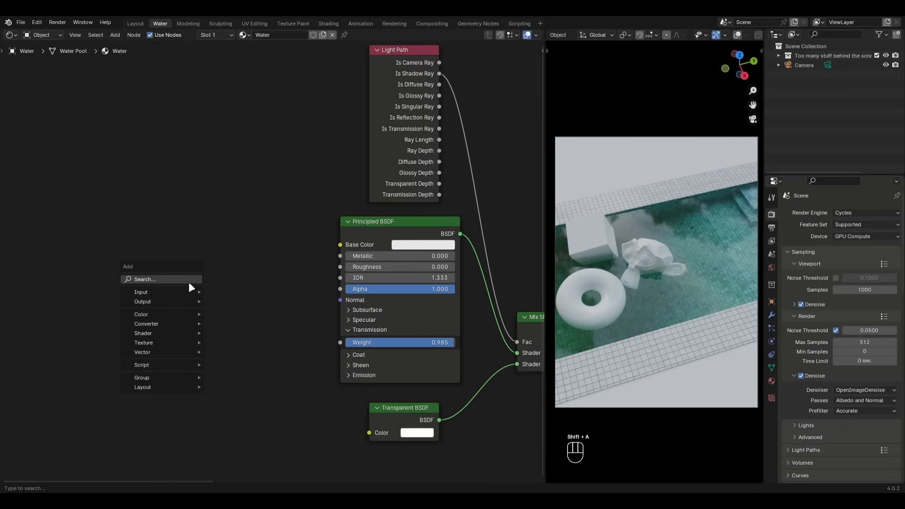
# Add a Noise Texture mapped by object coordinates and apply the water object's scale
pyautogui.click(143, 342)
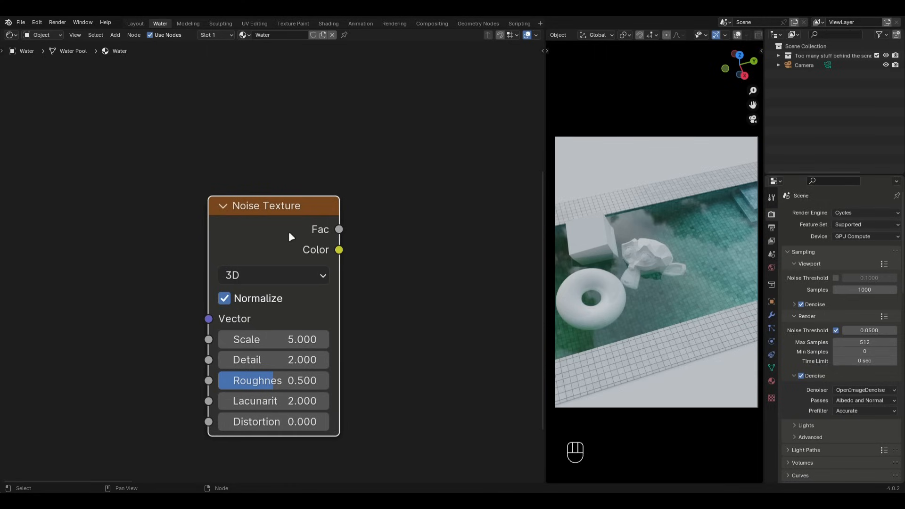
pyautogui.moveTo(339, 229); pyautogui.dragTo(543, 245)
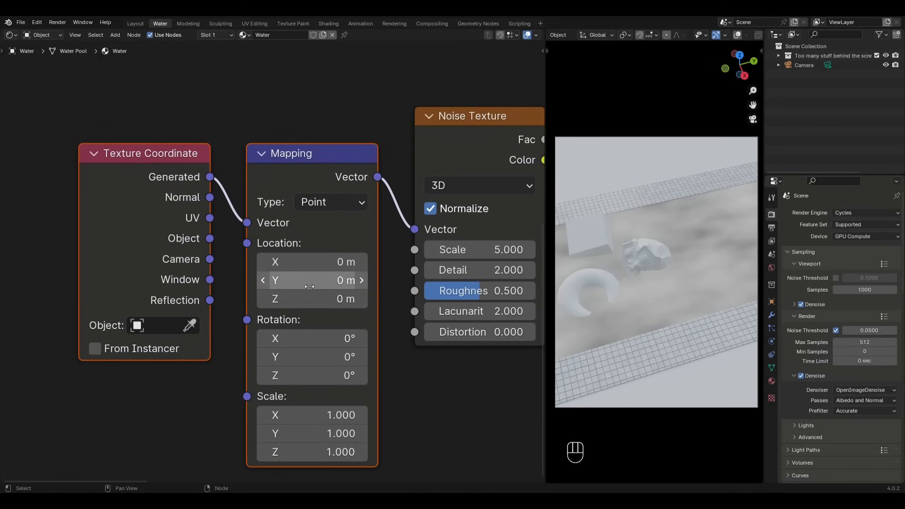
pyautogui.moveTo(249, 253)
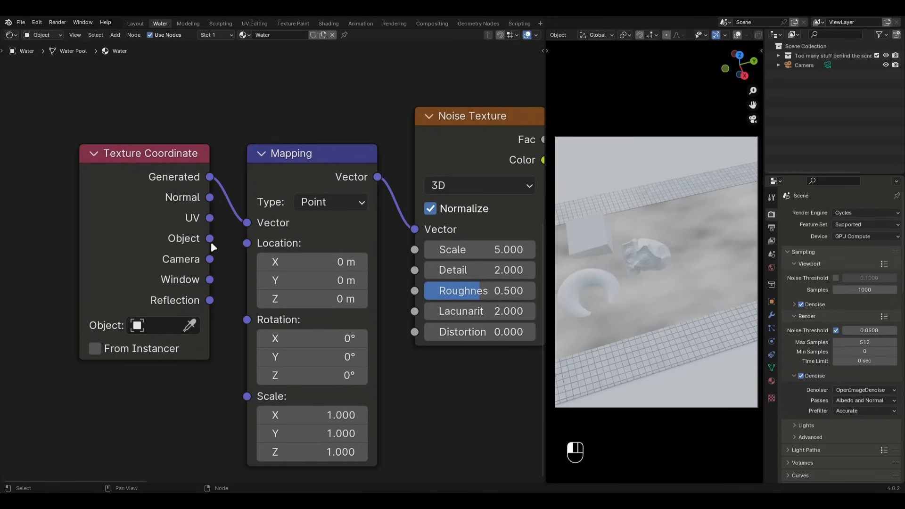
pyautogui.moveTo(210, 238); pyautogui.dragTo(225, 239)
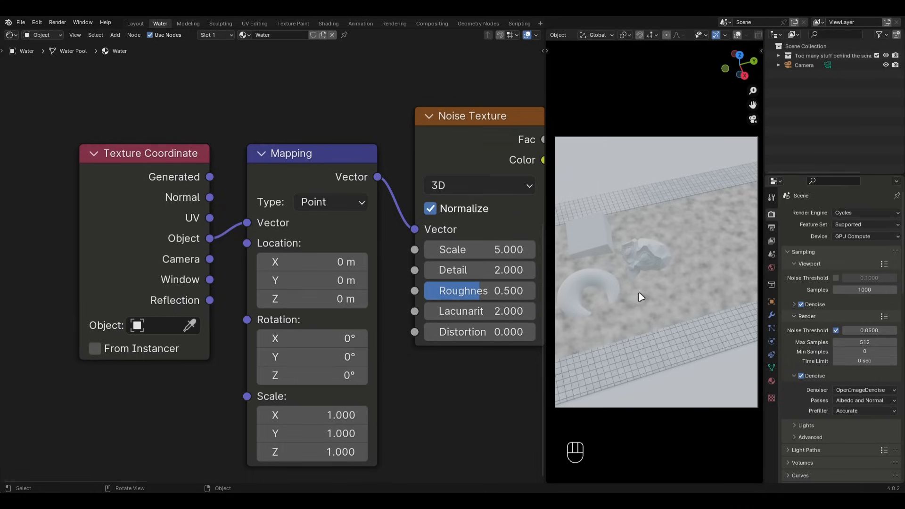
pyautogui.press('ctrl+a')
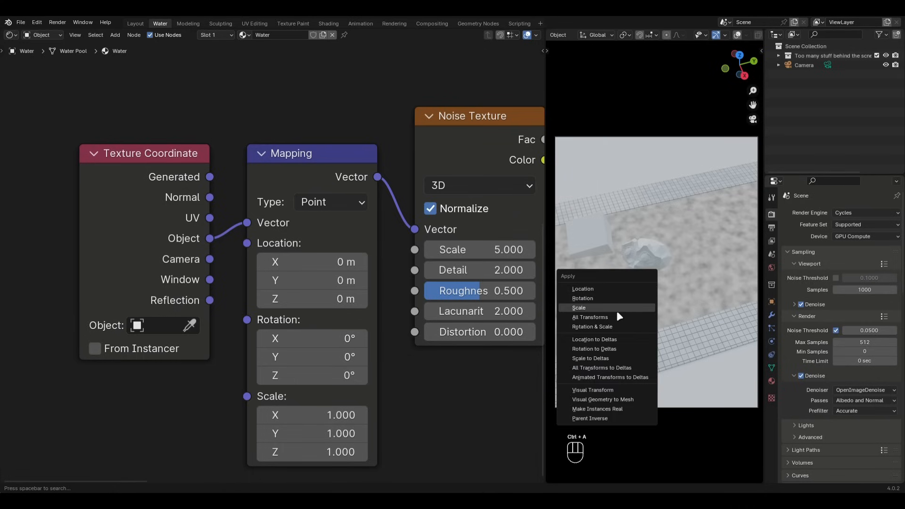
pyautogui.click(578, 307)
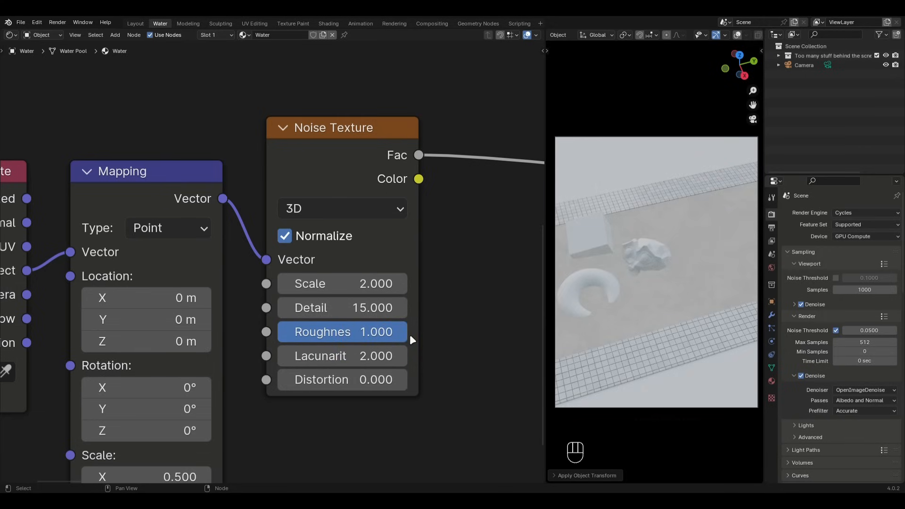
# Set the noise texture's lacunarity field to .2
pyautogui.click(341, 356)
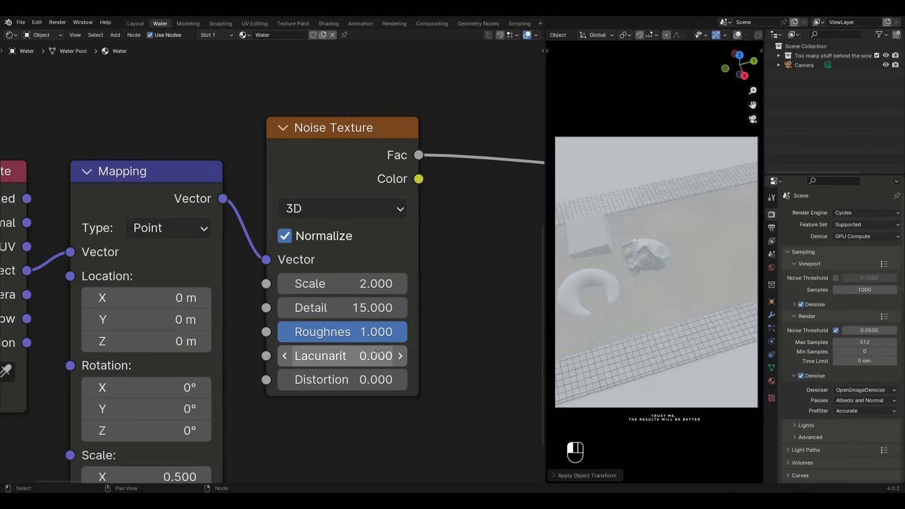
pyautogui.write('.25')
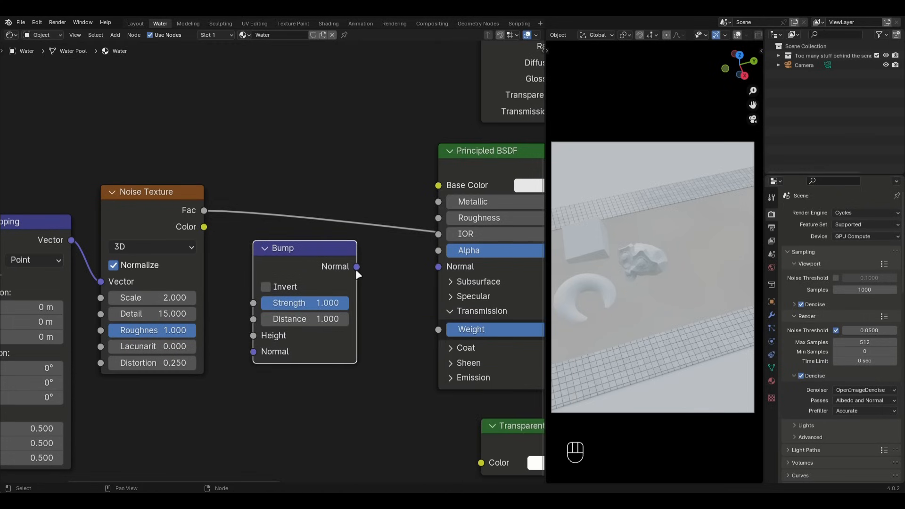
# Wire the noise Fac into Bump Height and the Bump Normal into the Principled BSDF normal
pyautogui.moveTo(356, 266); pyautogui.dragTo(438, 266)
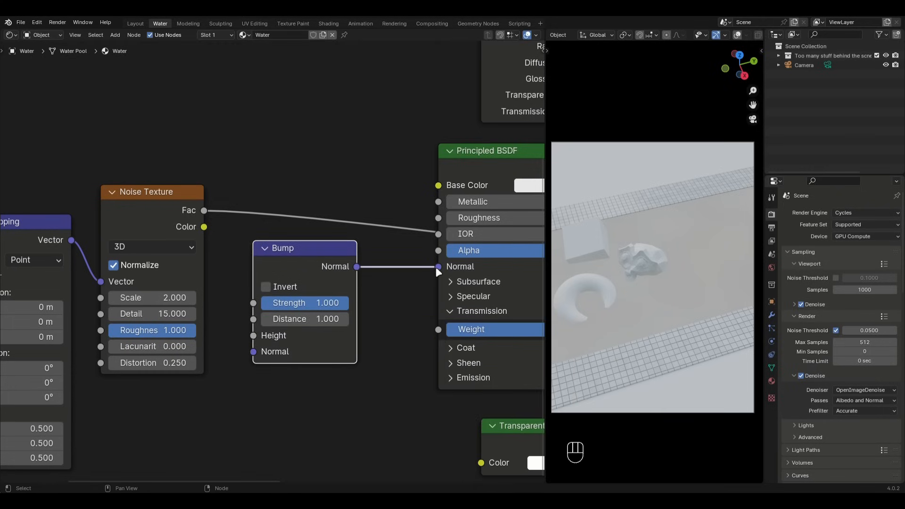
pyautogui.moveTo(203, 210); pyautogui.dragTo(222, 280)
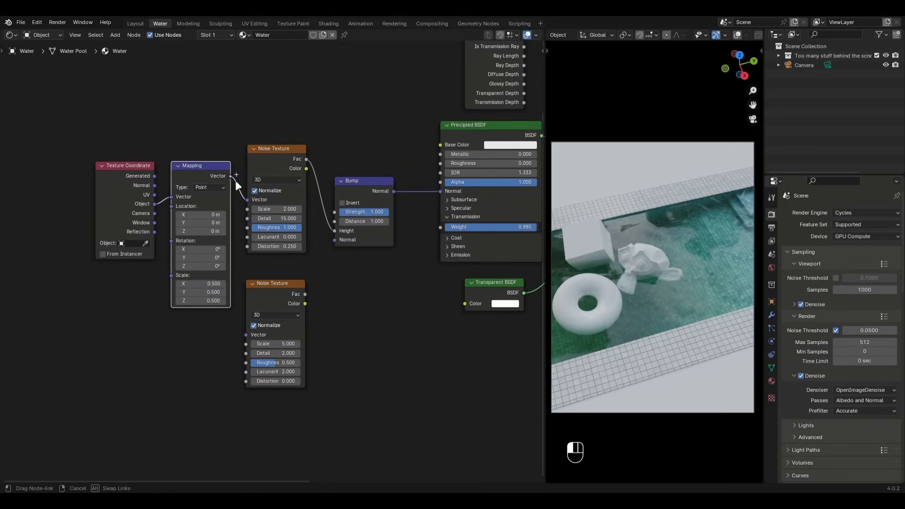
# Drive the second noise texture from the shared Mapping vector
pyautogui.moveTo(235, 175); pyautogui.dragTo(252, 341)
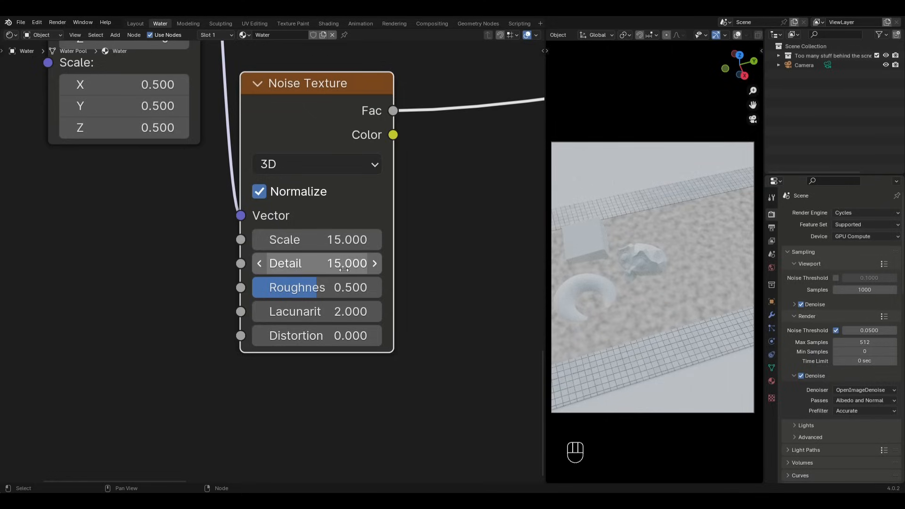
pyautogui.moveTo(343, 294)
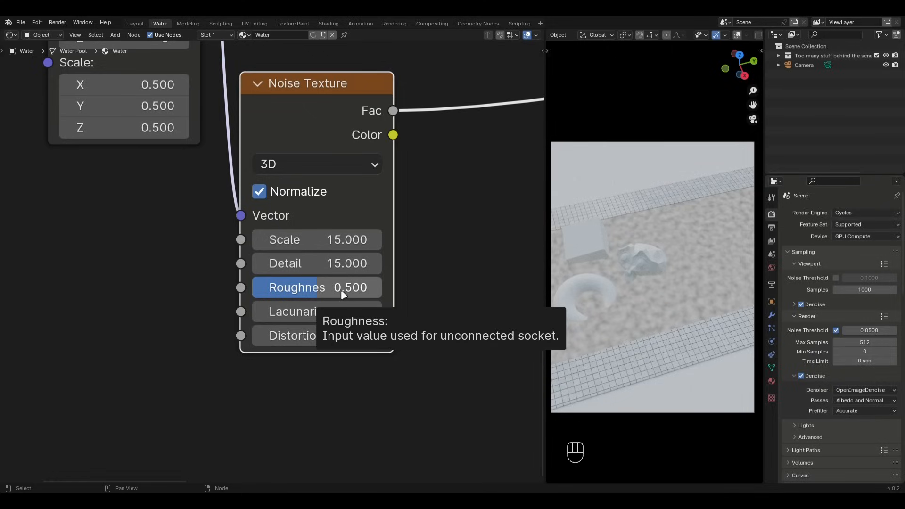
pyautogui.moveTo(317, 311)
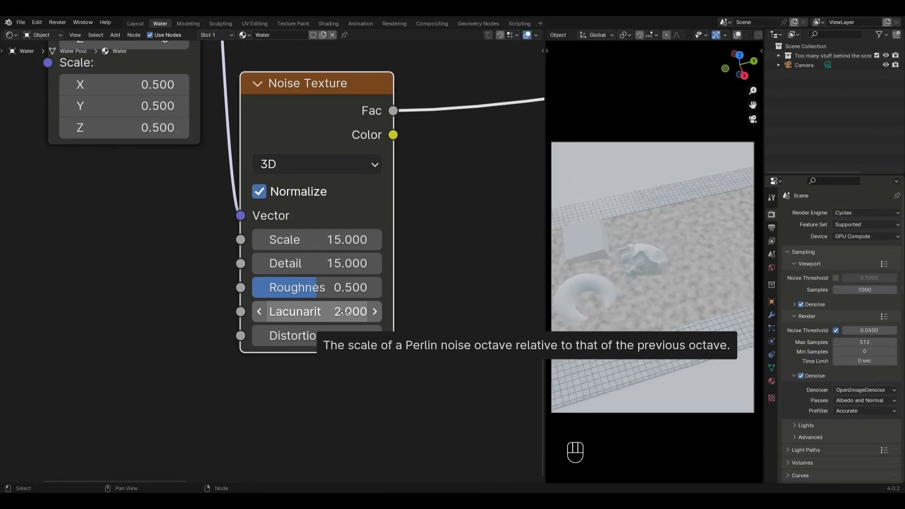
# Set the second noise texture's distortion to 0.25 and start adding a Mix node
pyautogui.write('.250')
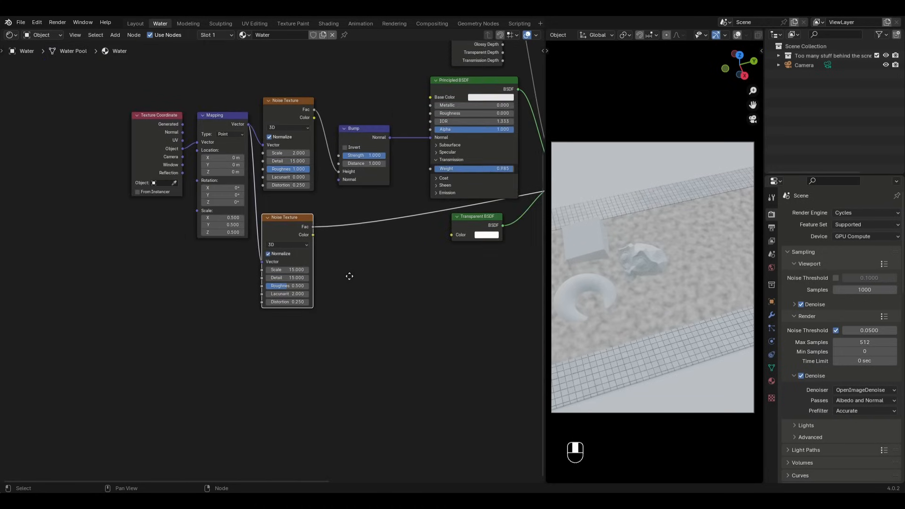
pyautogui.press('shift+a')
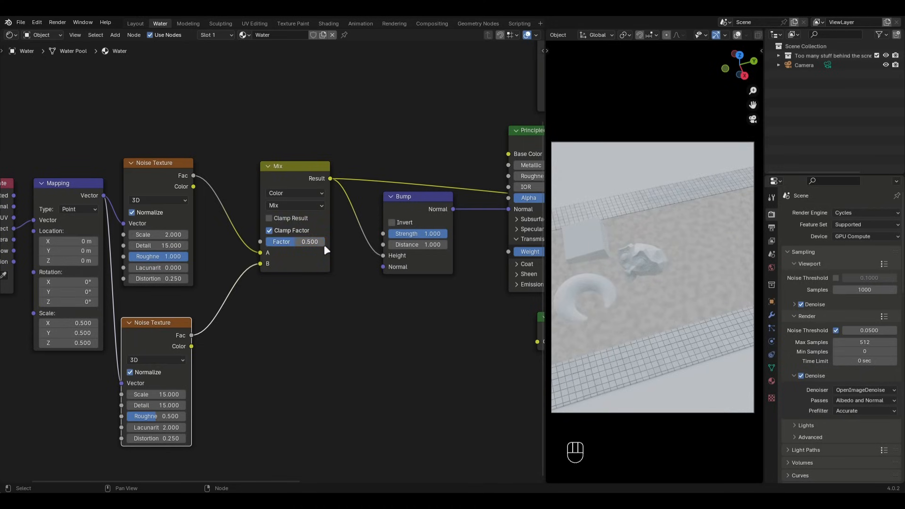
pyautogui.moveTo(325, 250)
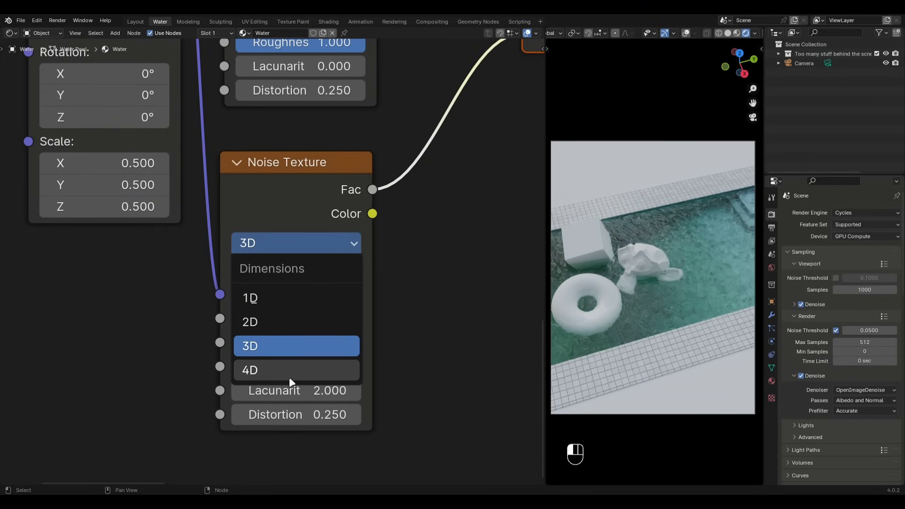
# Switch the noise textures to 4D and add a Value node to feed their W inputs
pyautogui.click(248, 370)
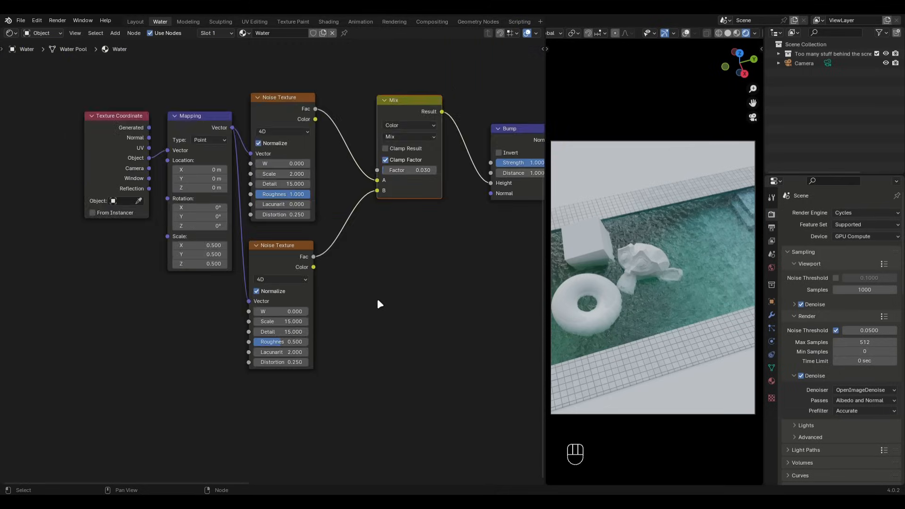
pyautogui.scroll(-3)
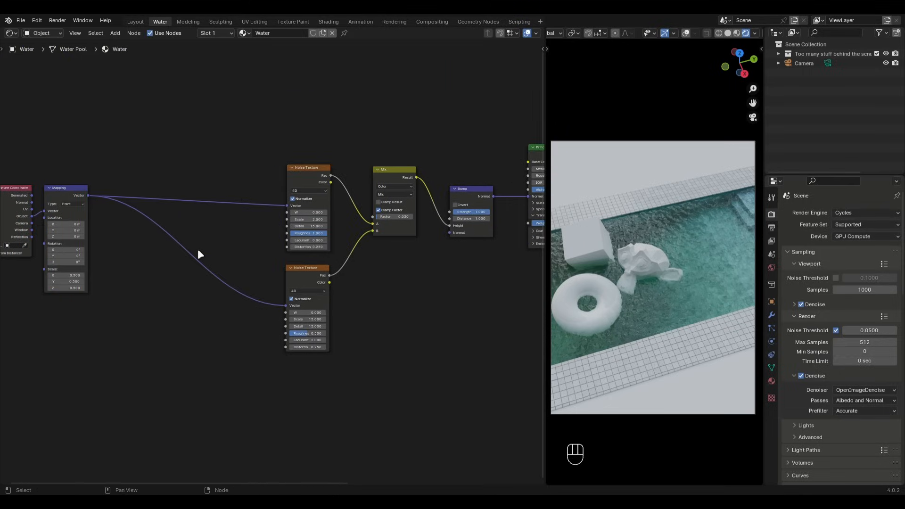
pyautogui.write('value')
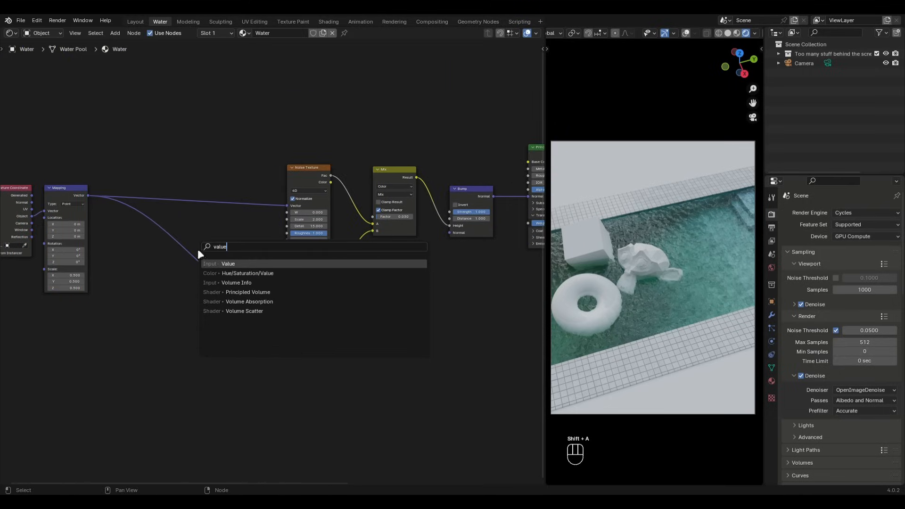
pyautogui.click(227, 263)
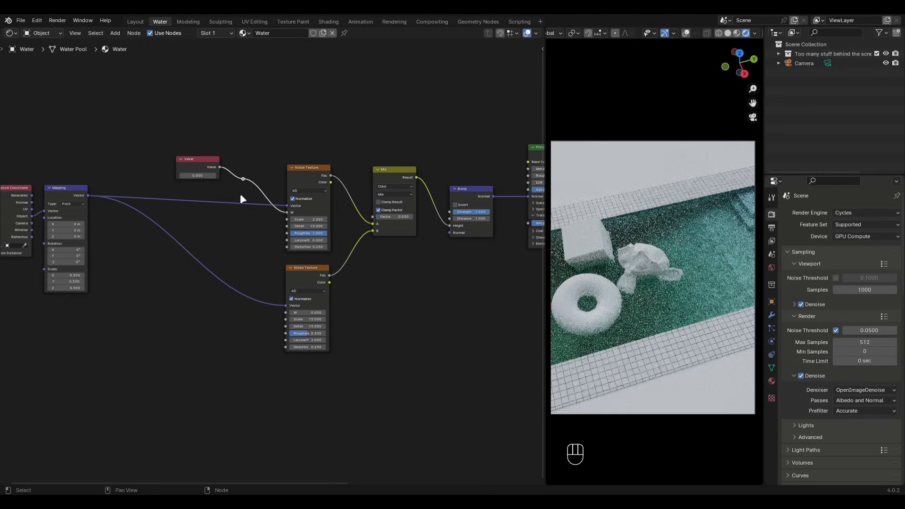
pyautogui.press('g')
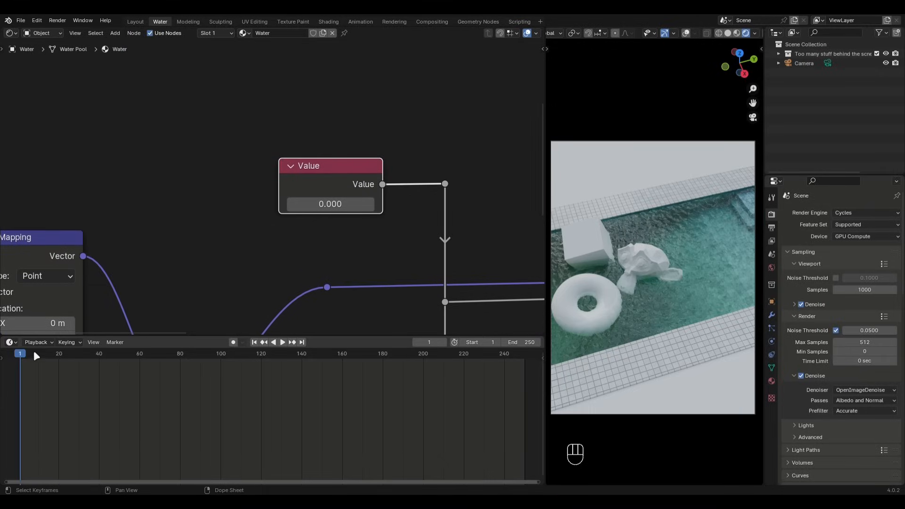
# Keyframe the Value node at 0 on frame 1 and 1 on frame 2 with linear interpolation
pyautogui.rightClick(330, 204)
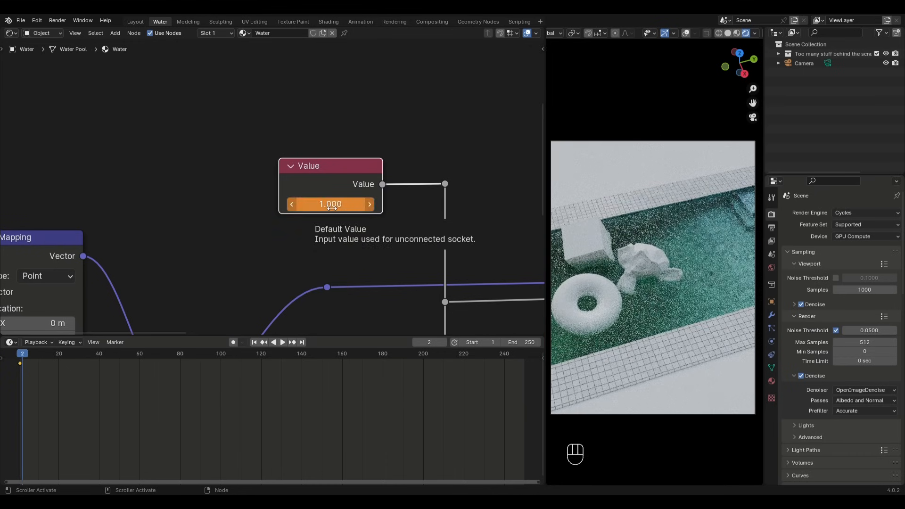
pyautogui.click(330, 204)
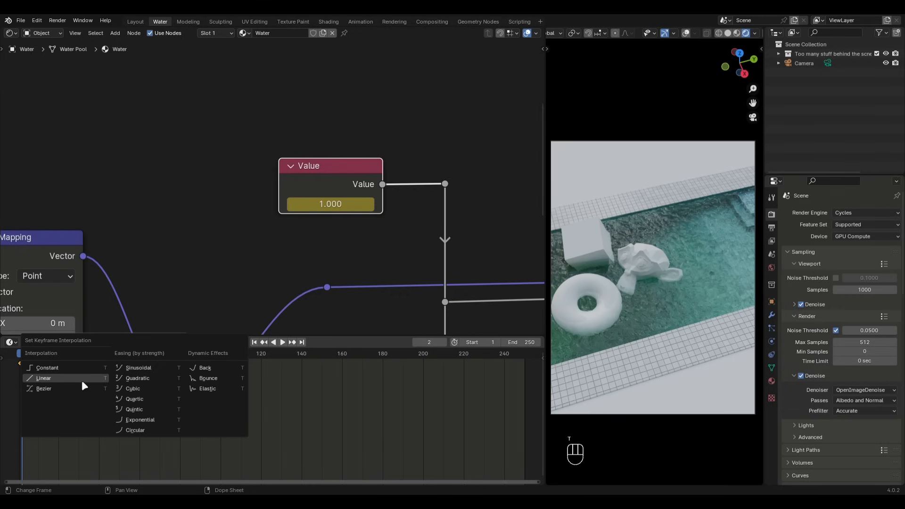
pyautogui.click(43, 377)
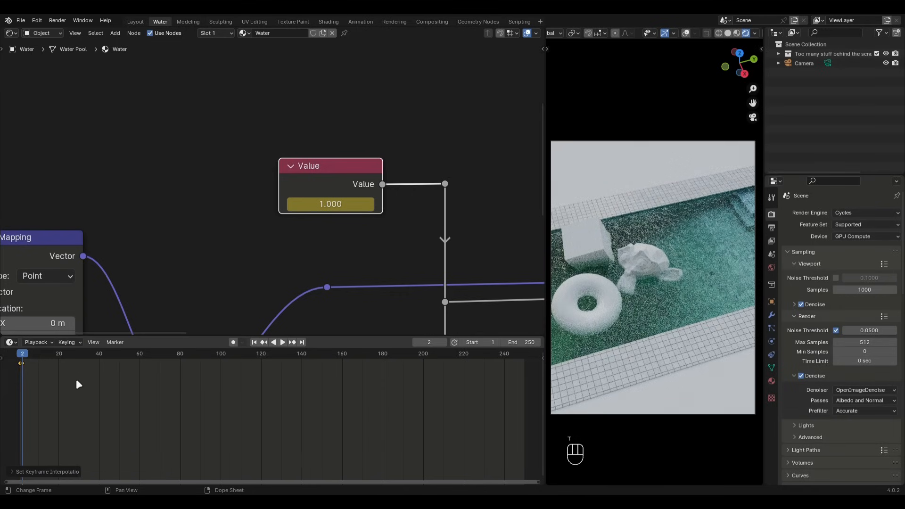
# Give the value curve linear extrapolation so it keeps rising one per frame, and check a frame ahead
pyautogui.press('shift+e')
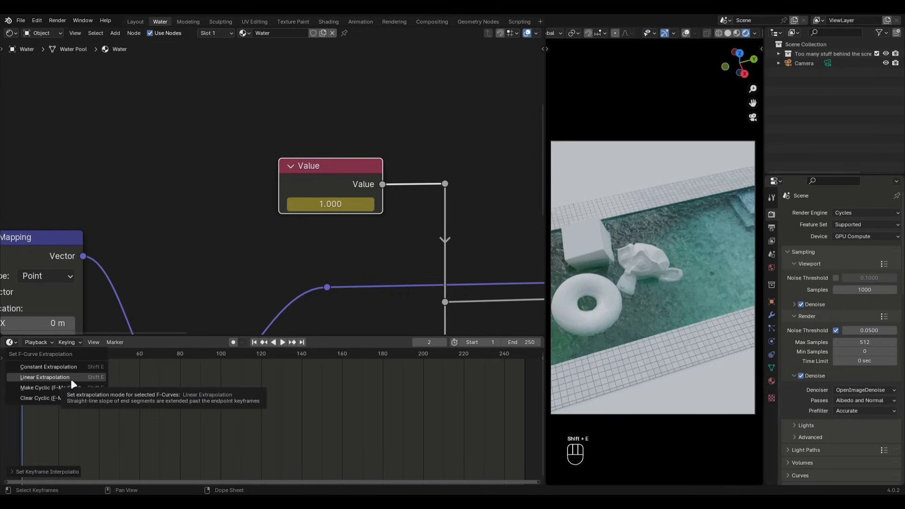
pyautogui.press('right')
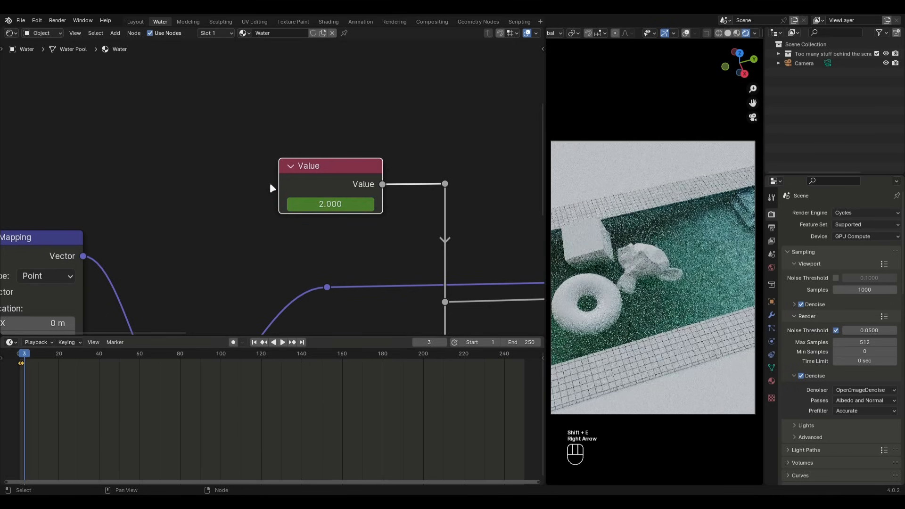
pyautogui.press('Right')
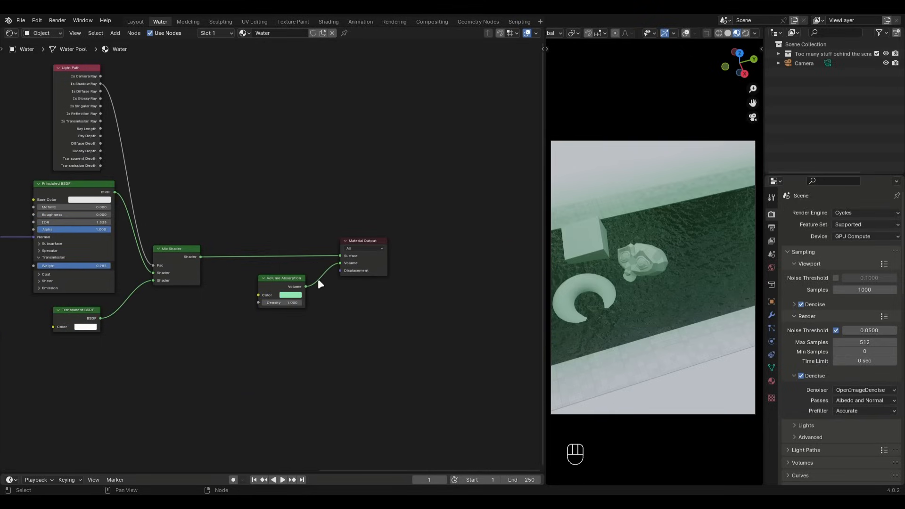
# Unlink the Volume Absorption from the output and drop a Math node onto the animated Value link
pyautogui.click(35, 479)
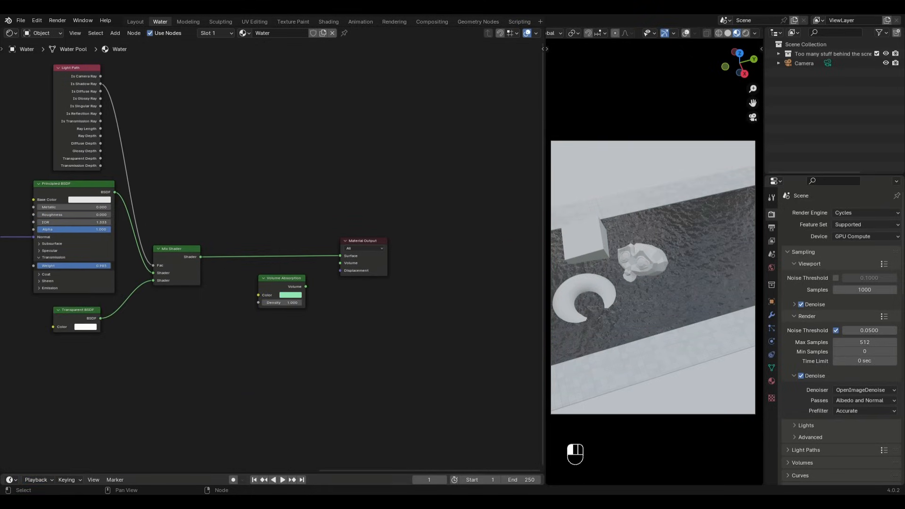
pyautogui.press('space')
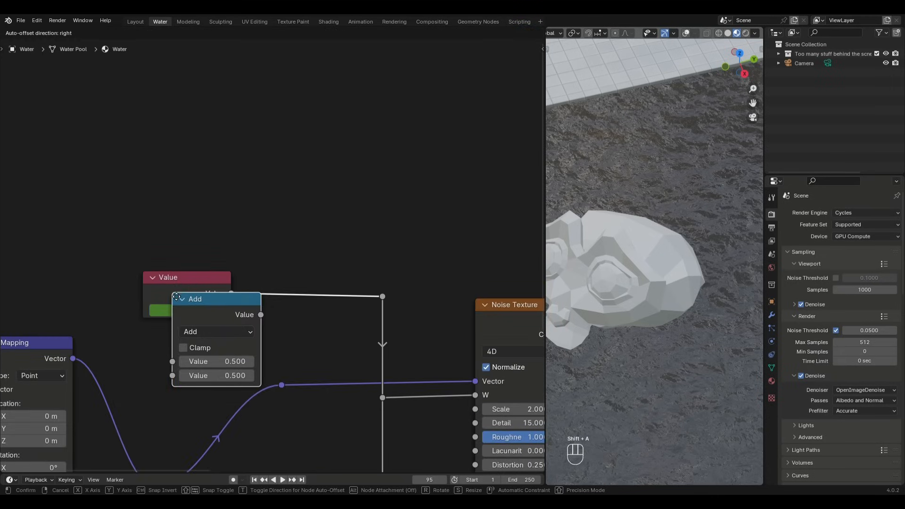
pyautogui.click(326, 294)
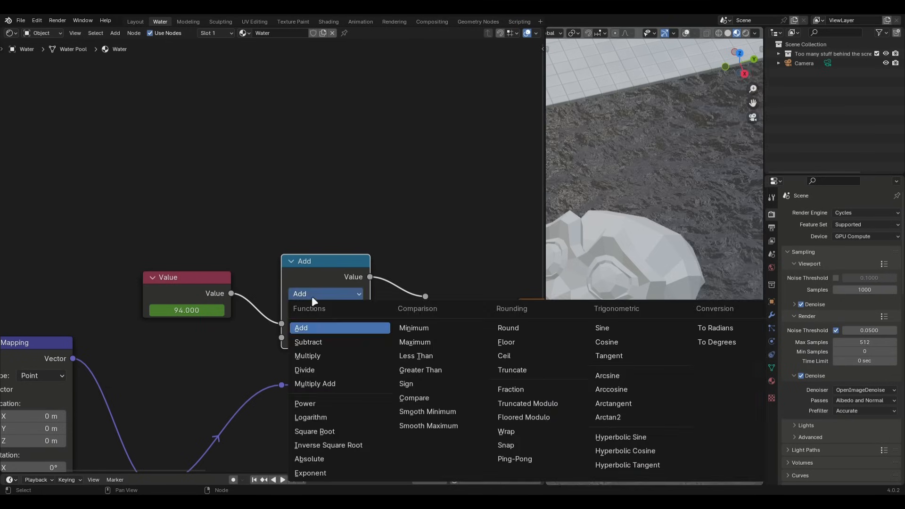
pyautogui.click(307, 355)
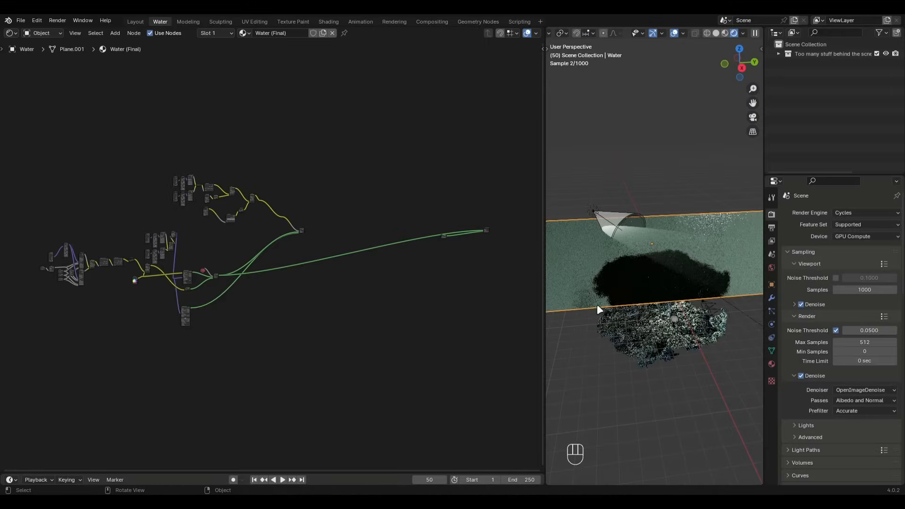
# Adjust viewport shading, step one frame forward and look through the scene camera at the water
pyautogui.click(742, 33)
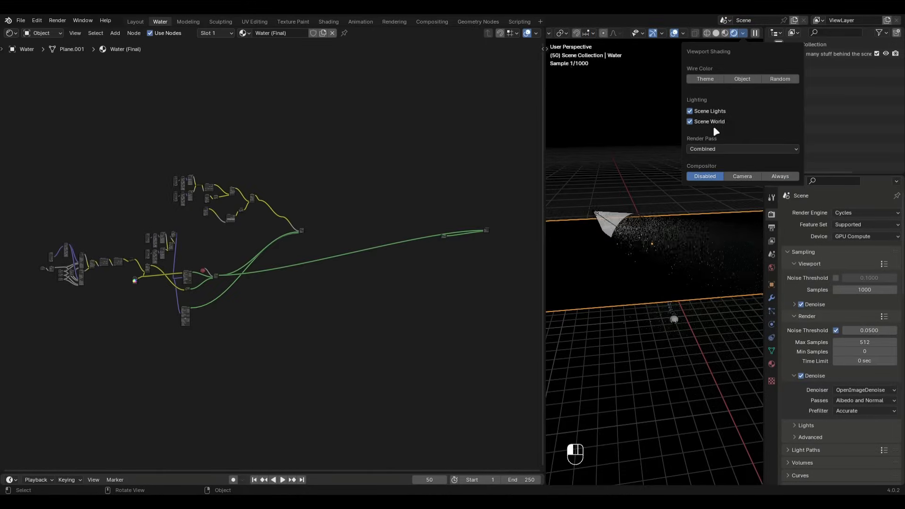
pyautogui.press('Right')
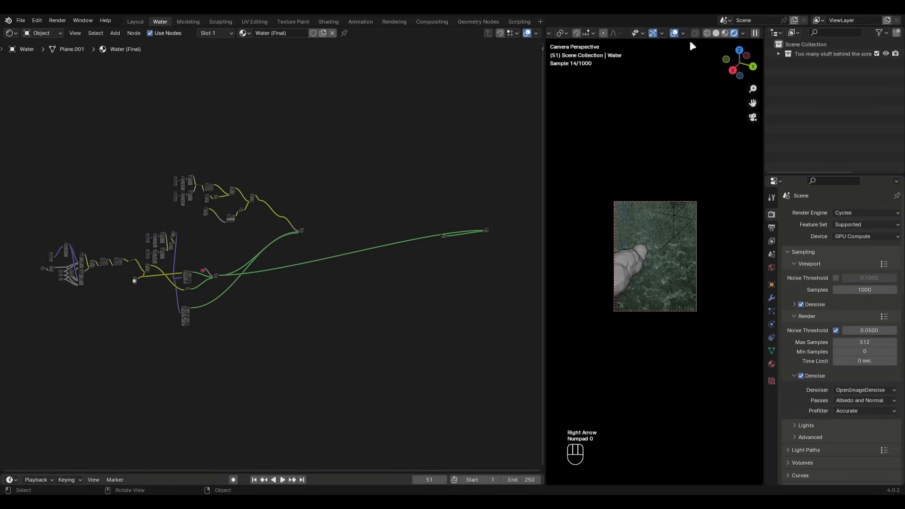
pyautogui.press('g')
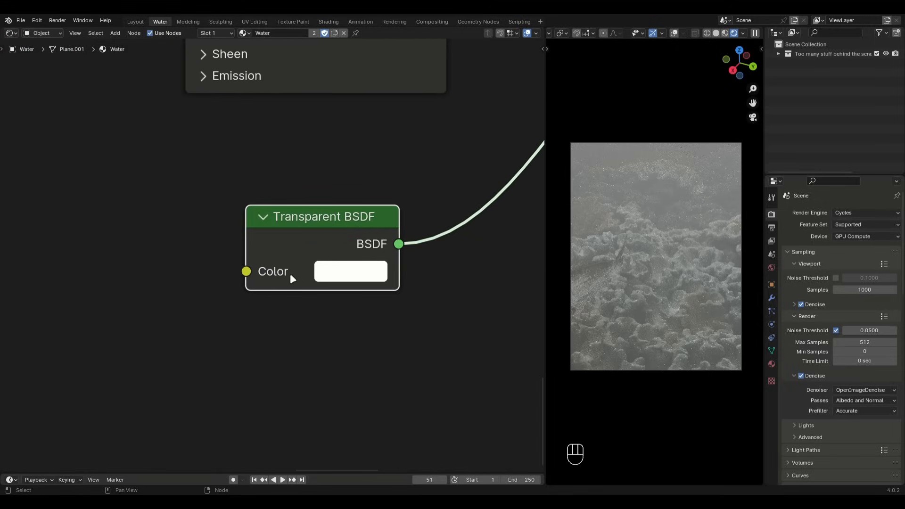
# Darken the Transparent BSDF colour toward black, then try a green tint and adjust its value
pyautogui.click(350, 271)
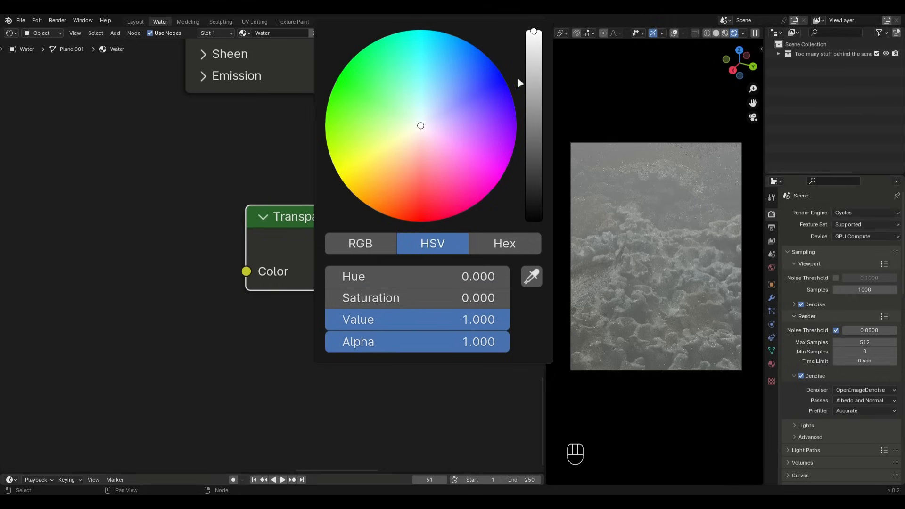
pyautogui.moveTo(533, 32); pyautogui.dragTo(533, 129)
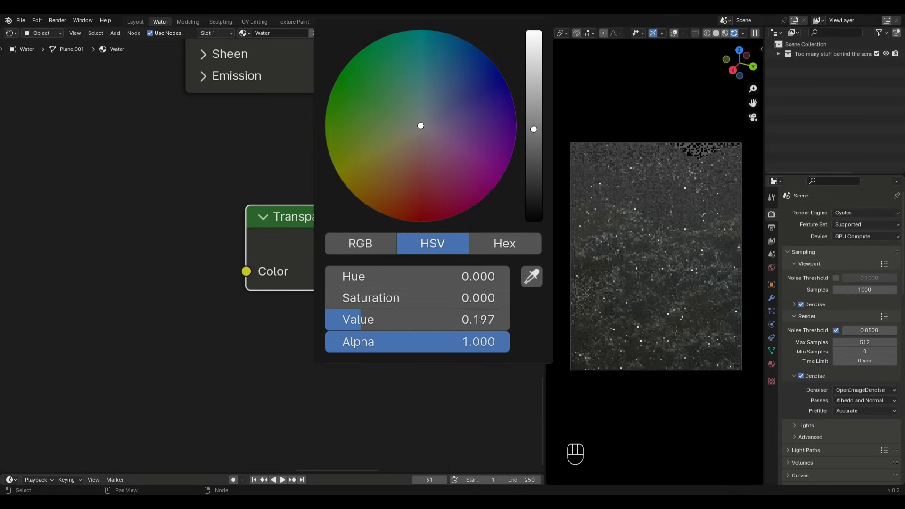
pyautogui.moveTo(534, 129); pyautogui.dragTo(534, 175)
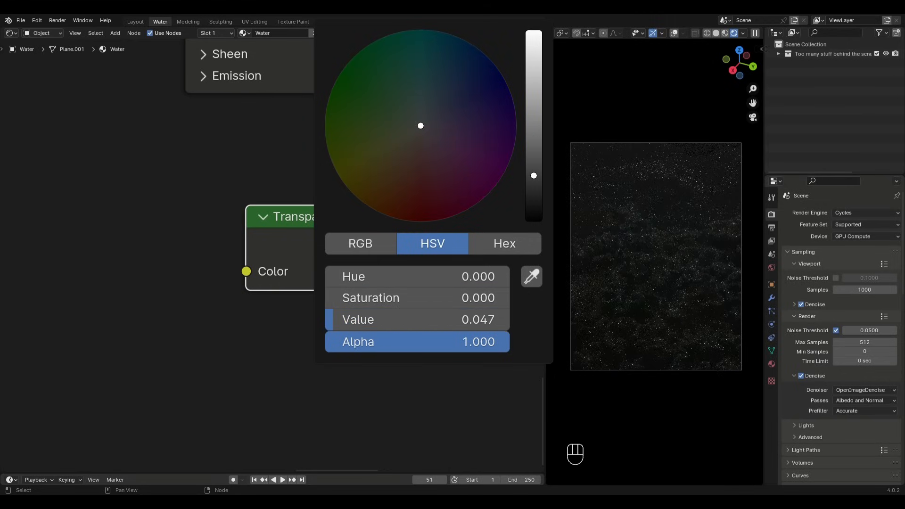
pyautogui.click(396, 96)
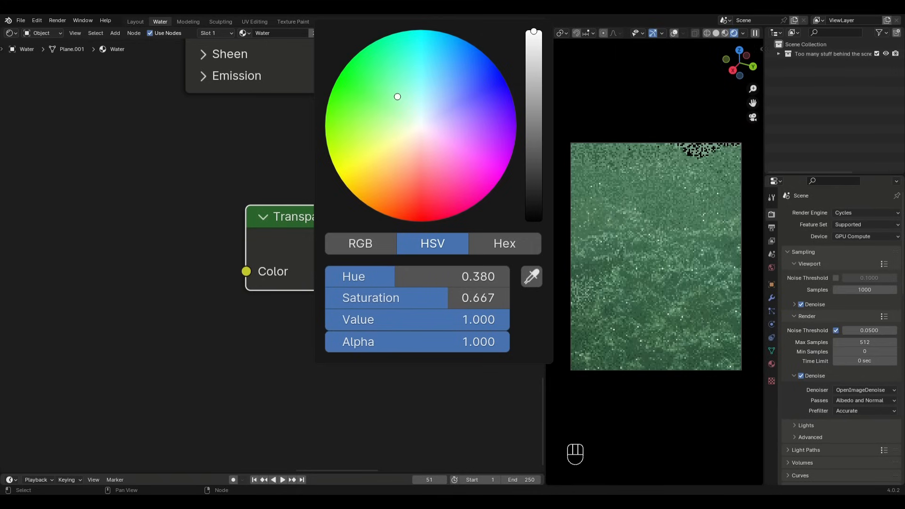
pyautogui.moveTo(532, 31); pyautogui.dragTo(532, 135)
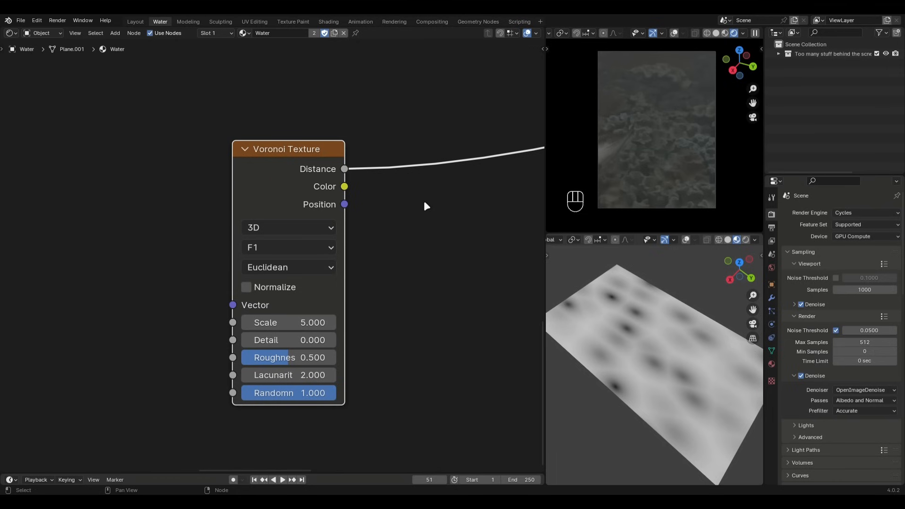
# Set the Voronoi Texture to 4D Smooth F1 with smoothness 0.4 and enter .9 in the next field
pyautogui.click(287, 227)
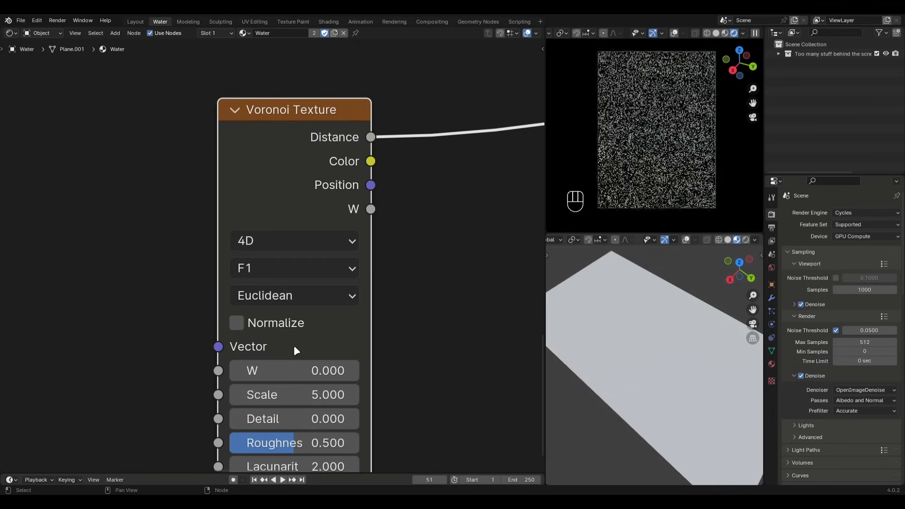
pyautogui.click(294, 268)
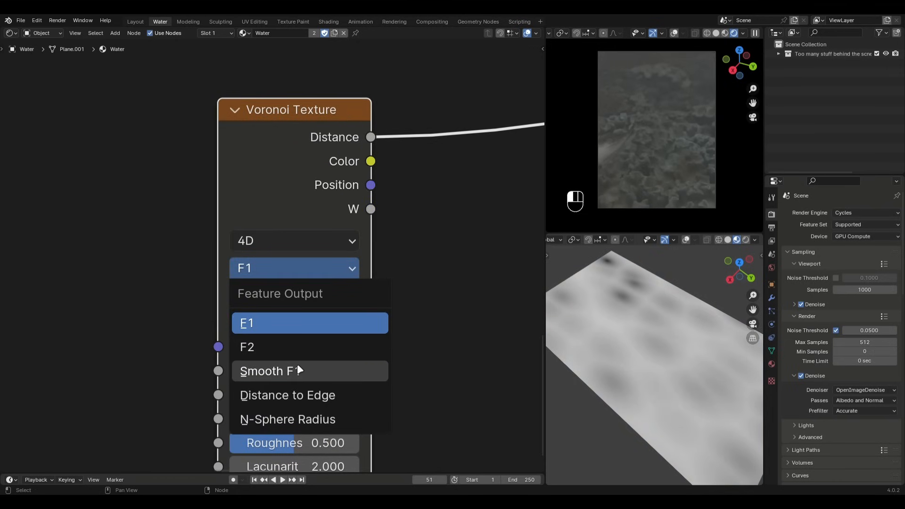
pyautogui.click(266, 370)
pyautogui.write('.4')
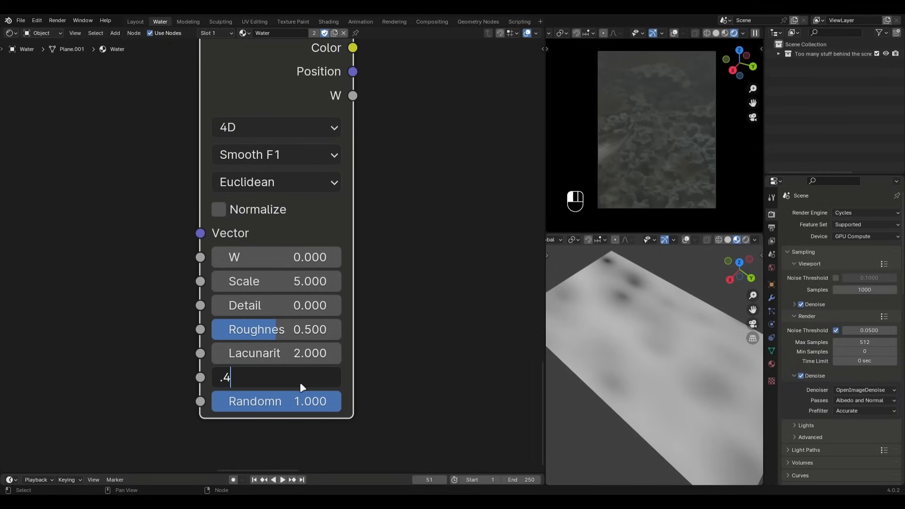
pyautogui.press('Return')
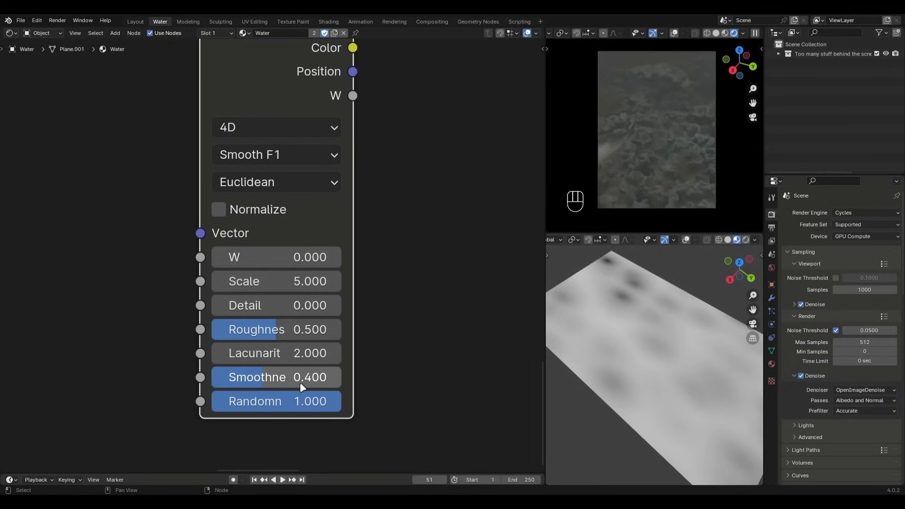
pyautogui.write('.9')
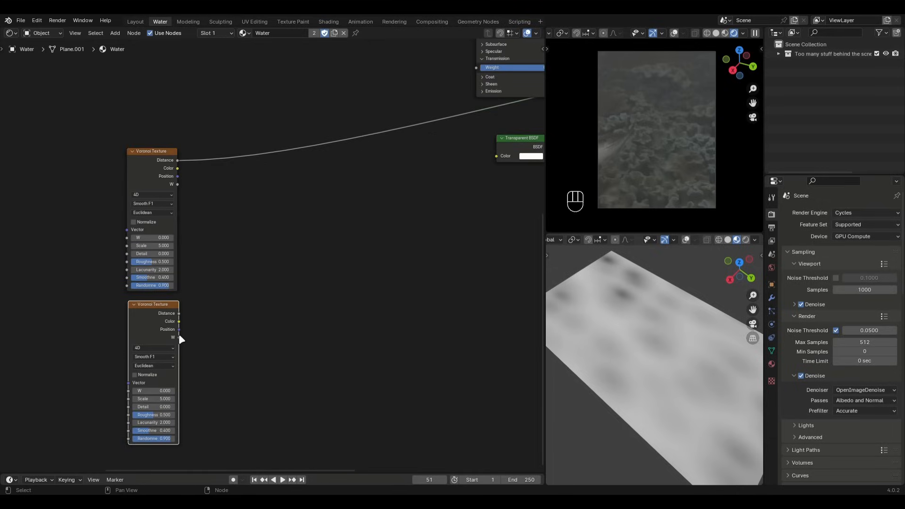
# Add a Mix colour node for the two Voronoi distance outputs and choose its blend mode
pyautogui.write('mix')
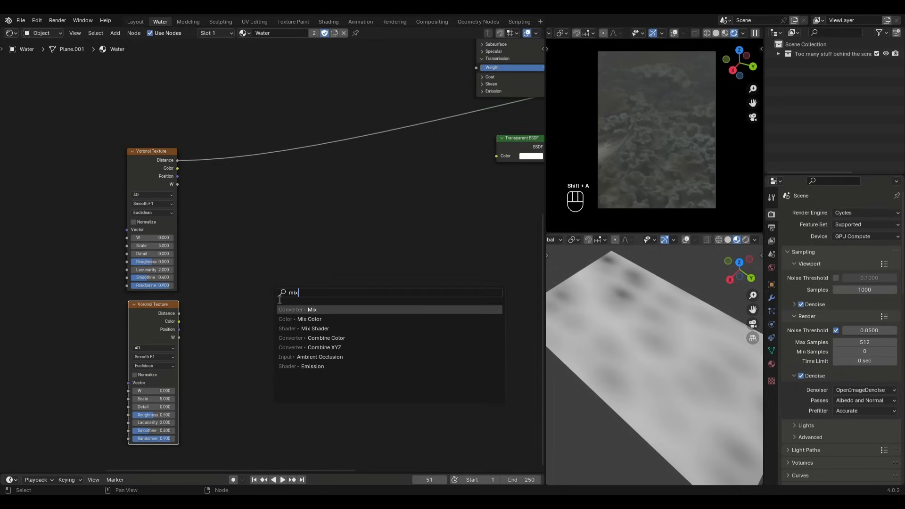
pyautogui.click(312, 310)
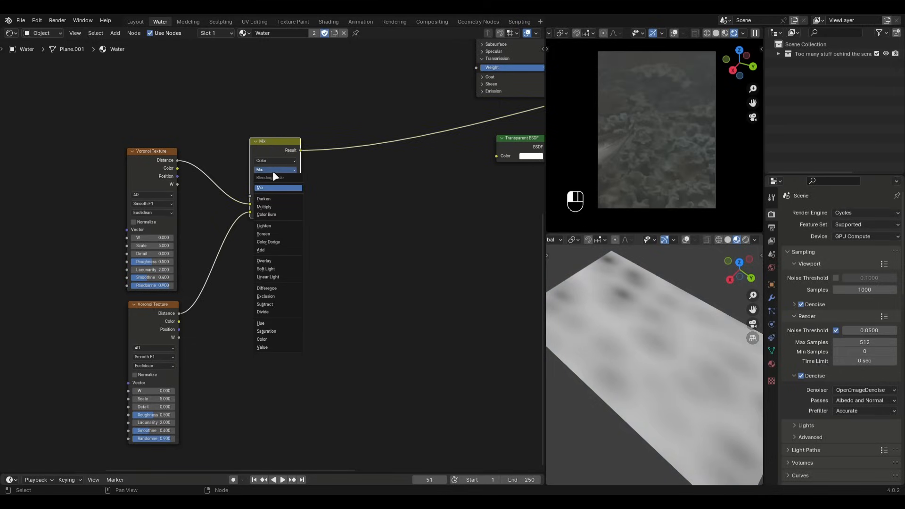
pyautogui.click(267, 289)
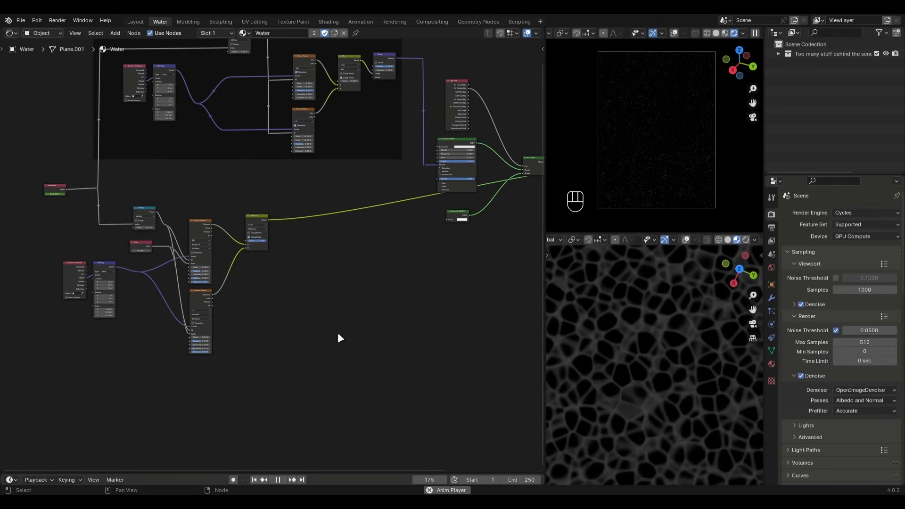
# Add a Color Ramp after the Difference node using B-Spline interpolation
pyautogui.write('co')
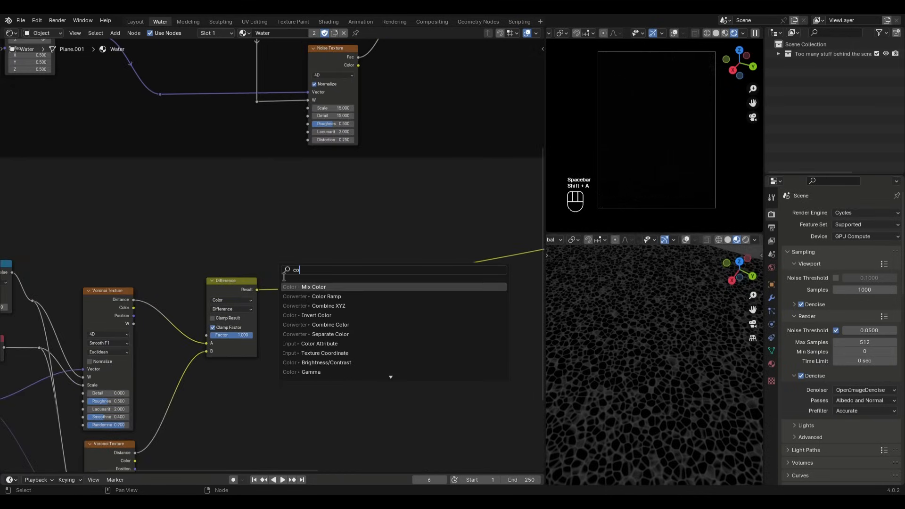
pyautogui.click(326, 296)
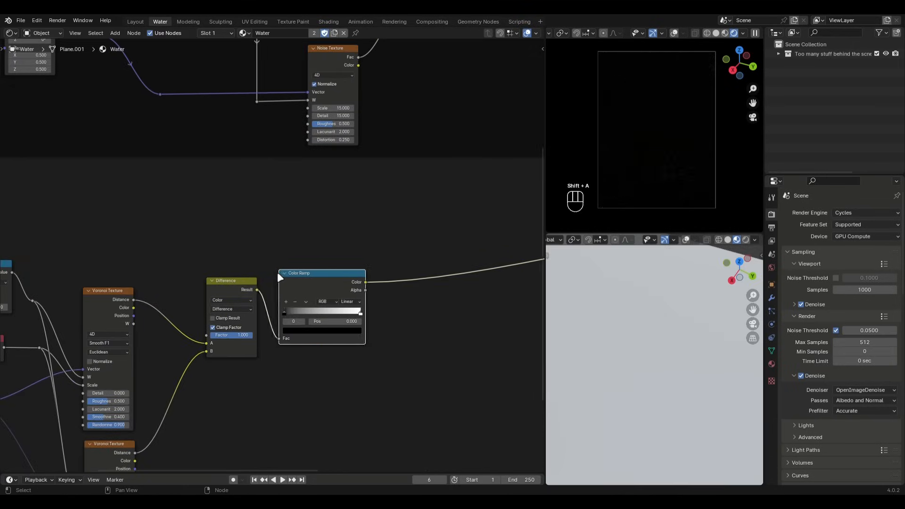
pyautogui.click(356, 302)
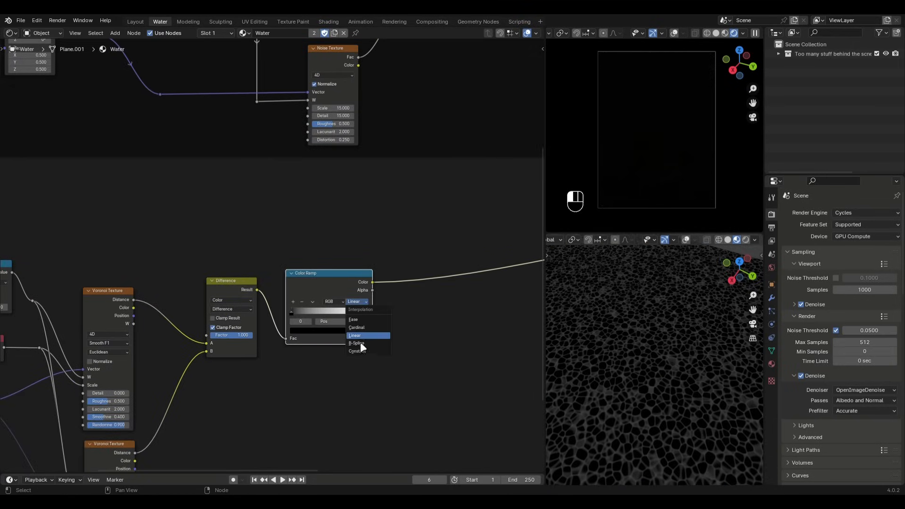
pyautogui.click(356, 343)
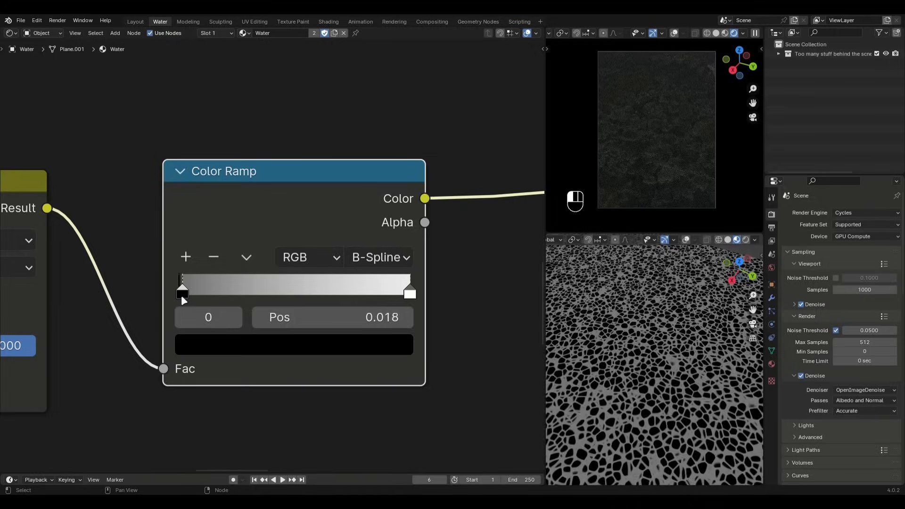
# Drag the black and white stops close together near the left for thin bright cell lines
pyautogui.moveTo(182, 291); pyautogui.dragTo(187, 291)
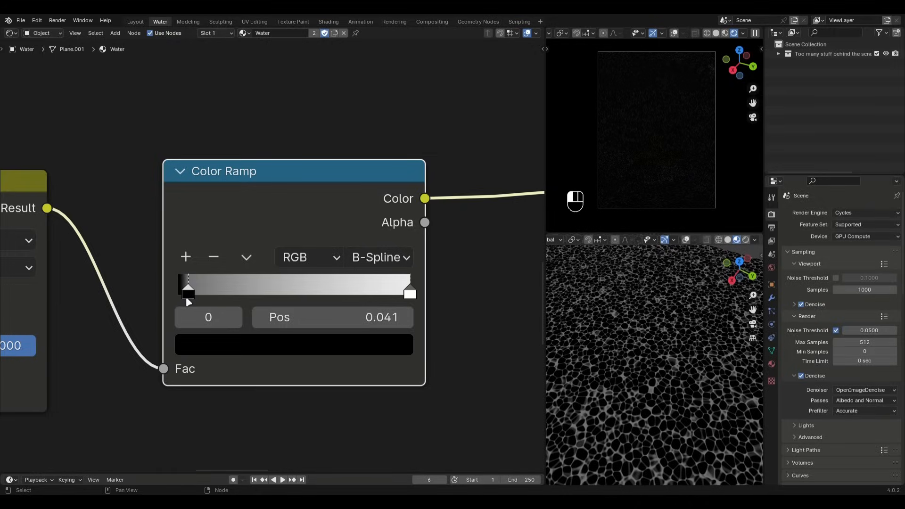
pyautogui.moveTo(188, 288); pyautogui.dragTo(386, 288)
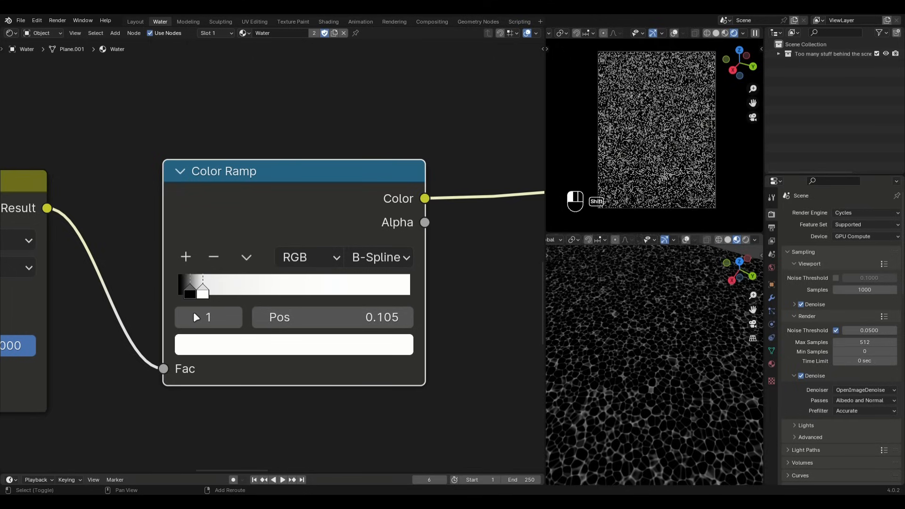
pyautogui.moveTo(199, 287); pyautogui.dragTo(204, 287)
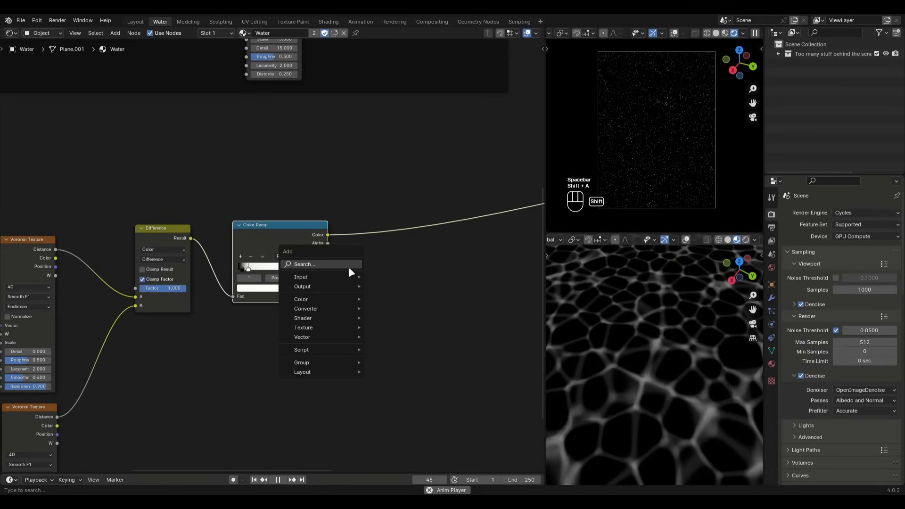
# Add a second Linear Color Ramp after the first and pull its white stop leftward
pyautogui.write('color')
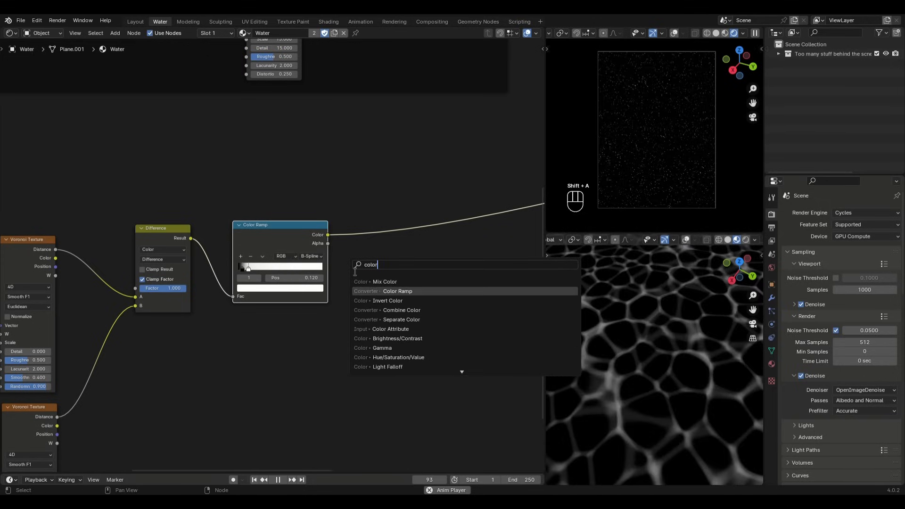
pyautogui.click(397, 291)
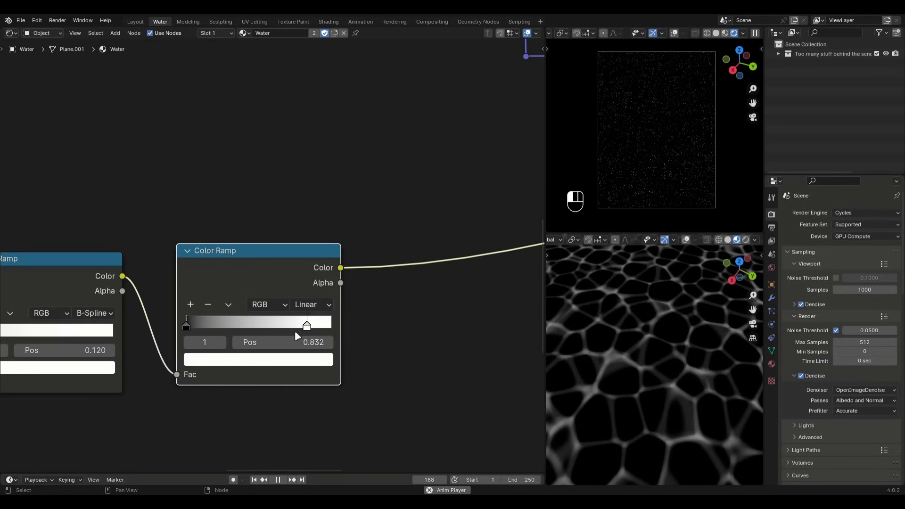
pyautogui.moveTo(306, 323); pyautogui.dragTo(216, 323)
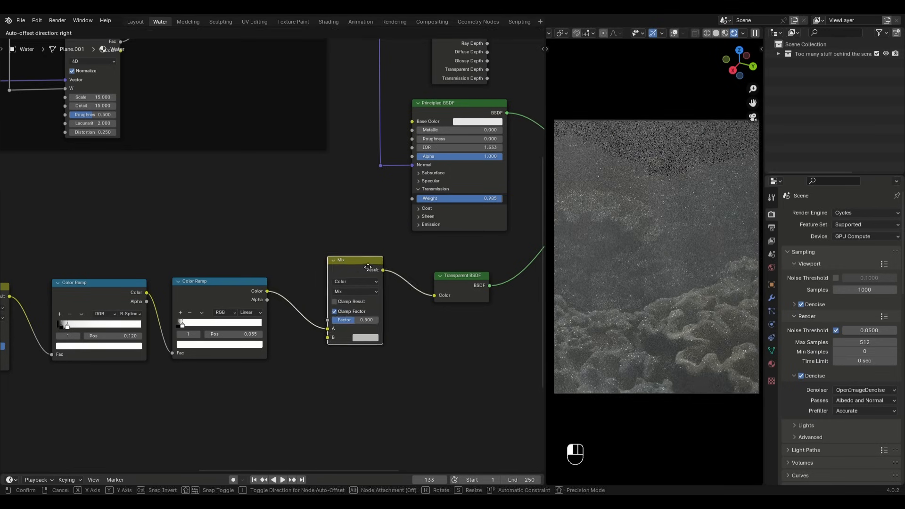
# Insert a Multiply Mix node feeding the foam mask into the Transparent BSDF colour
pyautogui.click(354, 291)
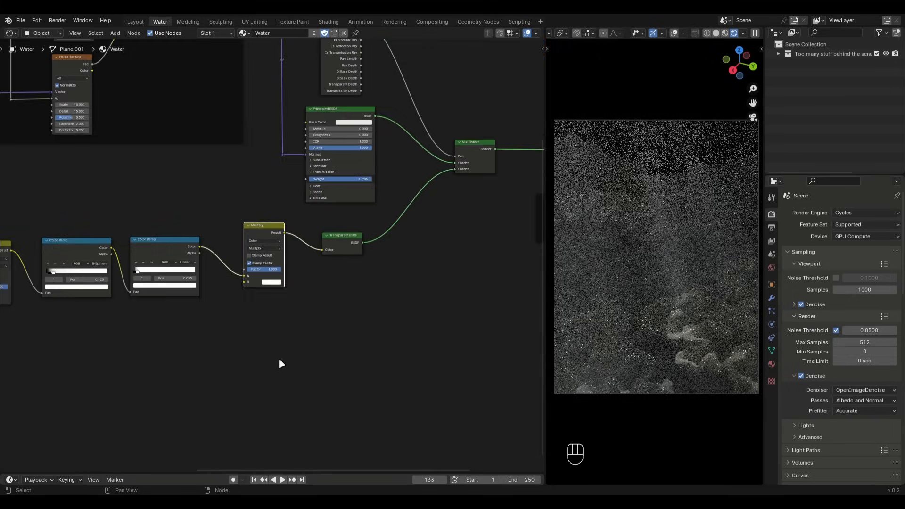
pyautogui.write('rg')
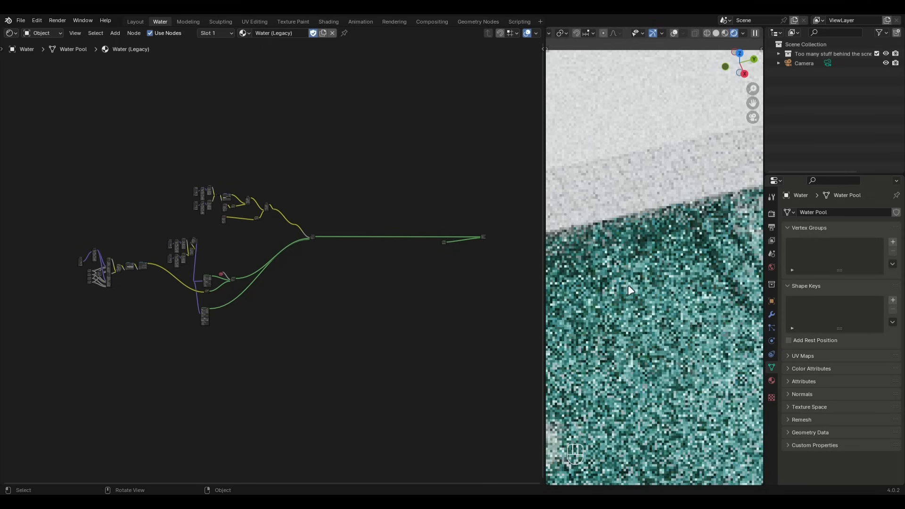
# Orbit the viewport around the water pool to view its Water (Legacy) material
pyautogui.moveTo(629, 291); pyautogui.dragTo(677, 239)
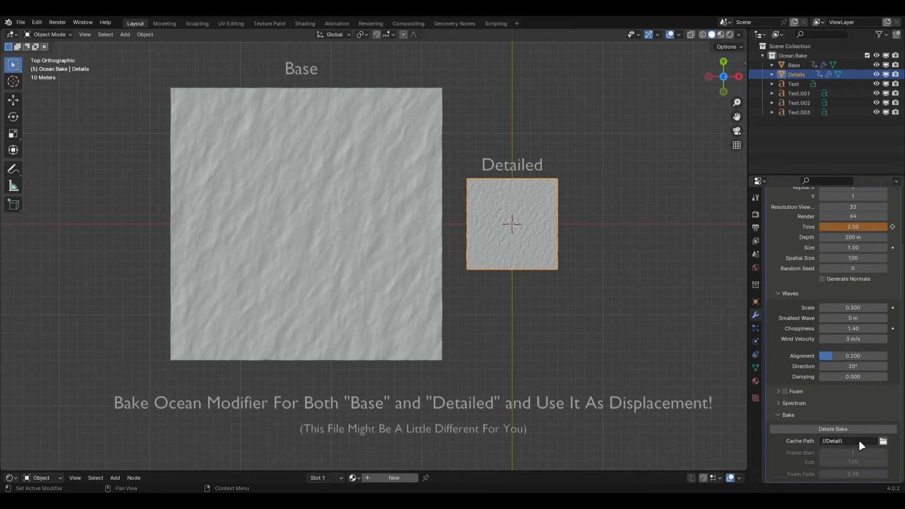
# Delete the existing bakes of both the Base and Detailed ocean objects
pyautogui.click(793, 65)
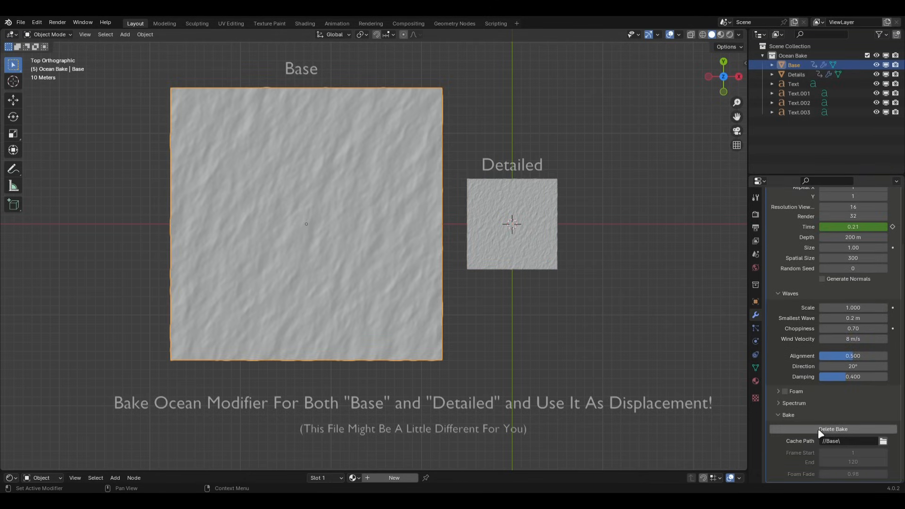
pyautogui.click(832, 429)
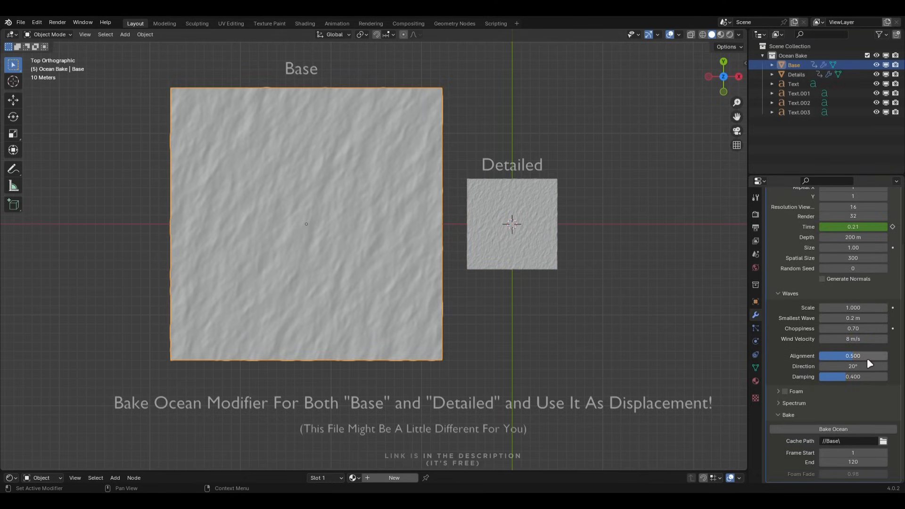
pyautogui.click(797, 75)
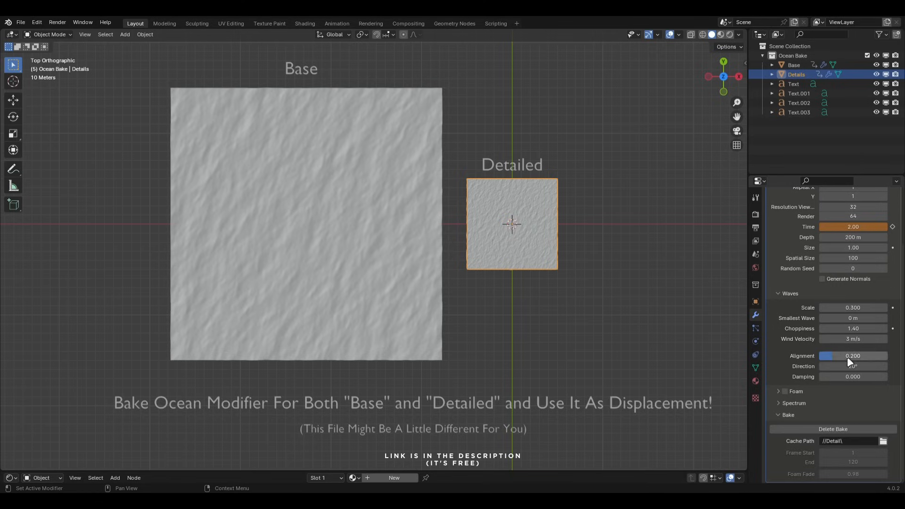
pyautogui.click(832, 429)
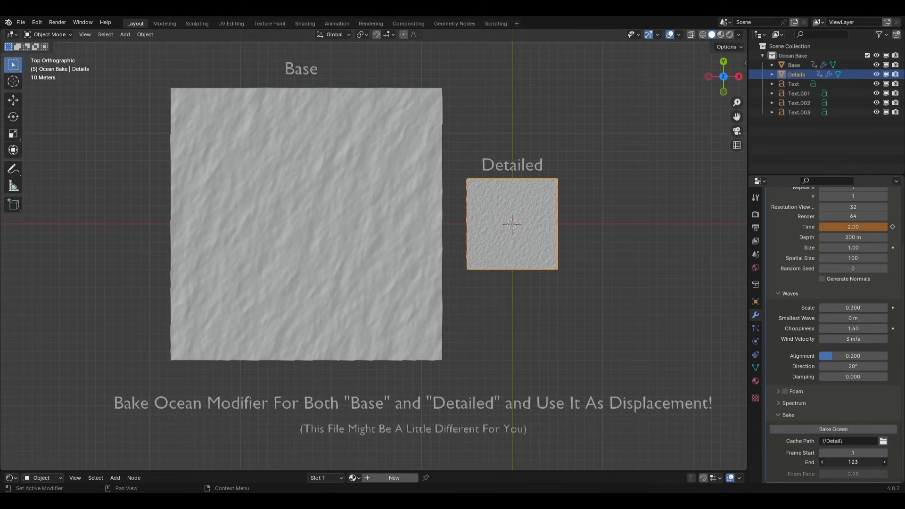
# Set the bake end frame to 120 and bake the Detailed ocean displacement
pyautogui.moveTo(860, 462); pyautogui.dragTo(848, 461)
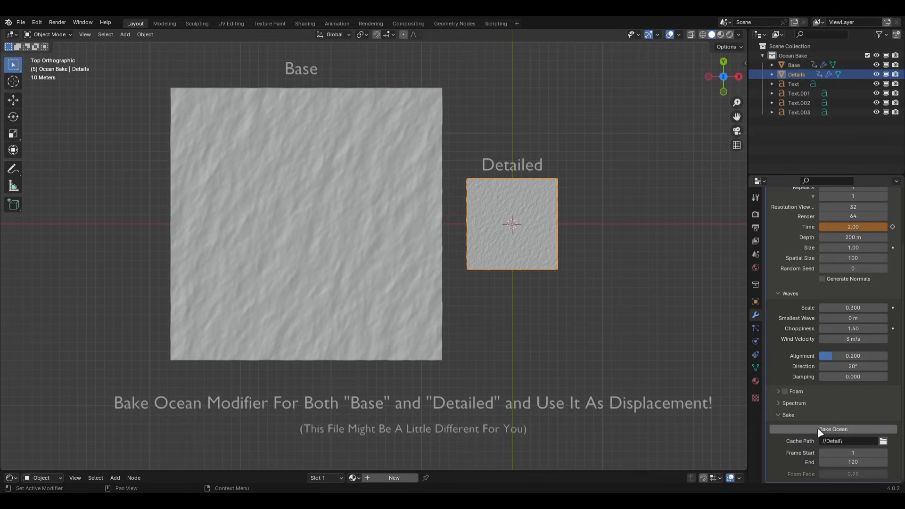
pyautogui.click(832, 429)
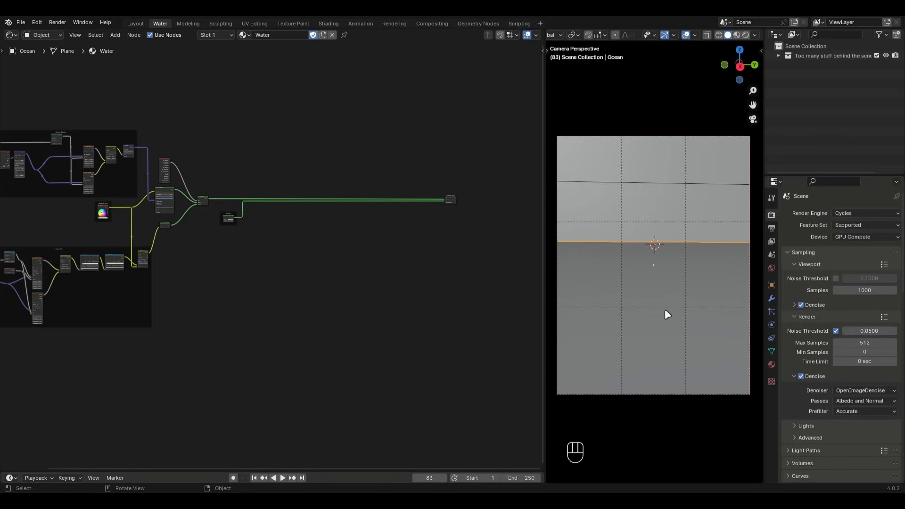
# Add an Empty and switch Cycles to the Experimental feature set
pyautogui.write('empty')
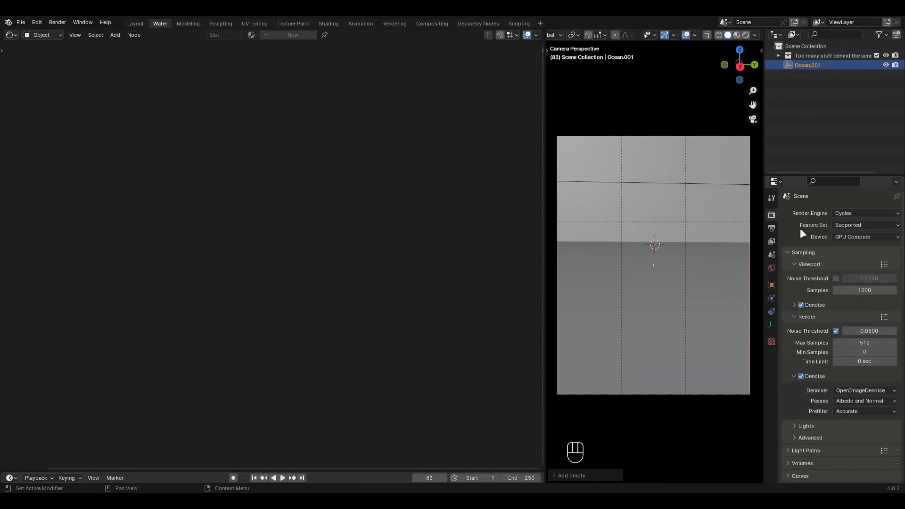
pyautogui.click(864, 225)
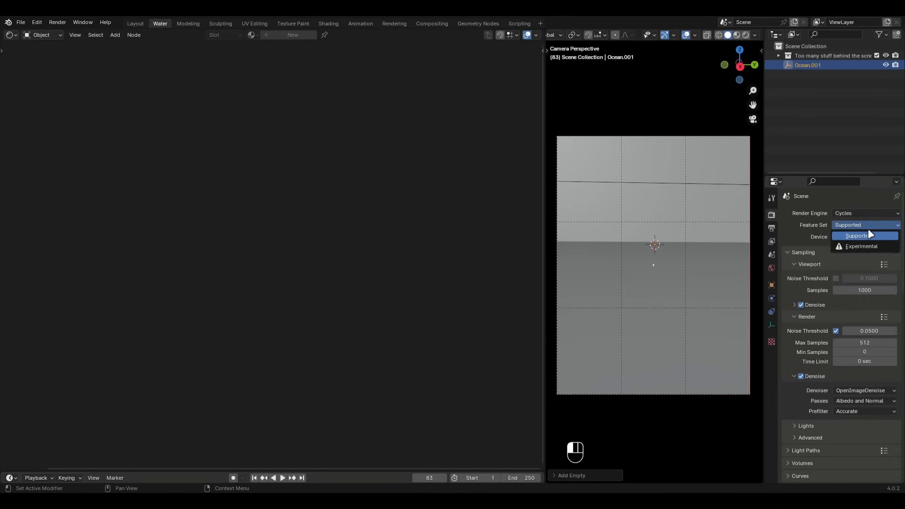
pyautogui.click(860, 246)
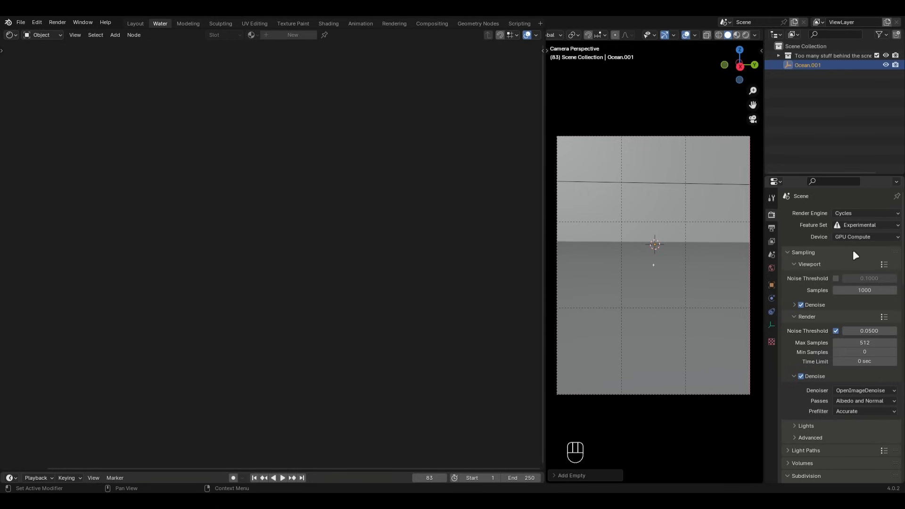
# Turn off Persistent Data for final renders under Performance
pyautogui.scroll(-3)
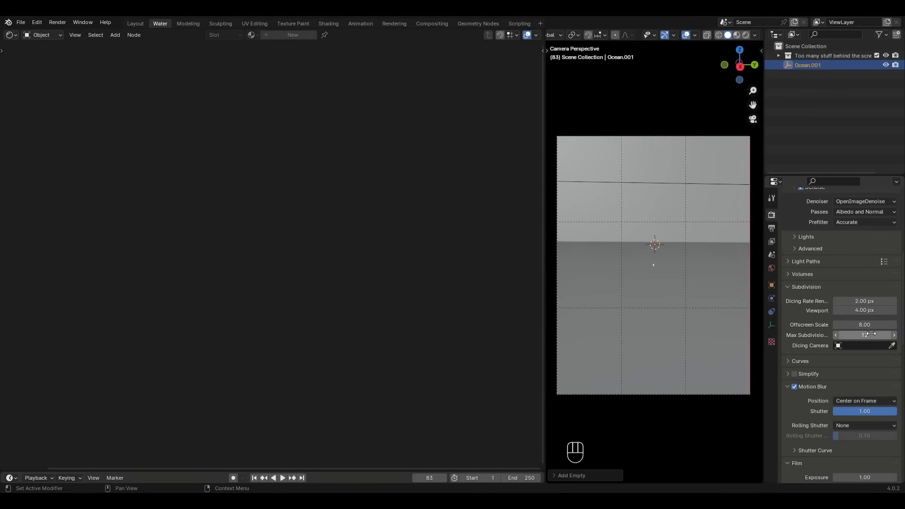
pyautogui.scroll(-3)
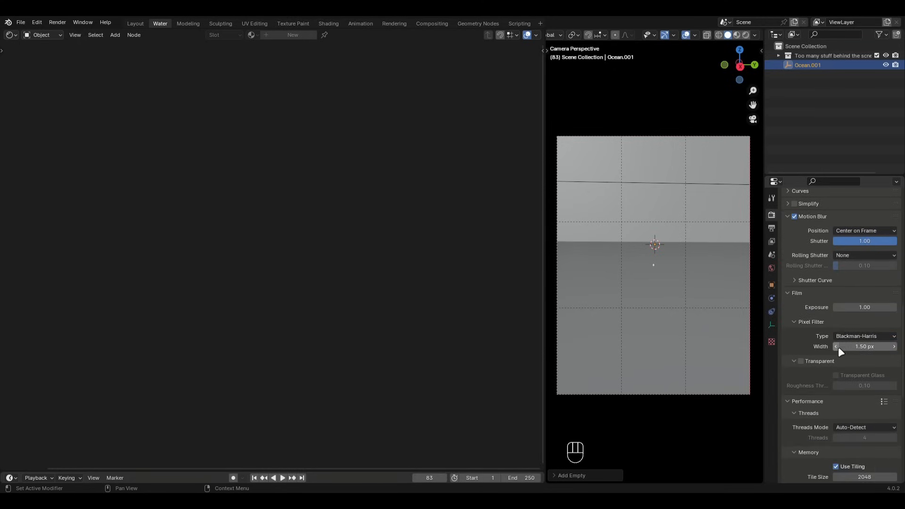
pyautogui.scroll(-3)
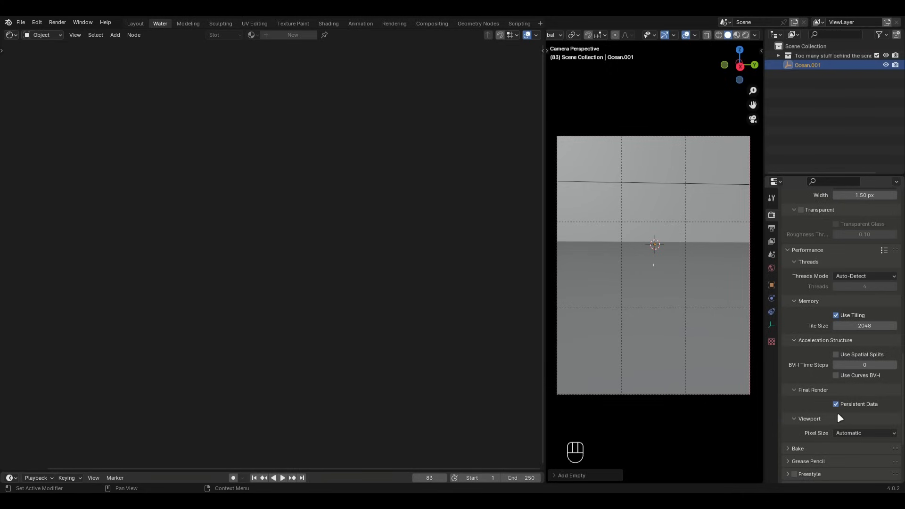
pyautogui.click(835, 405)
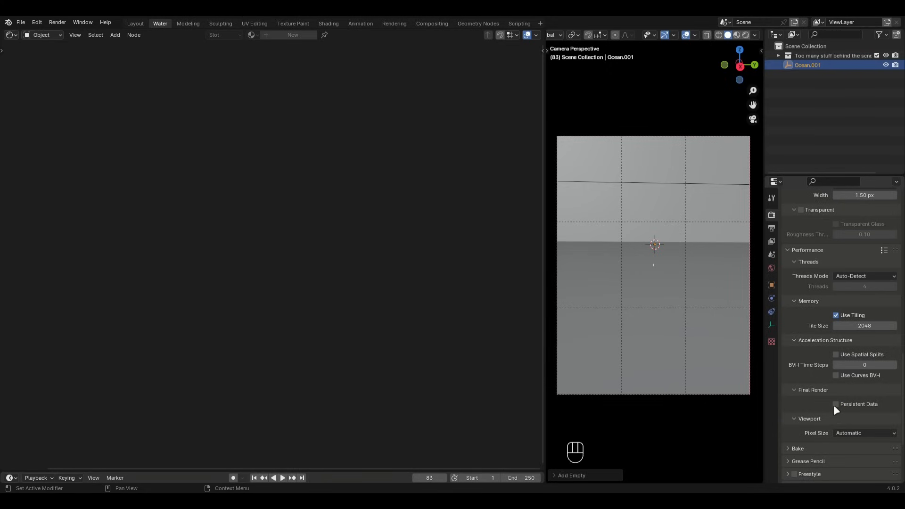
pyautogui.scroll(-3)
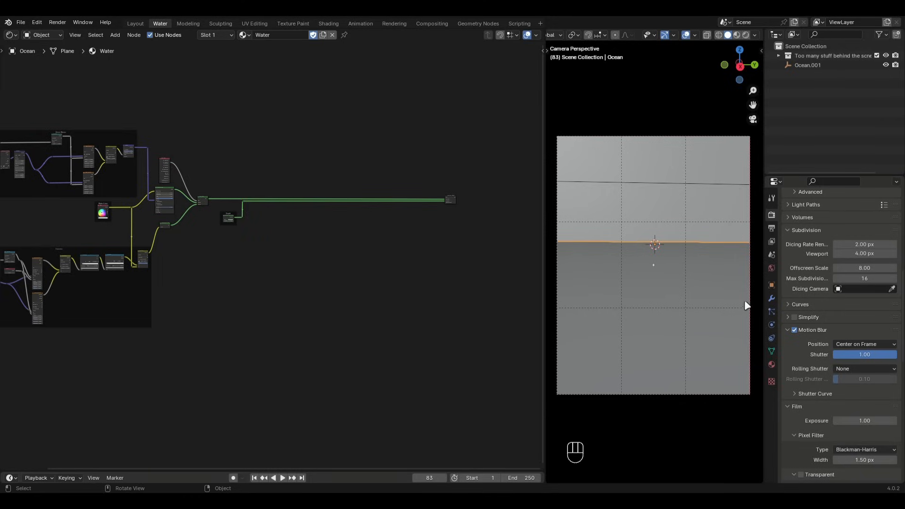
# Add a second Subdivision Surface modifier to the Ocean plane, Simple with Adaptive Subdivision
pyautogui.click(771, 298)
pyautogui.write('subd')
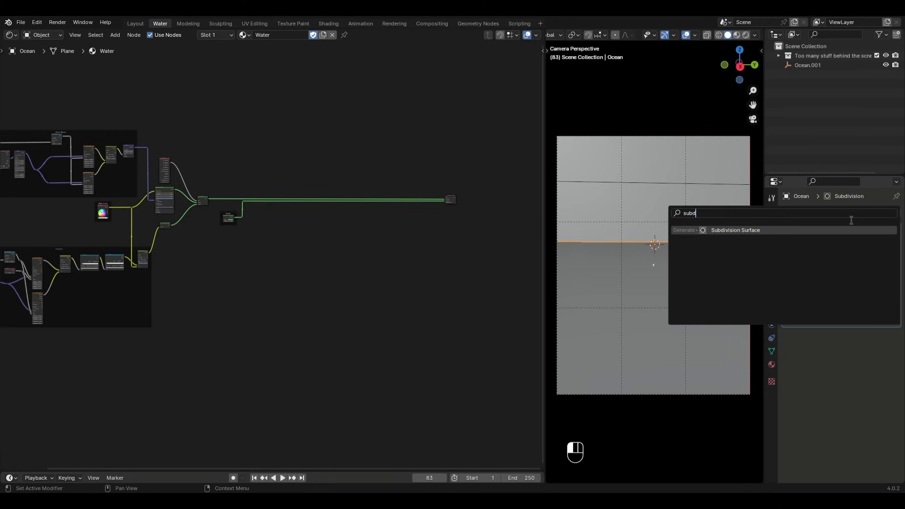
pyautogui.click(735, 230)
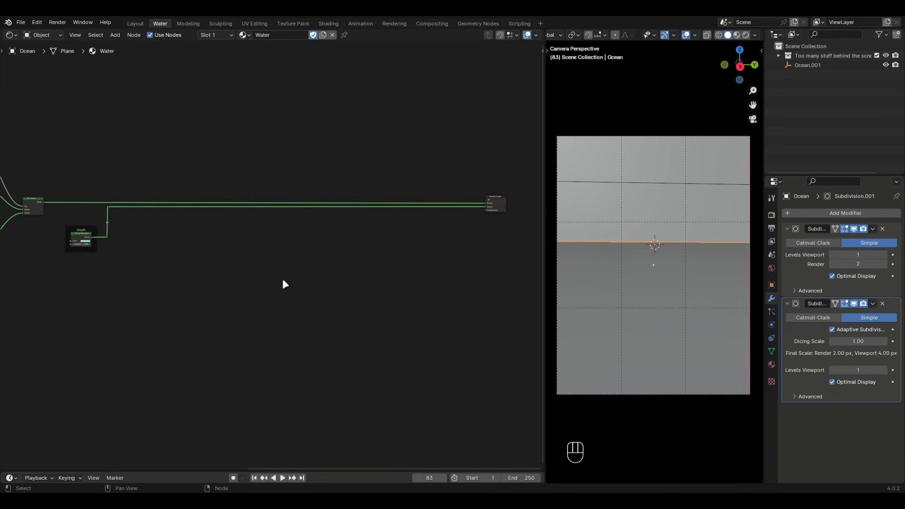
# Add an Image Sequence node loading the Base bake folder's disp frames sorted by name
pyautogui.write('image')
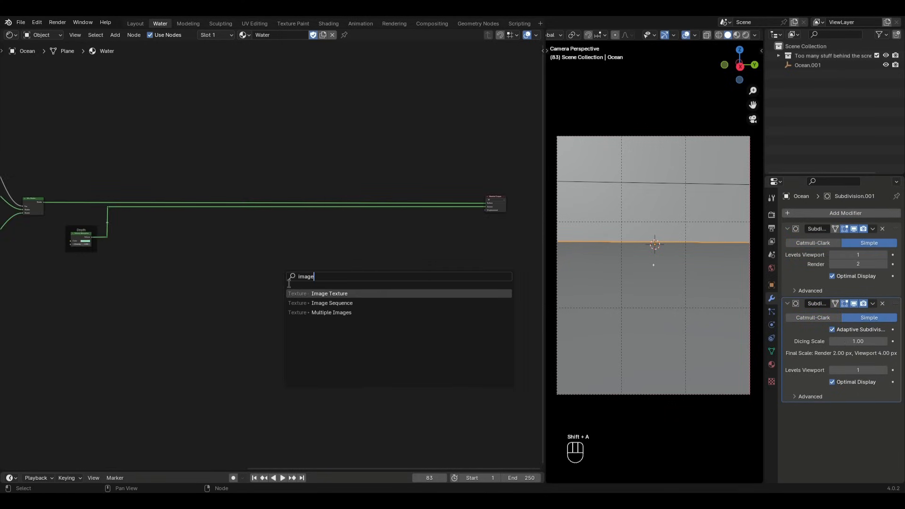
pyautogui.click(332, 303)
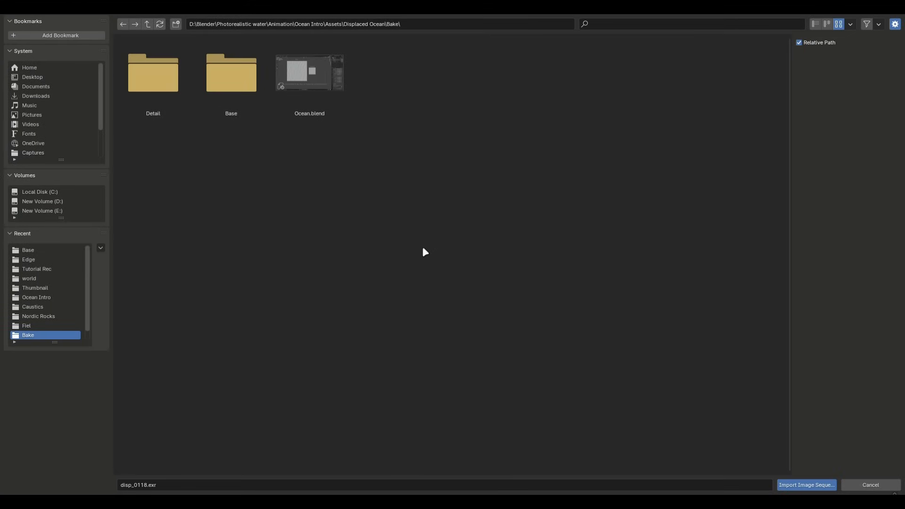
pyautogui.click(230, 73)
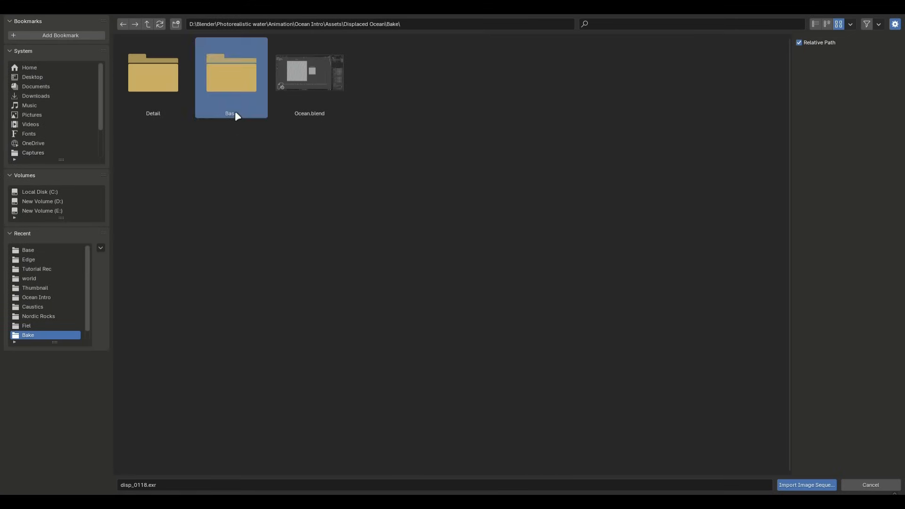
pyautogui.doubleClick(230, 72)
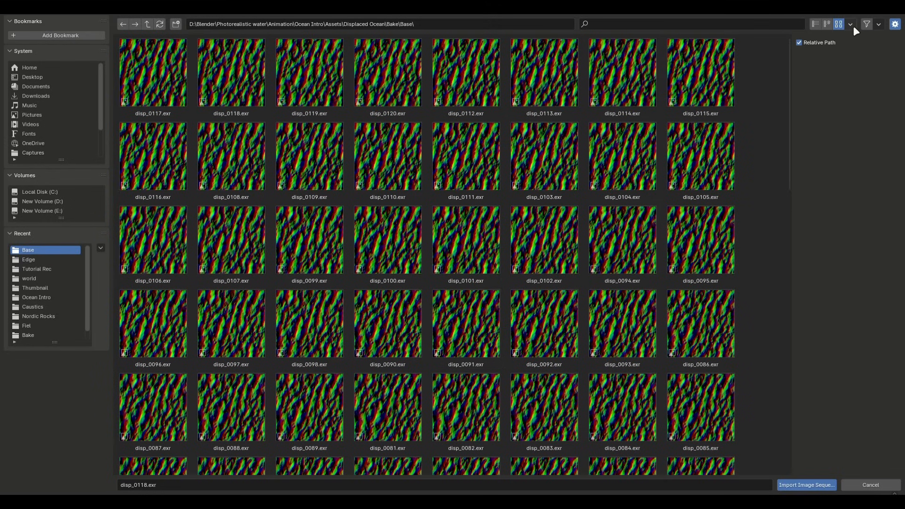
pyautogui.click(849, 23)
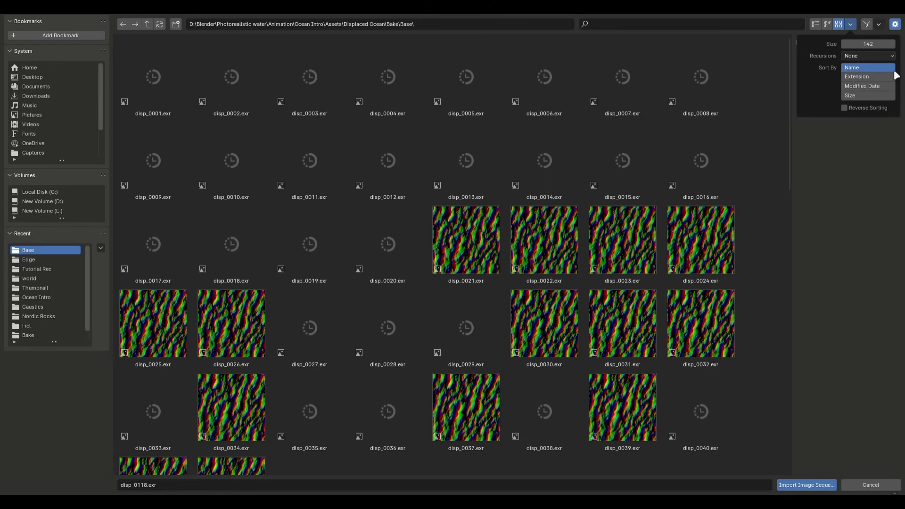
pyautogui.click(153, 73)
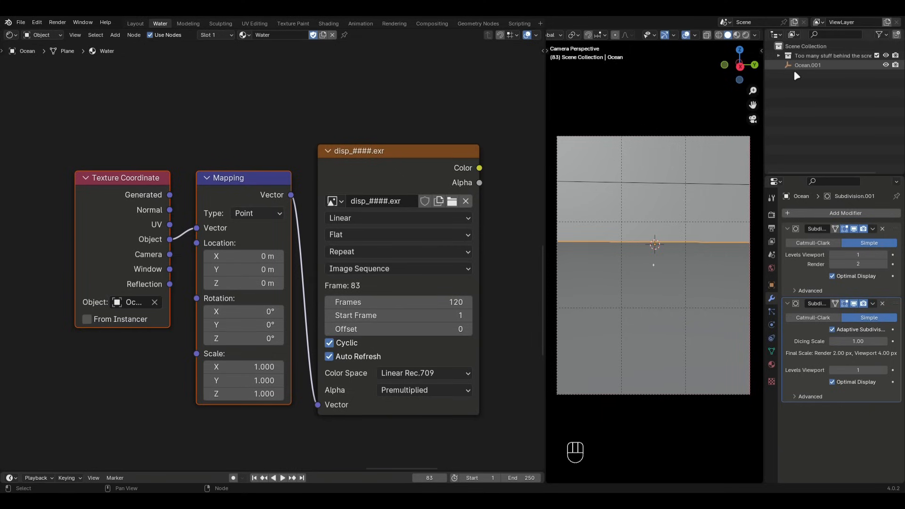
# Apply the ocean's transforms, set the Mapping type to Texture and add a Separate Color node
pyautogui.press('ctrl+a')
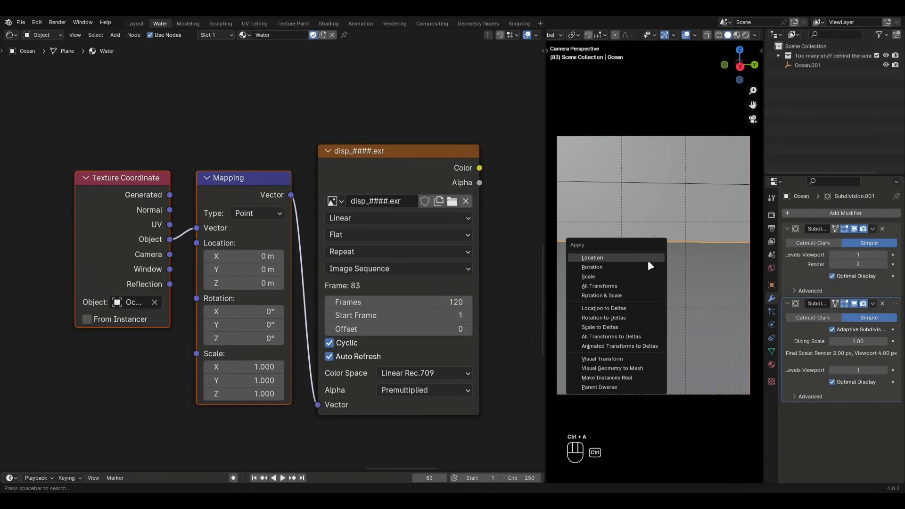
pyautogui.click(592, 258)
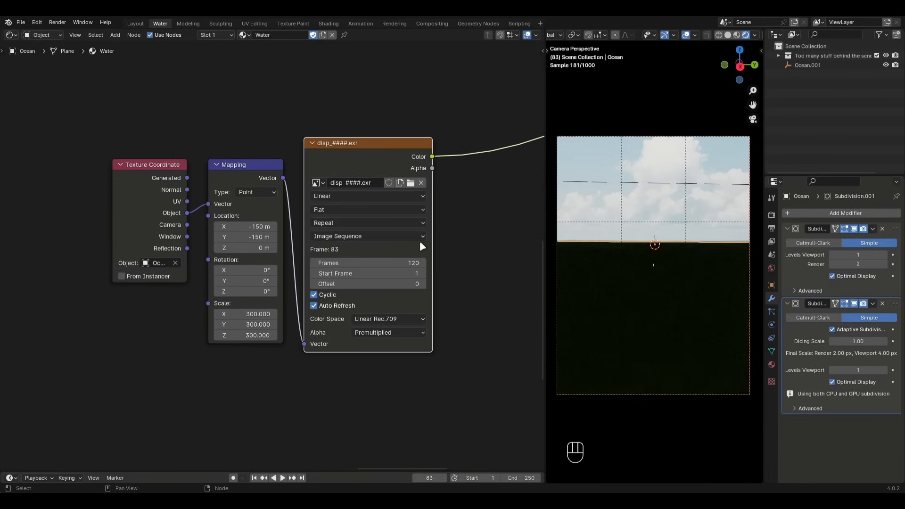
pyautogui.click(320, 170)
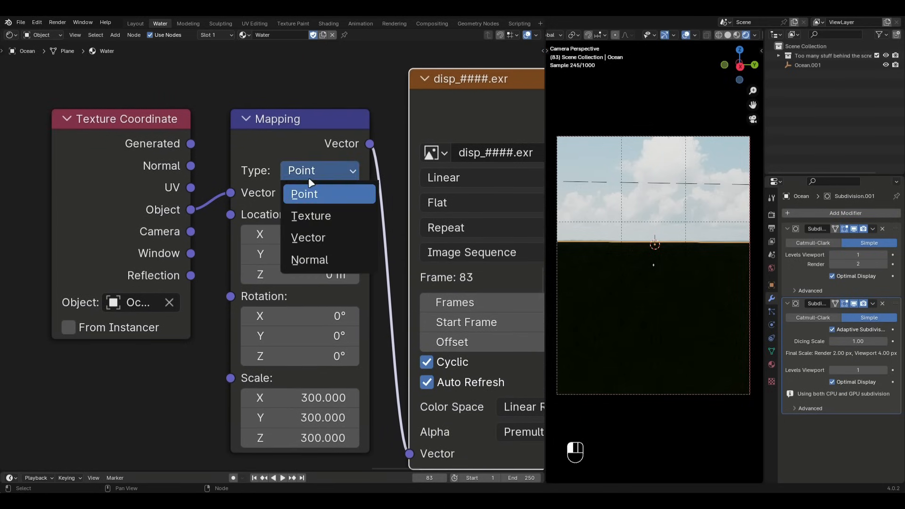
pyautogui.click(310, 215)
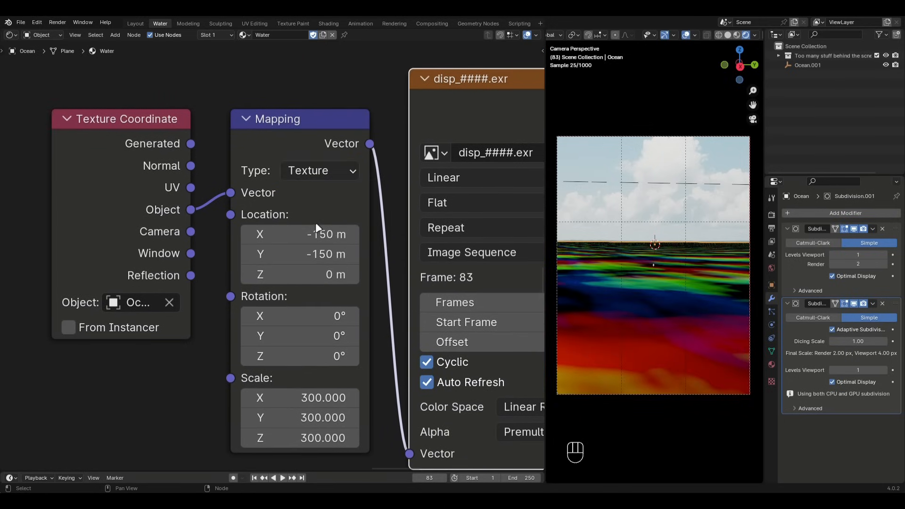
pyautogui.write('sepera')
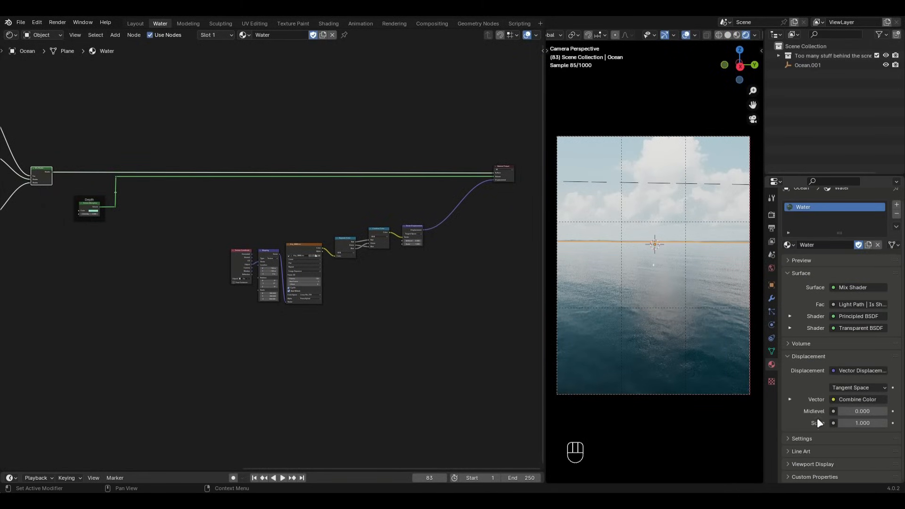
# Change the material's Surface Displacement from Bump Only to Displacement Only
pyautogui.scroll(-3)
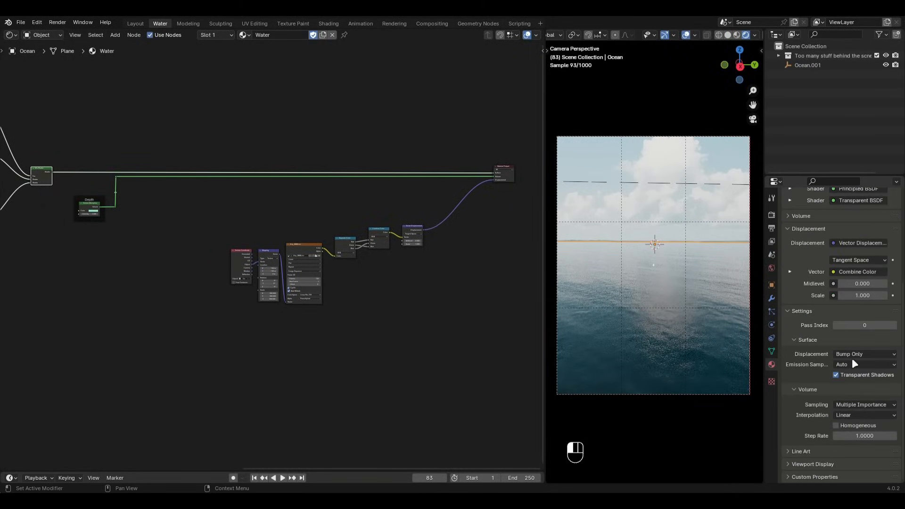
pyautogui.click(864, 353)
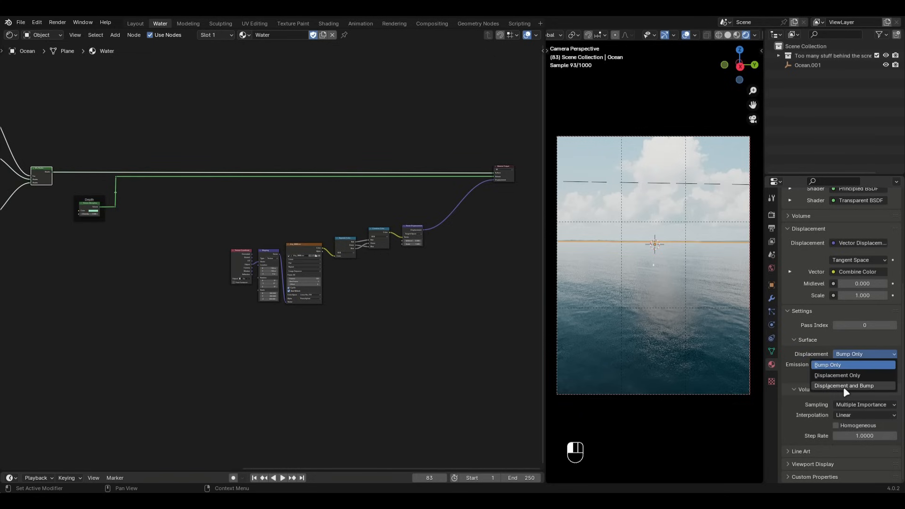
pyautogui.click(843, 385)
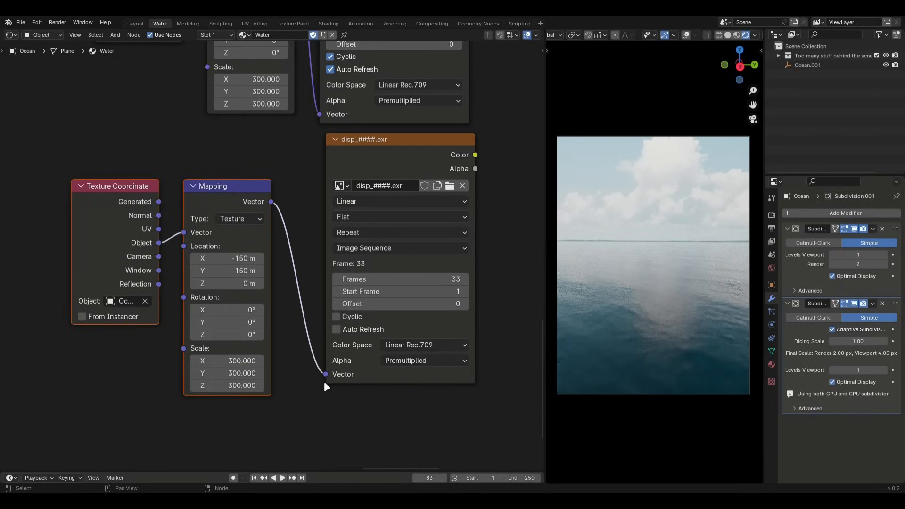
# Add a Mix node blending the two displacement sequences with Linear Light mode
pyautogui.doubleClick(226, 259)
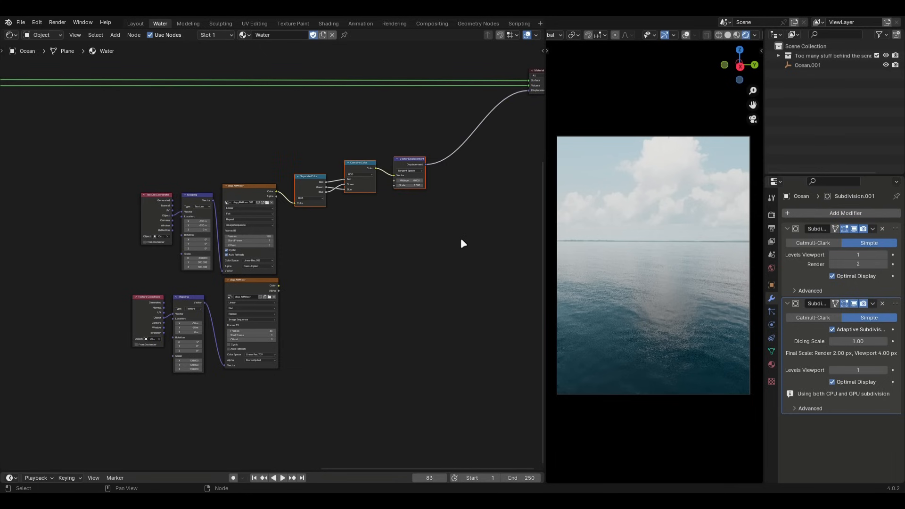
pyautogui.write('mix')
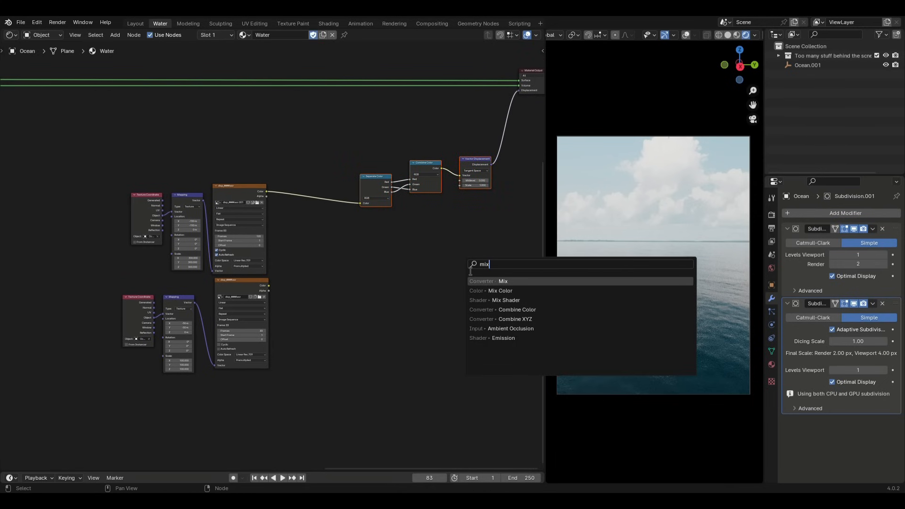
pyautogui.click(502, 281)
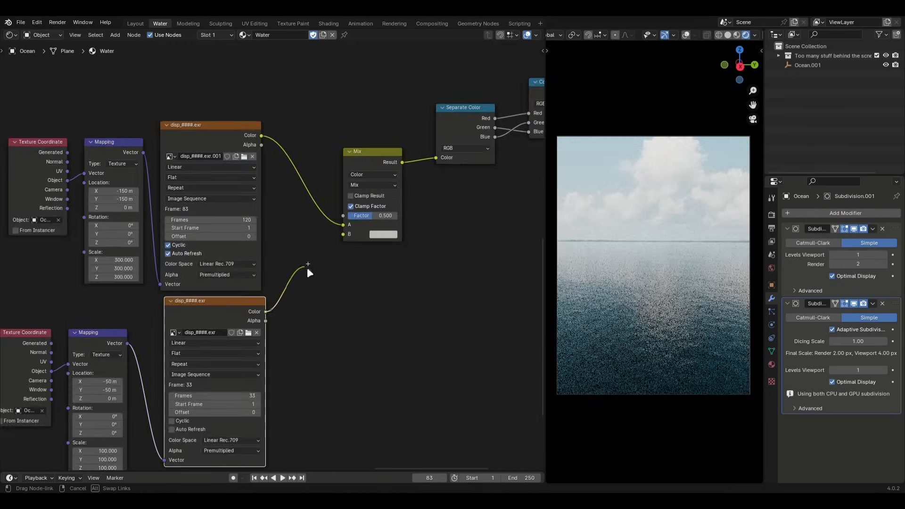
pyautogui.click(372, 185)
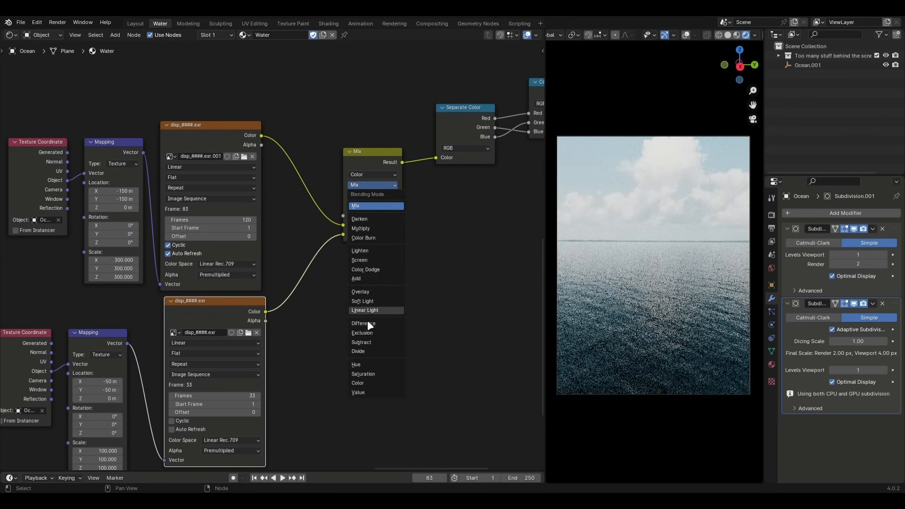
pyautogui.click(364, 310)
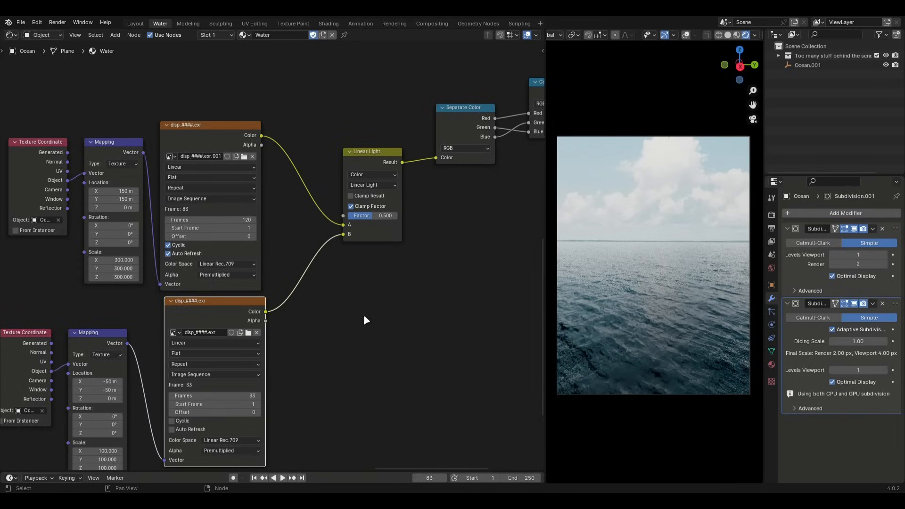
pyautogui.moveTo(372, 215); pyautogui.dragTo(385, 215)
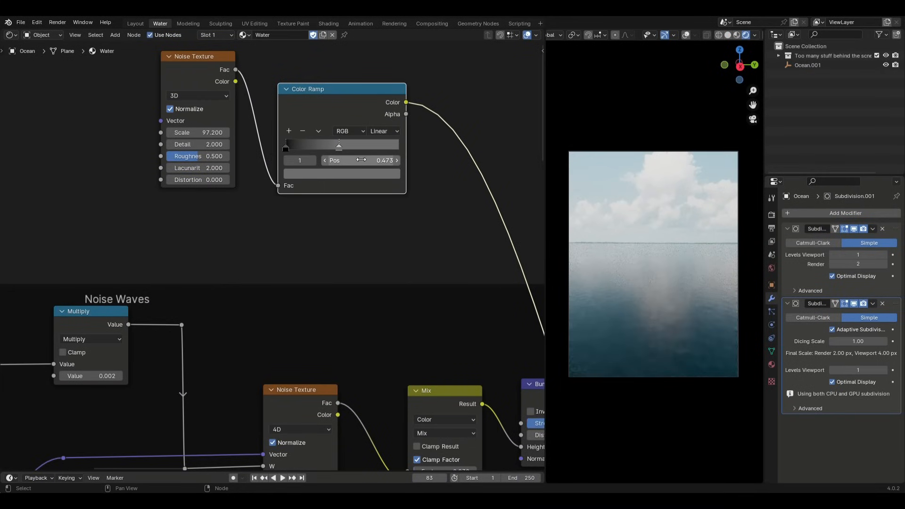
# Shift the Color Ramp stop to change the large-scale noise contrast
pyautogui.moveTo(338, 144); pyautogui.dragTo(285, 144)
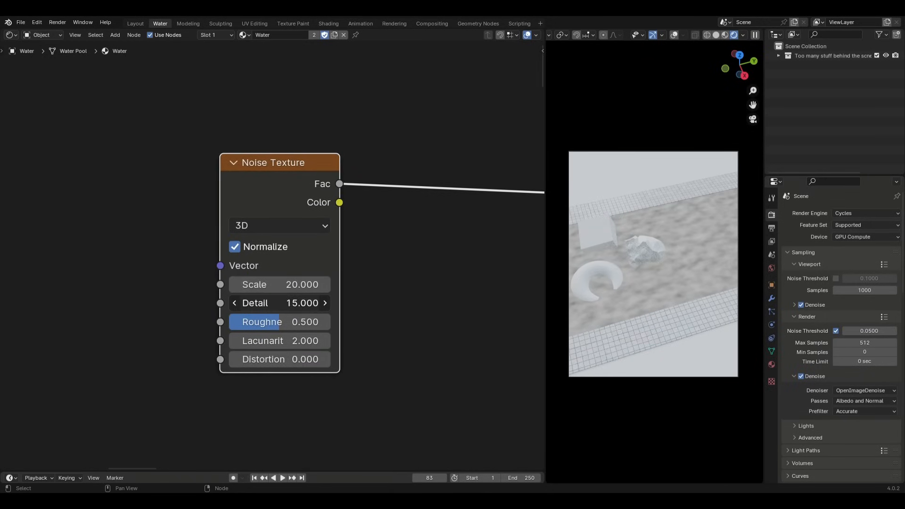
# Set the Noise Texture detail to 15 and raise its distortion to 0.25
pyautogui.doubleClick(279, 322)
pyautogui.write('0.750')
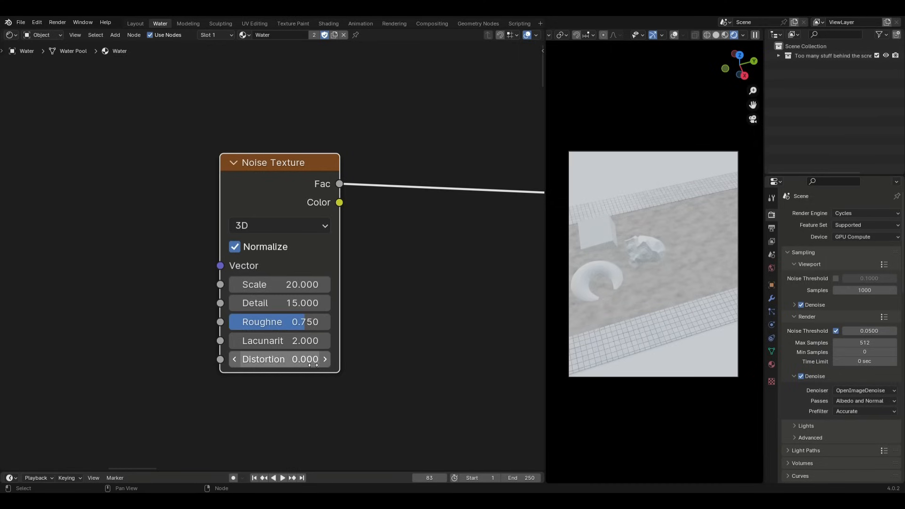
pyautogui.moveTo(279, 358); pyautogui.dragTo(312, 358)
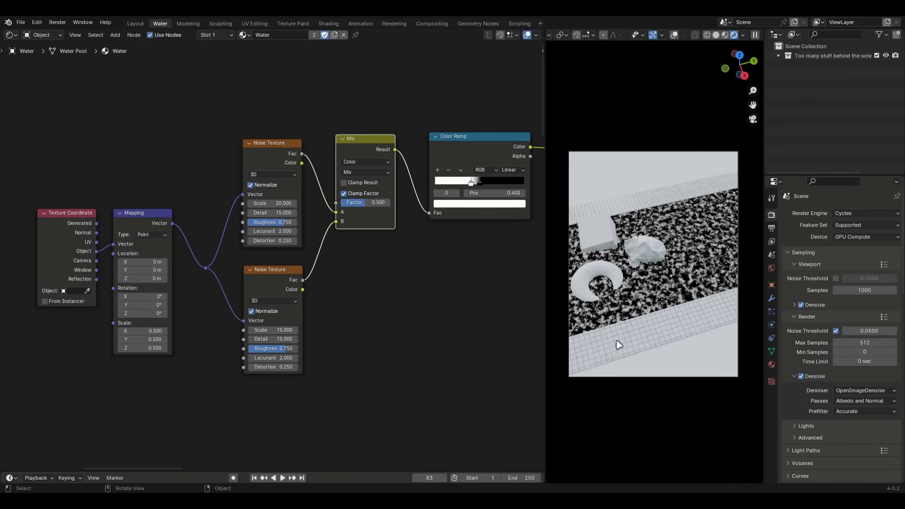
# Add Ambient Occlusion and Invert Color nodes, keeping inside occlusion on
pyautogui.write('ambi')
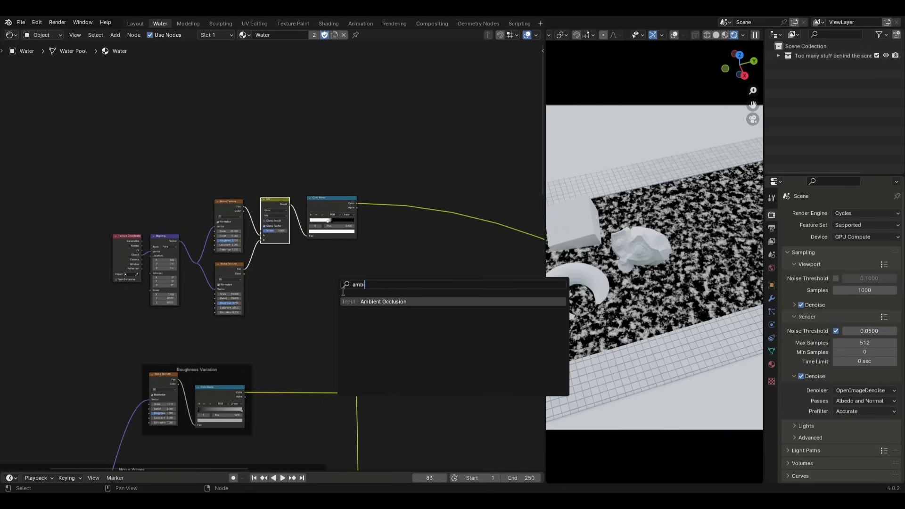
pyautogui.write('invert')
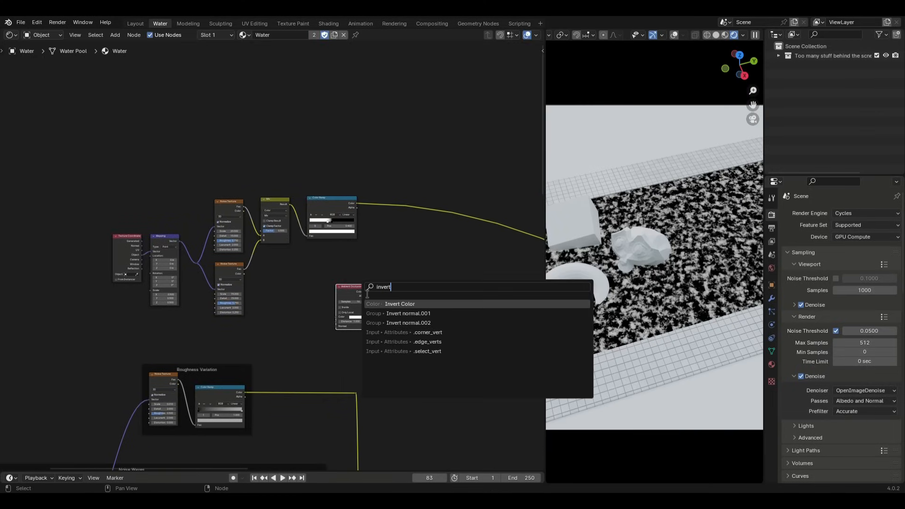
pyautogui.click(399, 303)
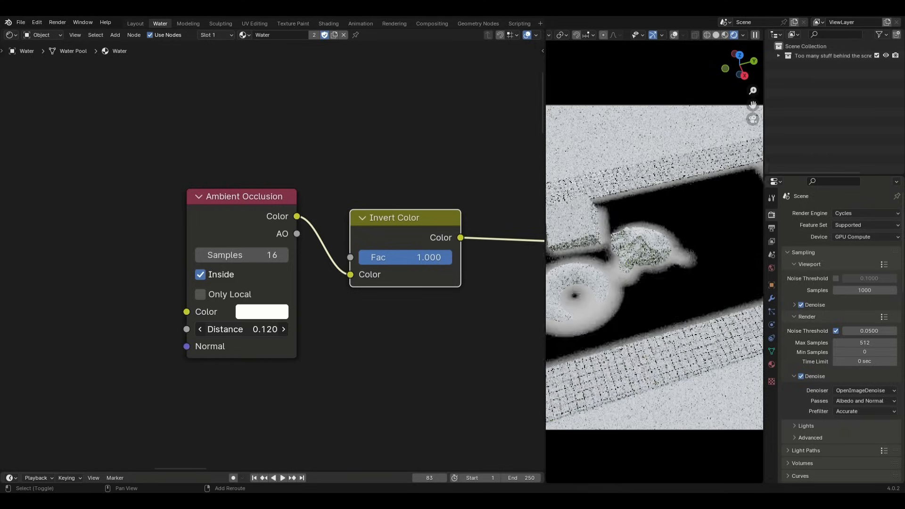
pyautogui.click(200, 274)
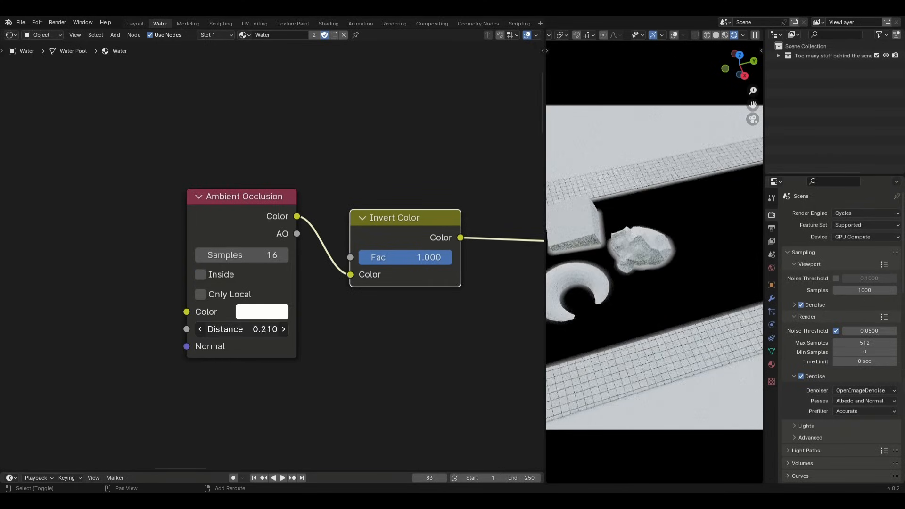
pyautogui.click(200, 274)
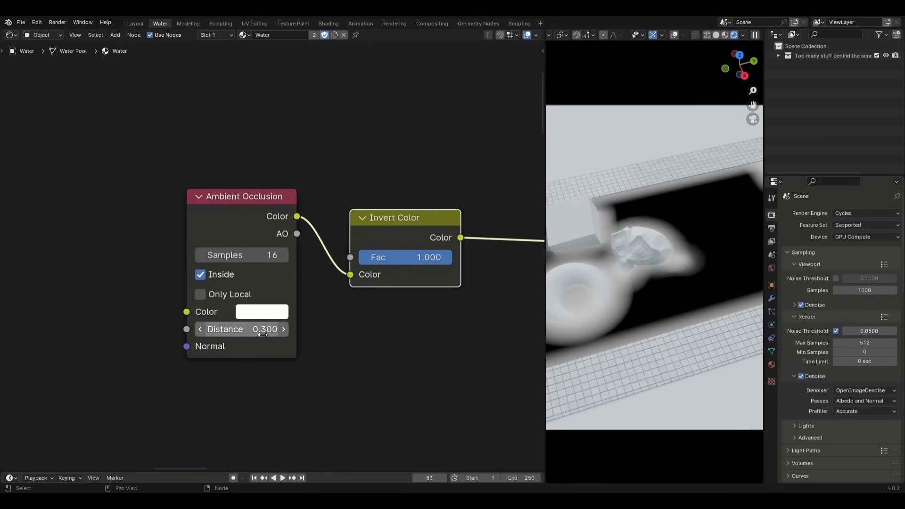
# Add a Mix node set to Multiply combining the ramp mask with the inverted AO
pyautogui.write('mix')
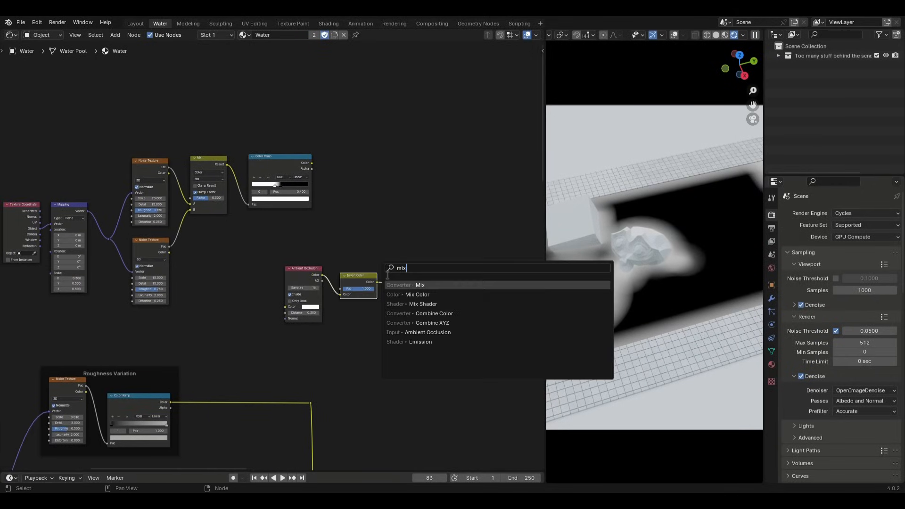
pyautogui.click(420, 285)
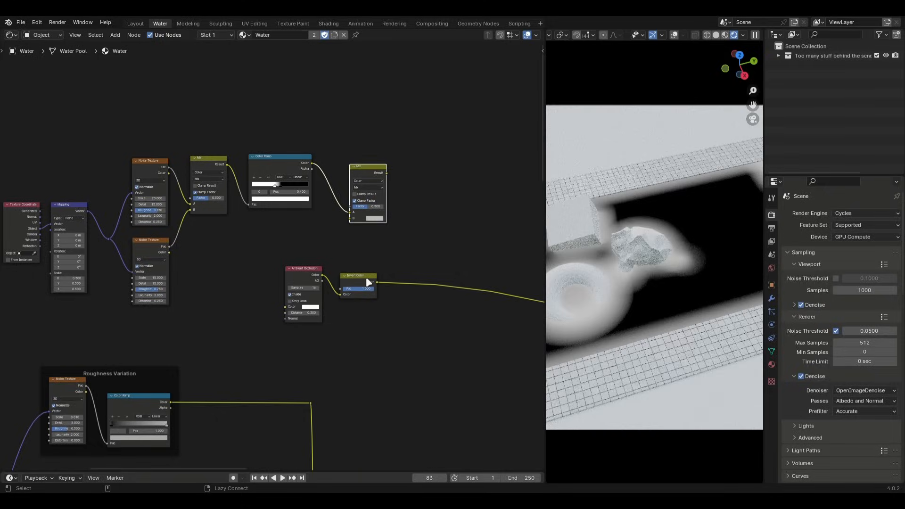
pyautogui.click(396, 179)
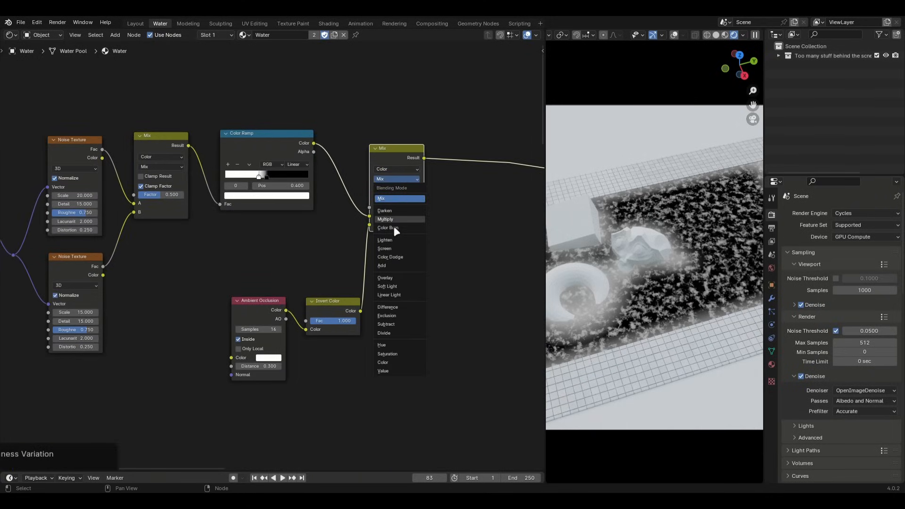
pyautogui.click(385, 219)
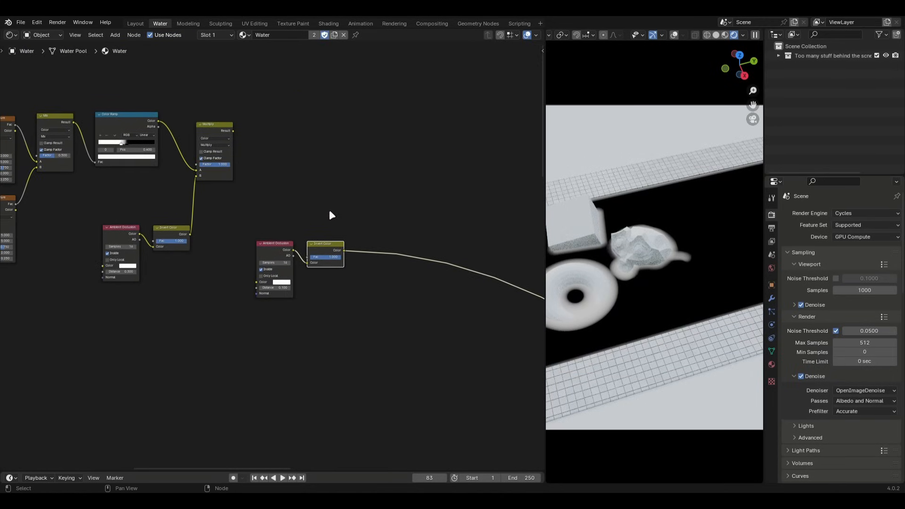
# Add another Mix node and feed the multiplied foam mask into its A input
pyautogui.write('mix')
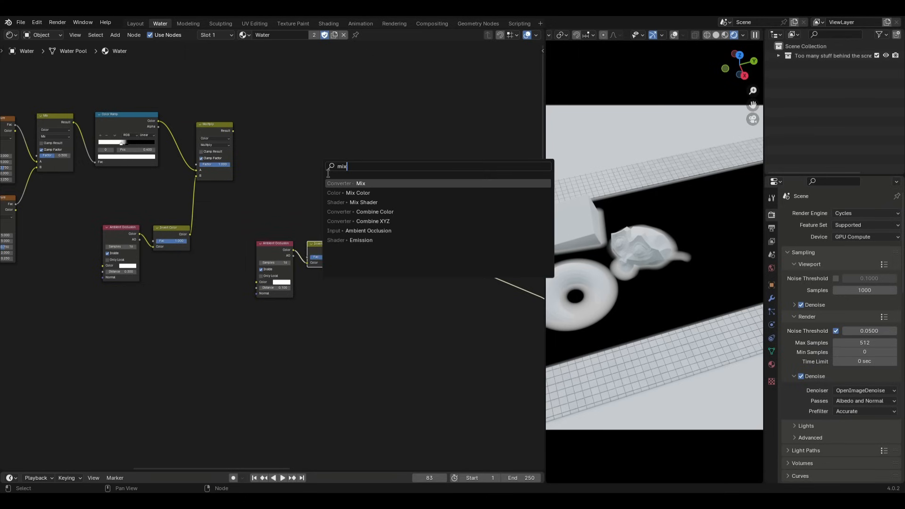
pyautogui.click(360, 183)
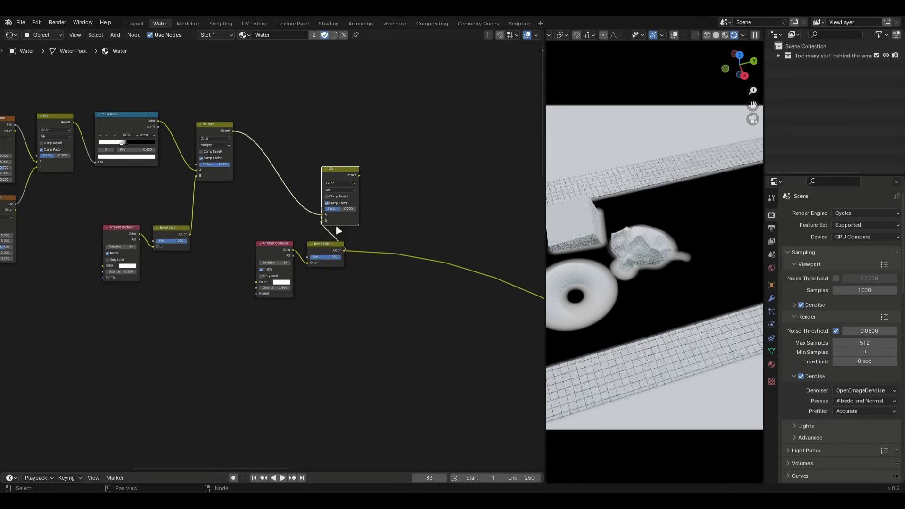
pyautogui.click(340, 190)
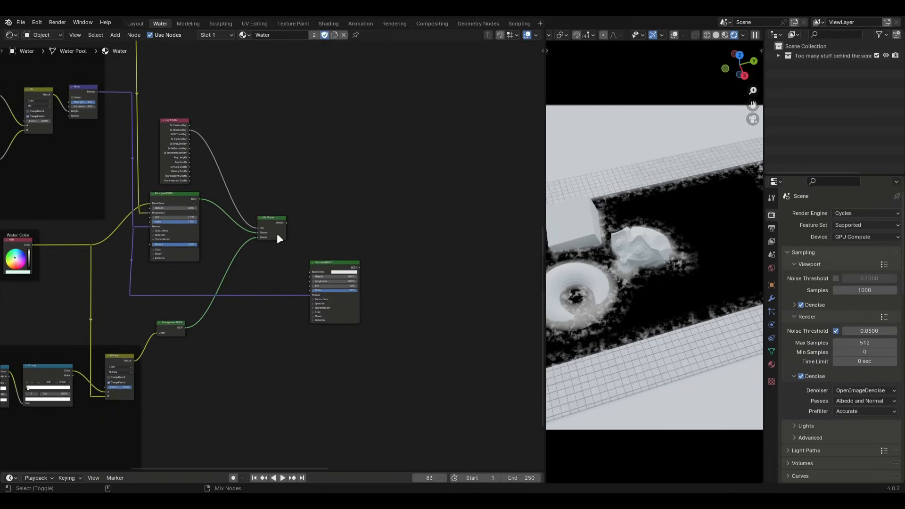
# Add a Mix Color node and give the foam Principled BSDF subsurface with an edited scale value
pyautogui.write('mix')
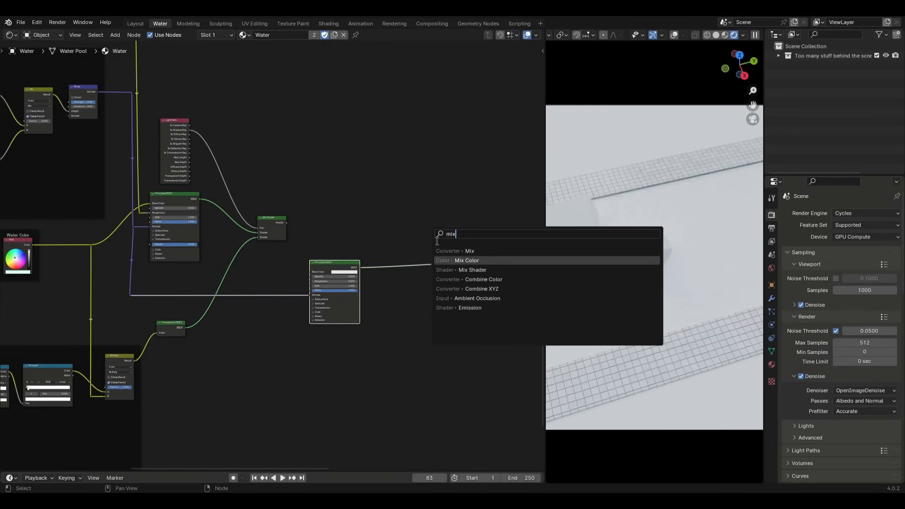
pyautogui.click(467, 260)
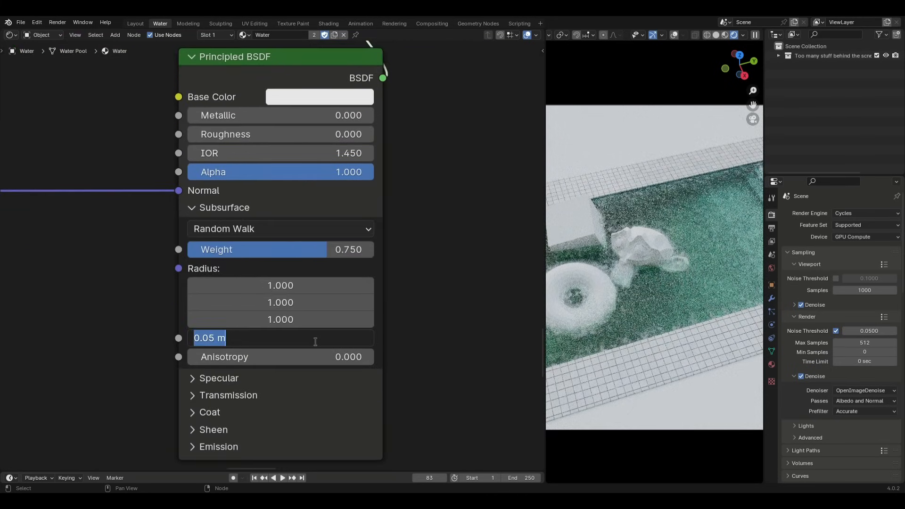
pyautogui.write('2')
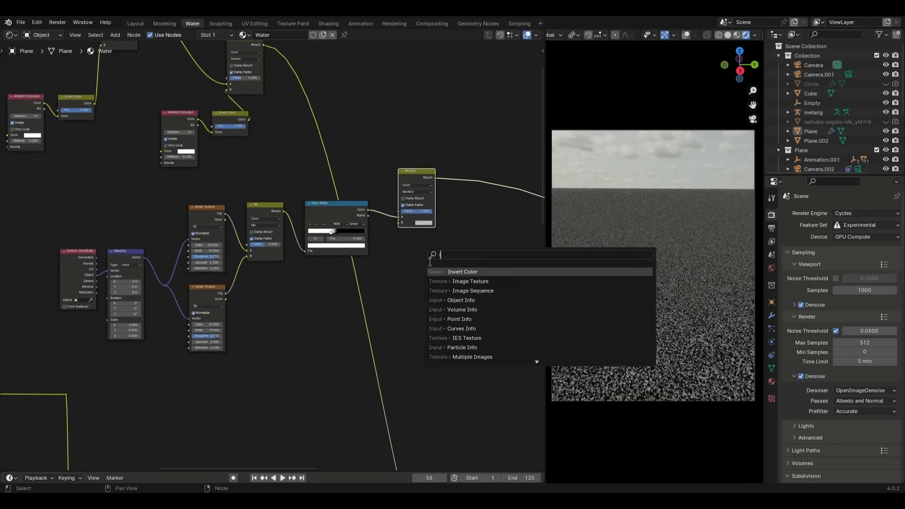
# Add an Image Texture node and load the baked foam EXR sequence into it
pyautogui.click(473, 281)
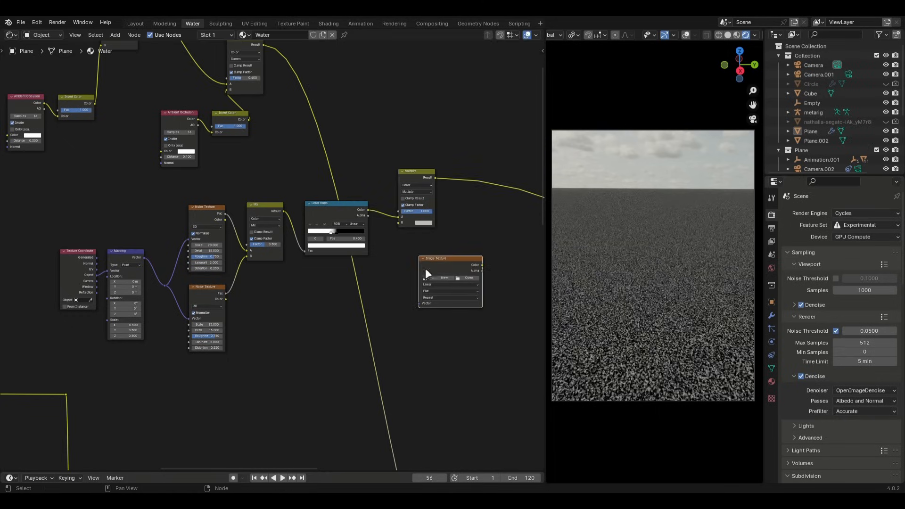
pyautogui.click(468, 277)
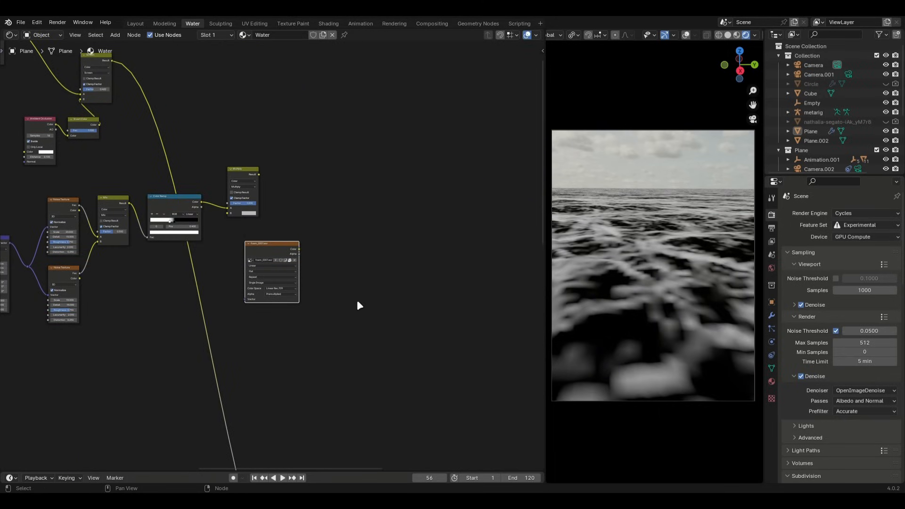
pyautogui.click(135, 22)
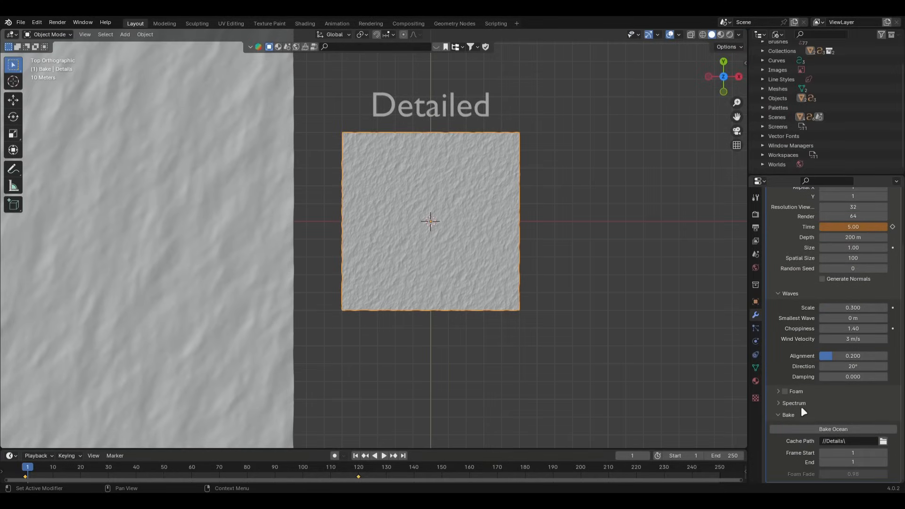
# Tick Foam on the Detailed ocean modifier and run Bake Ocean again
pyautogui.click(785, 391)
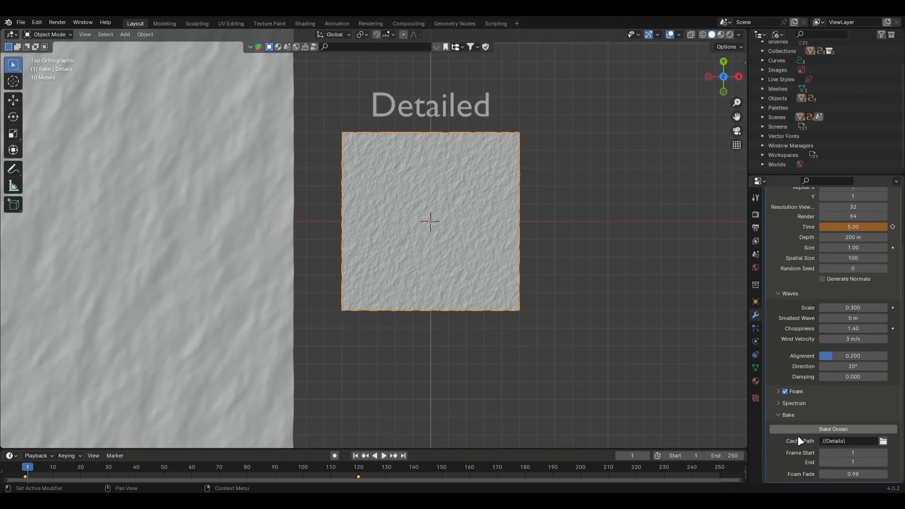
pyautogui.click(193, 23)
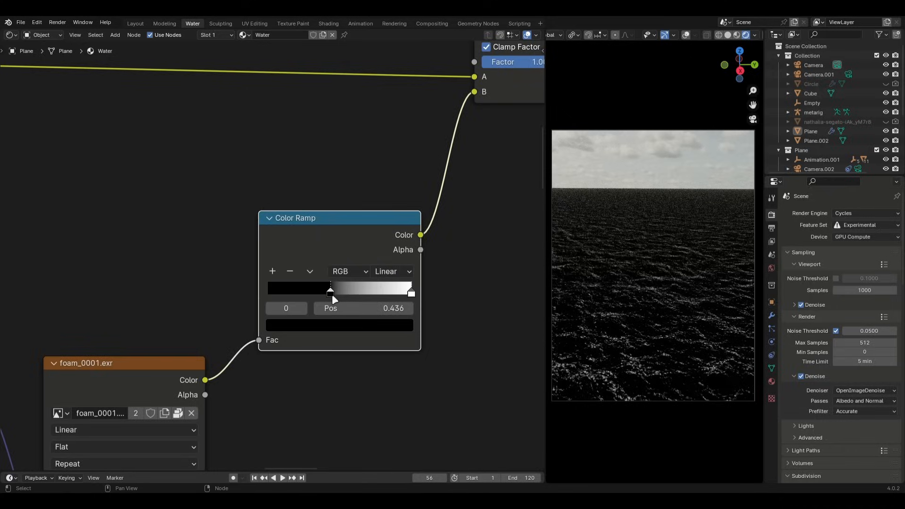
# Move the foam Color Ramp's black stop from 0.436 to 0.600
pyautogui.moveTo(330, 291); pyautogui.dragTo(354, 291)
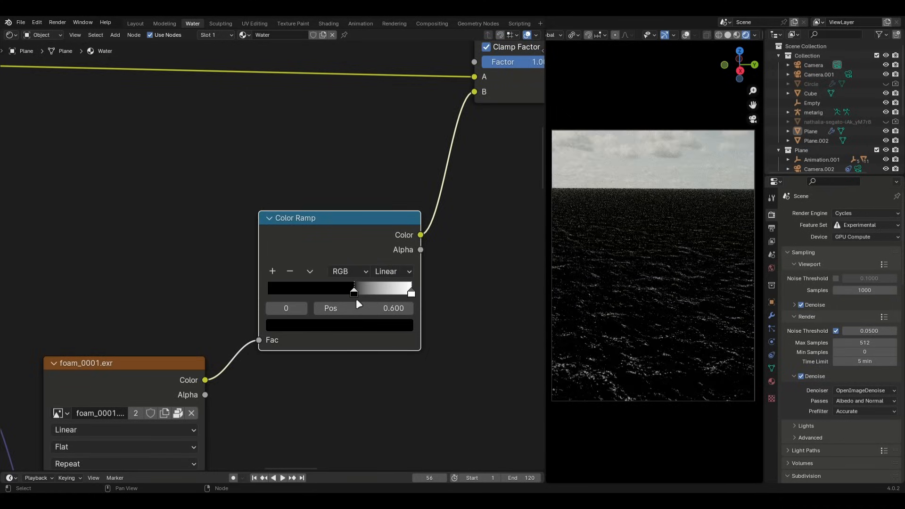